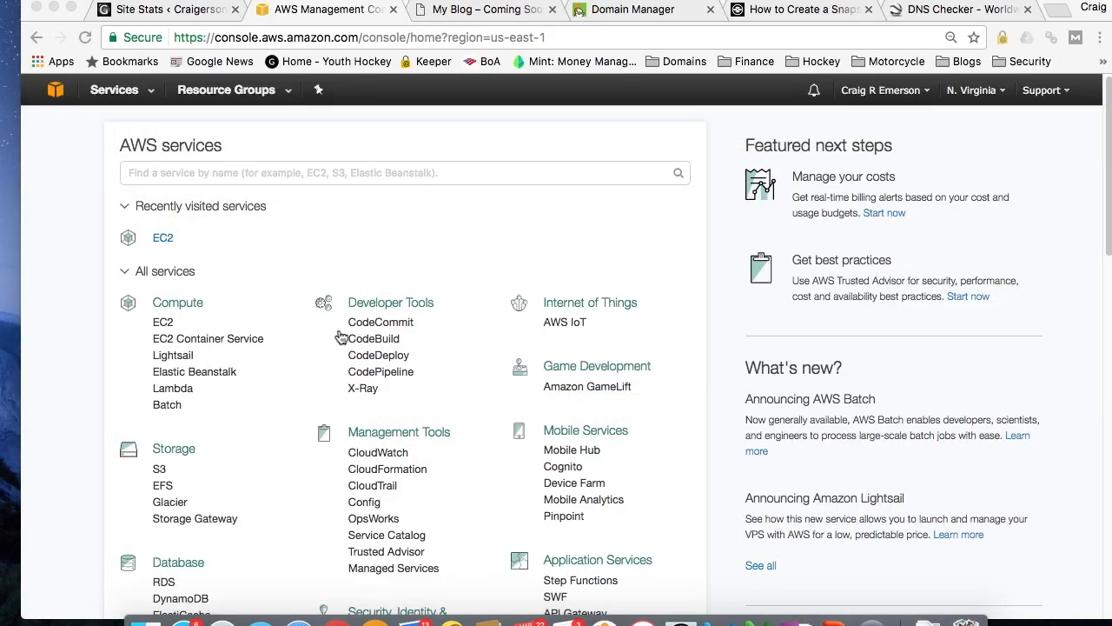
Go to the EC2 service dashboard from the AWS services page.
left_click(403, 172)
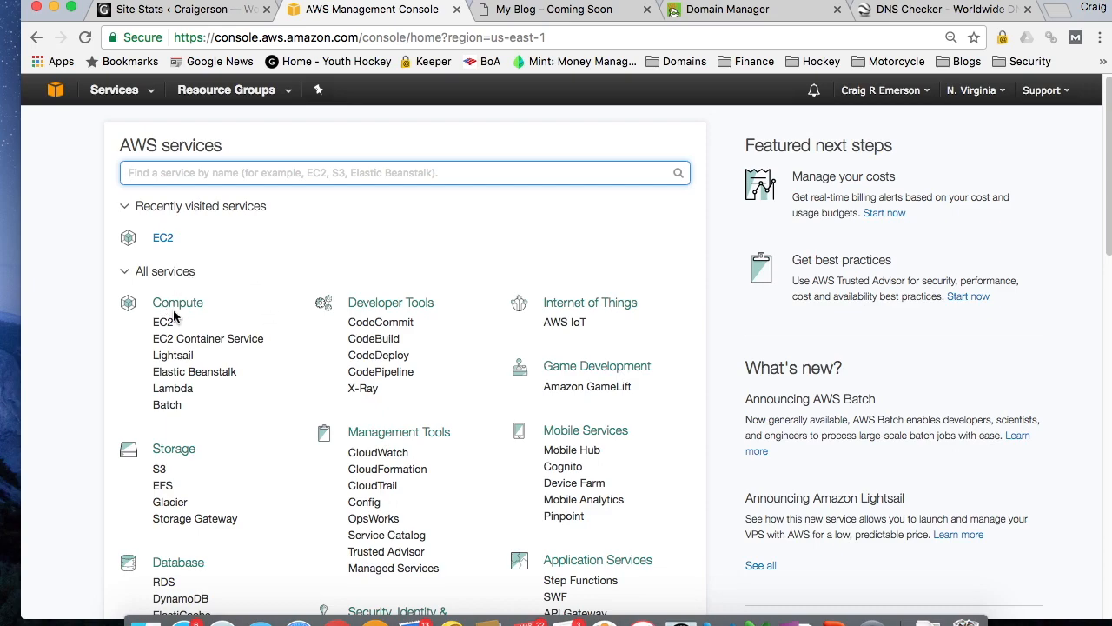
mouse_move(164, 322)
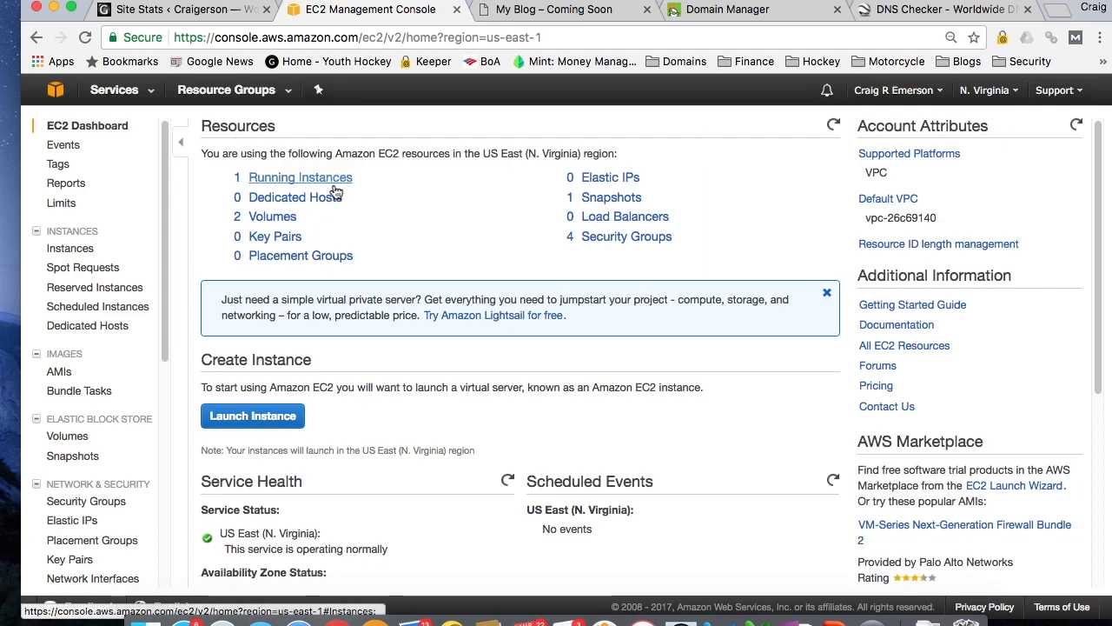
mouse_move(299, 183)
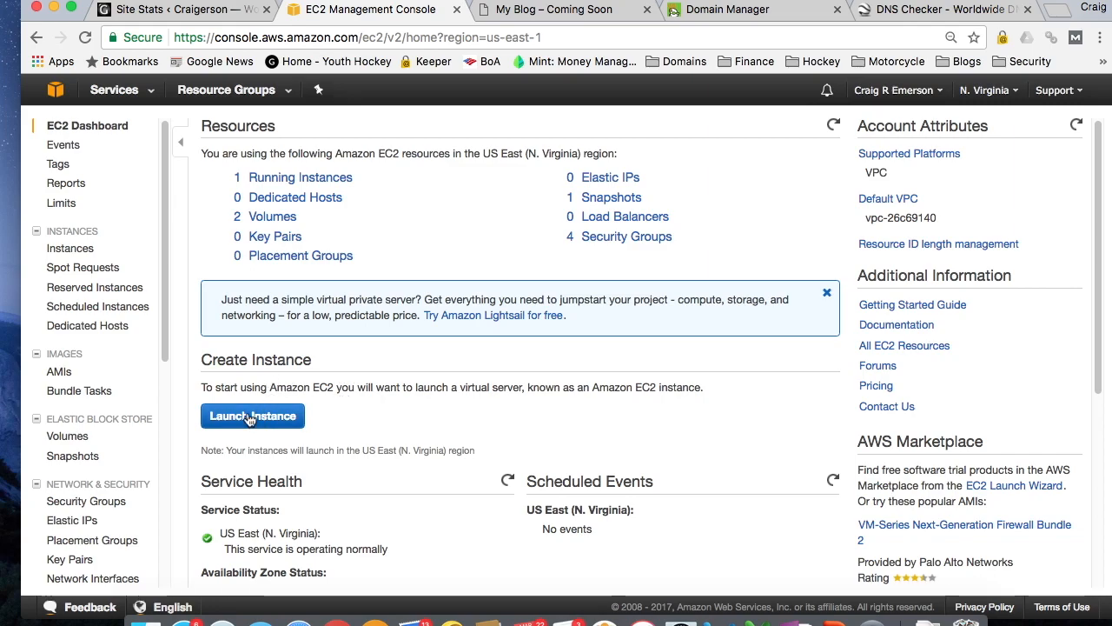
Begin a new instance launch, reaching the Choose an AMI step.
left_click(252, 416)
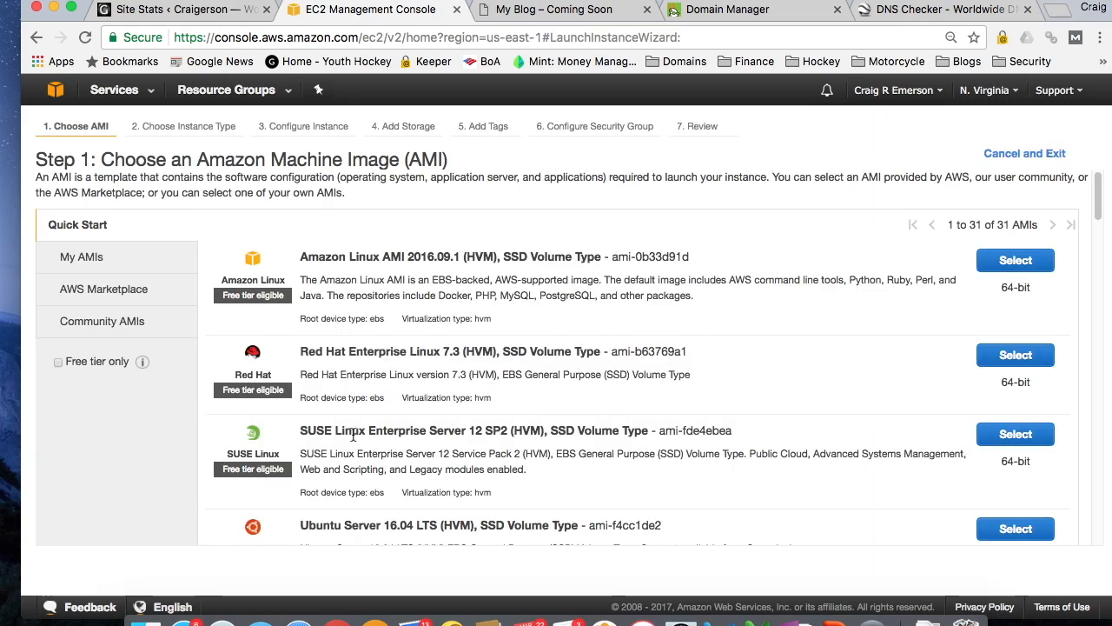
mouse_move(340, 479)
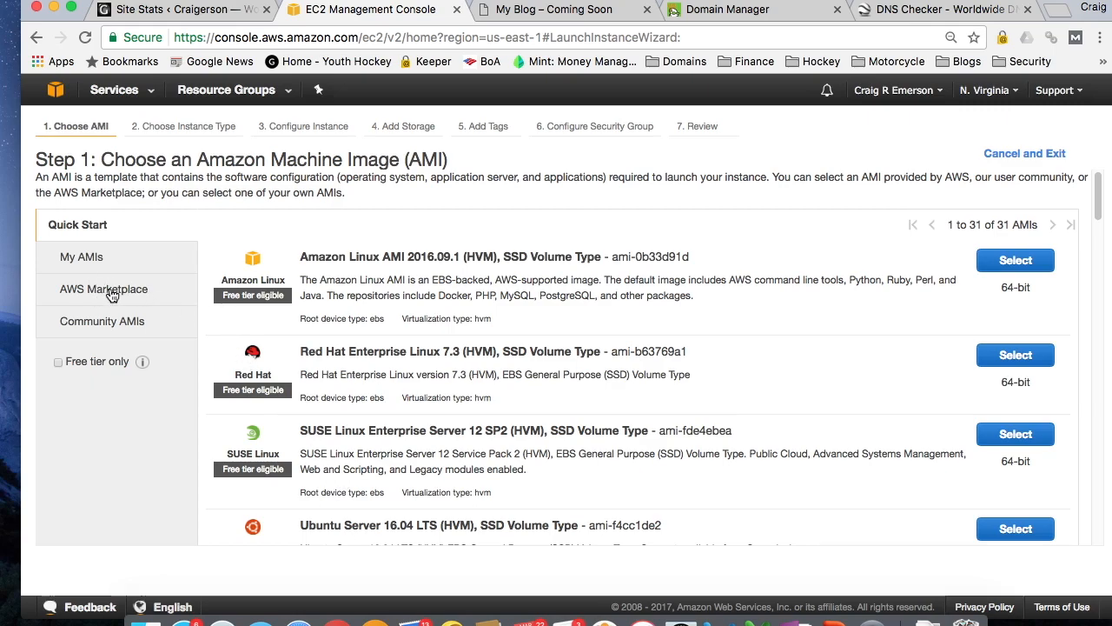
mouse_move(97, 294)
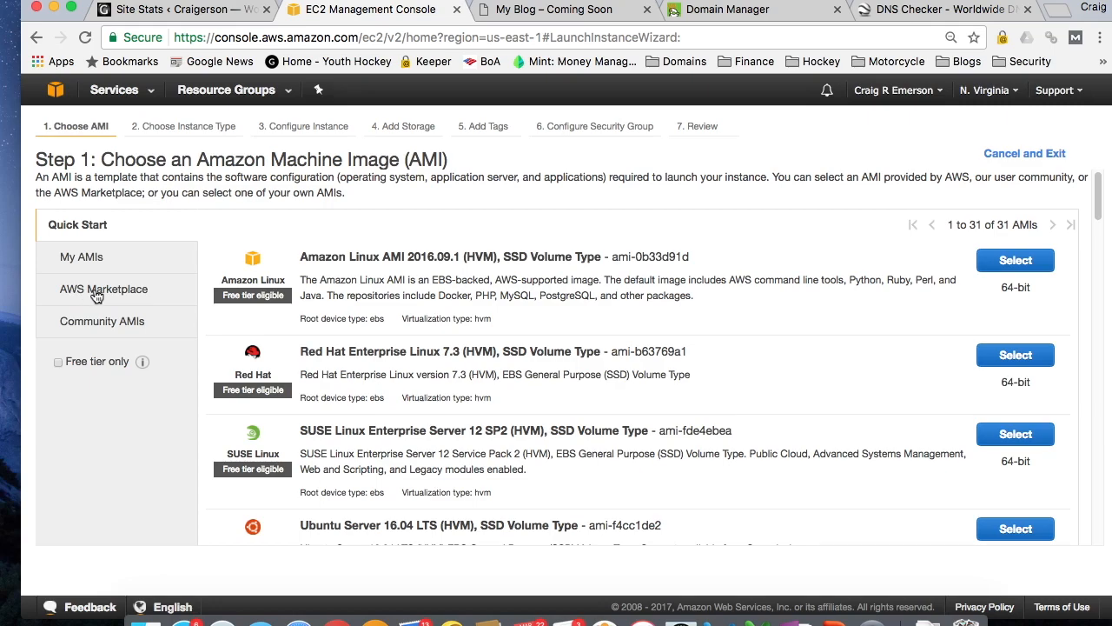
Search AWS Marketplace images for 'wordpr' to list WordPress powered by Bitnami options.
left_click(104, 288)
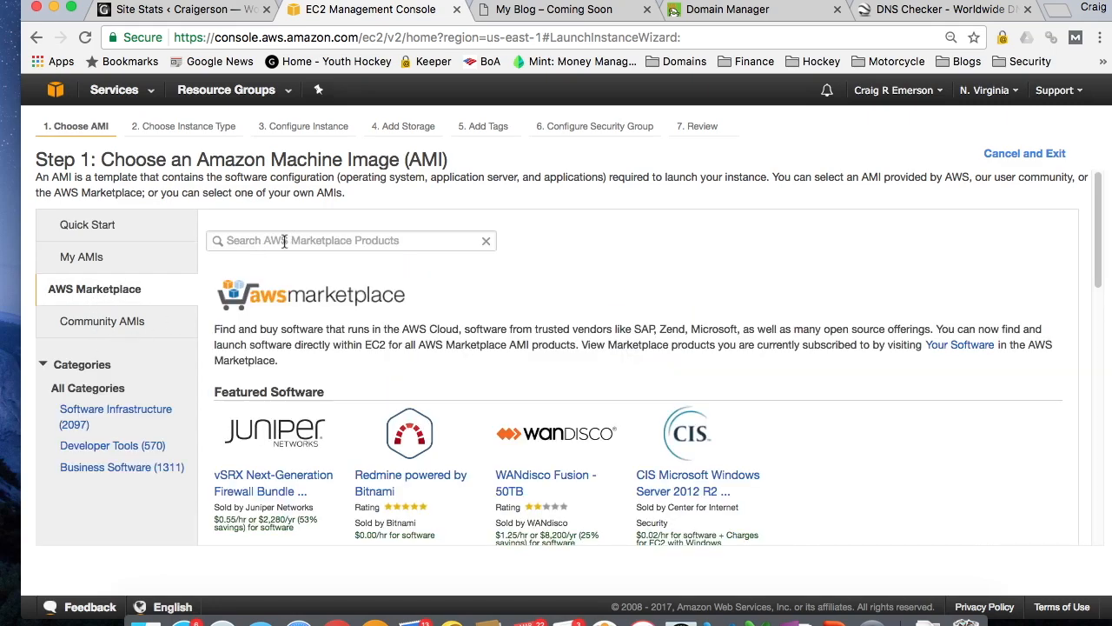
type("wordpress")
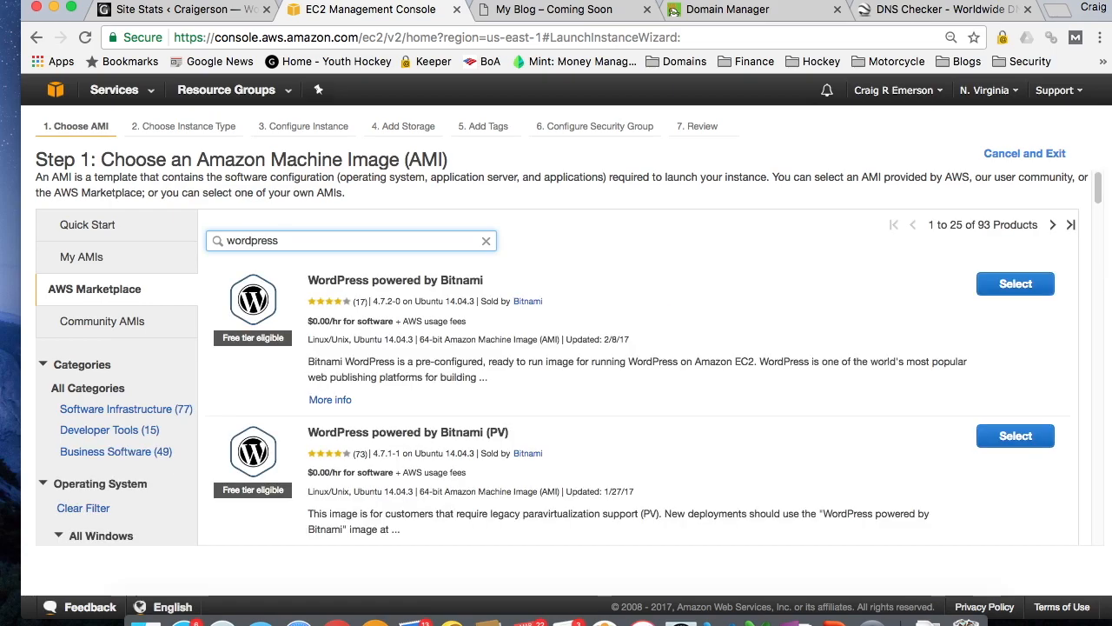
mouse_move(668, 314)
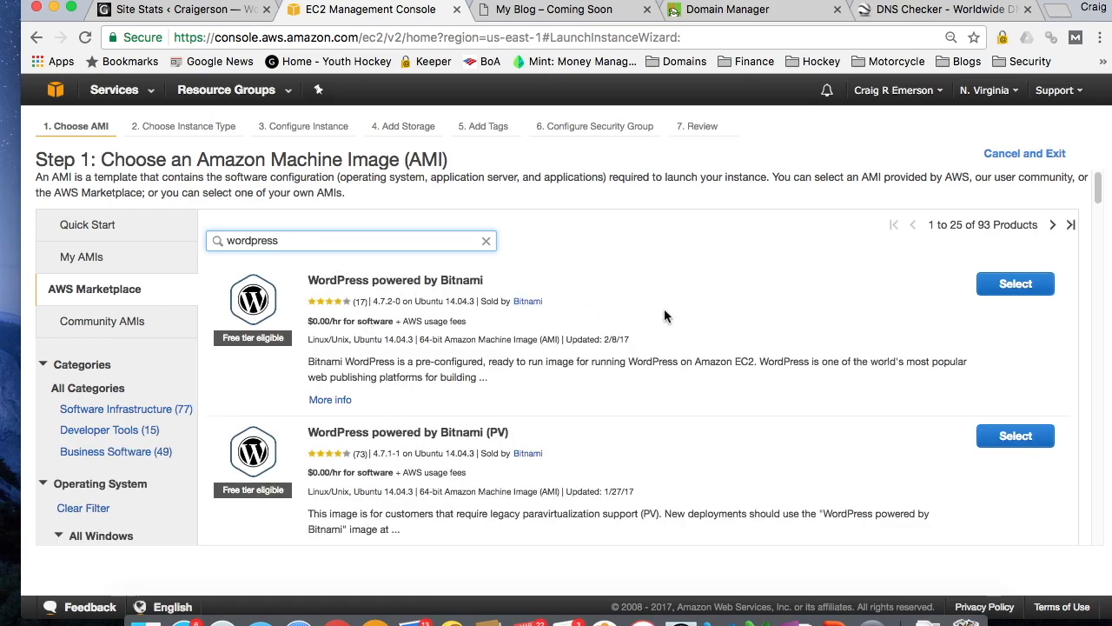
scroll("down", 3)
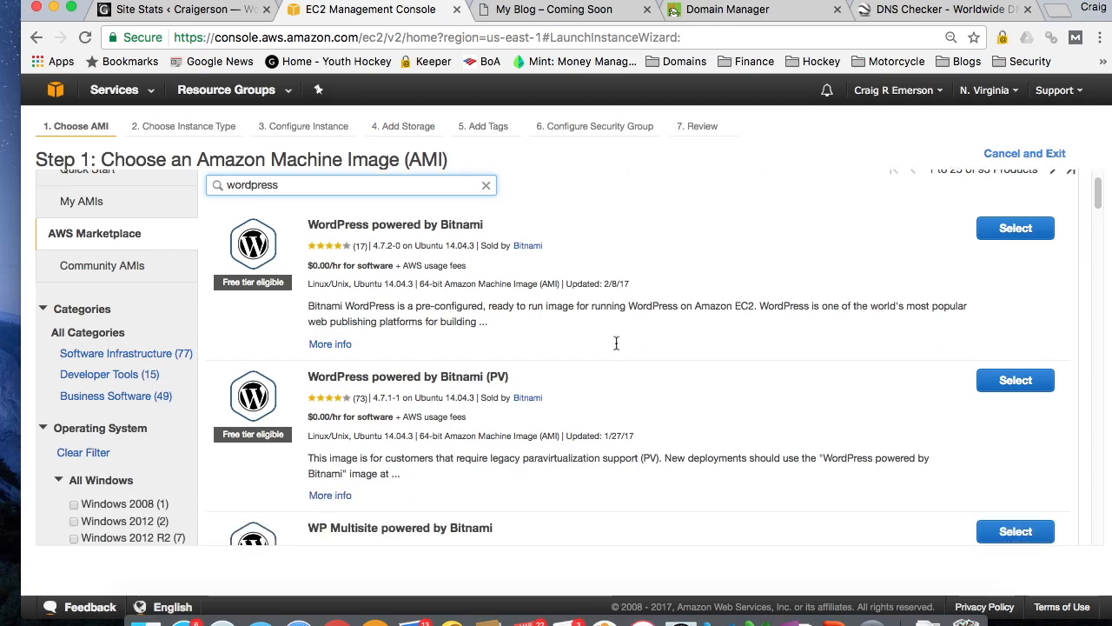
mouse_move(615, 348)
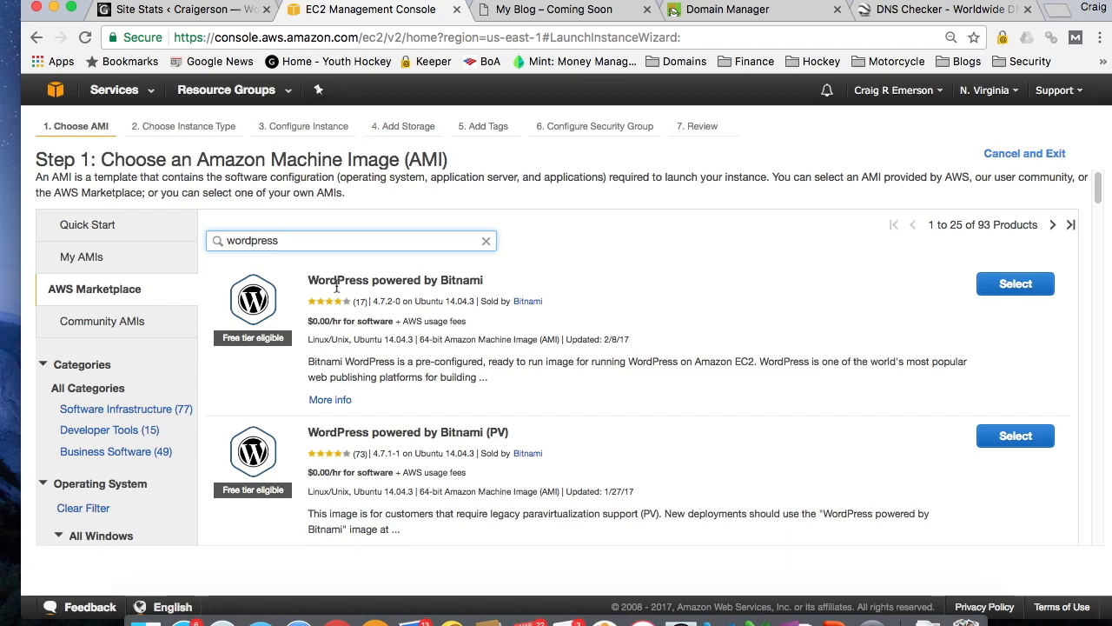
mouse_move(424, 379)
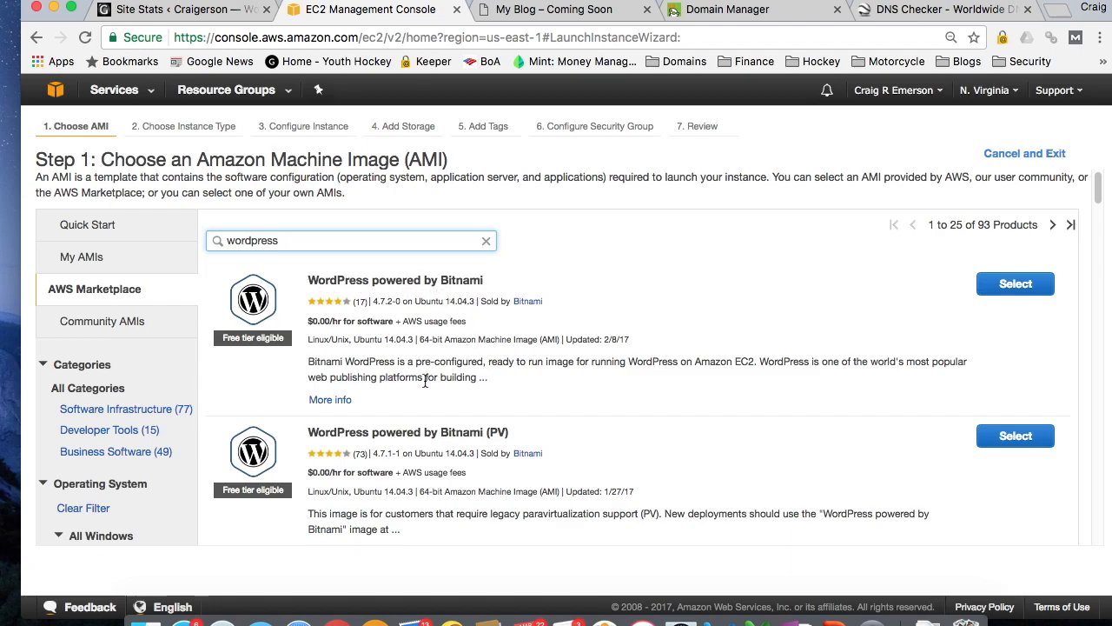
mouse_move(634, 363)
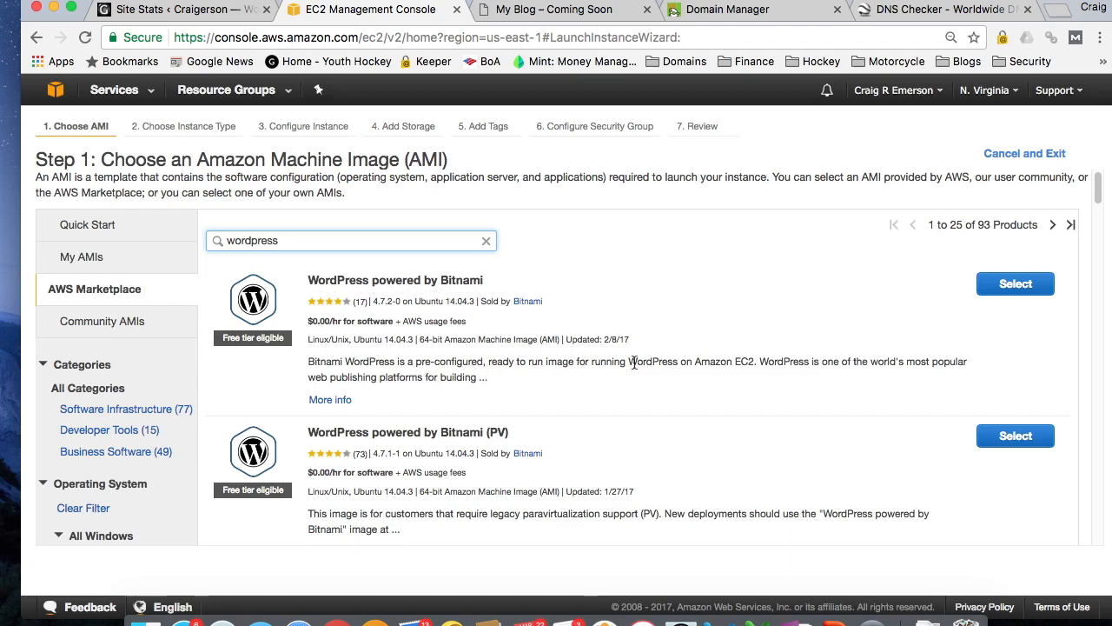
mouse_move(758, 367)
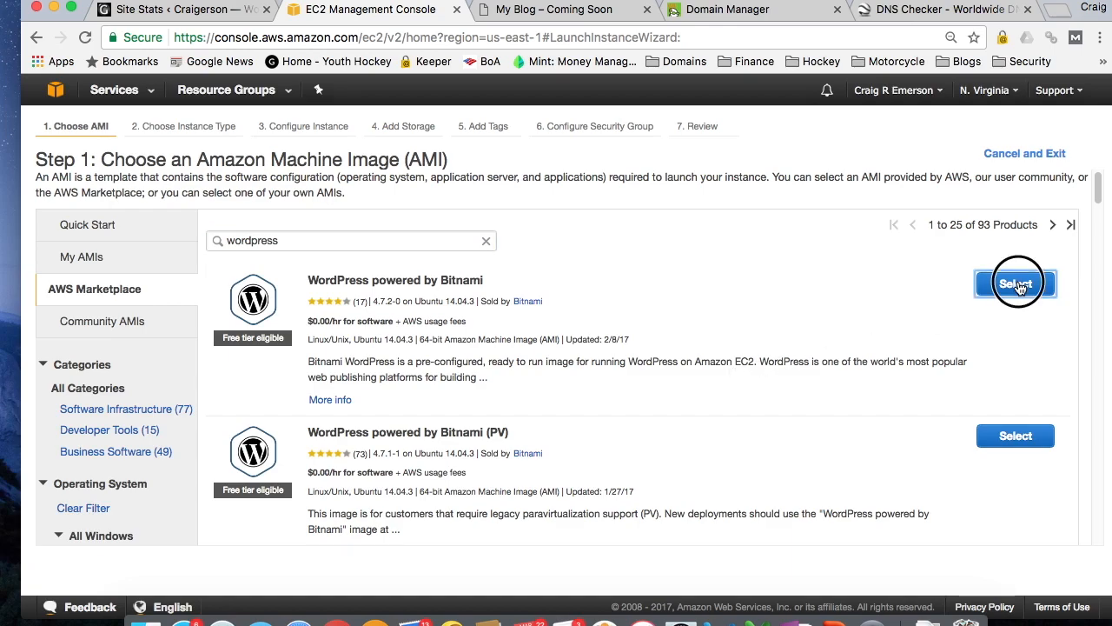
Select the WordPress powered by Bitnami image and browse the instance type table.
left_click(1015, 282)
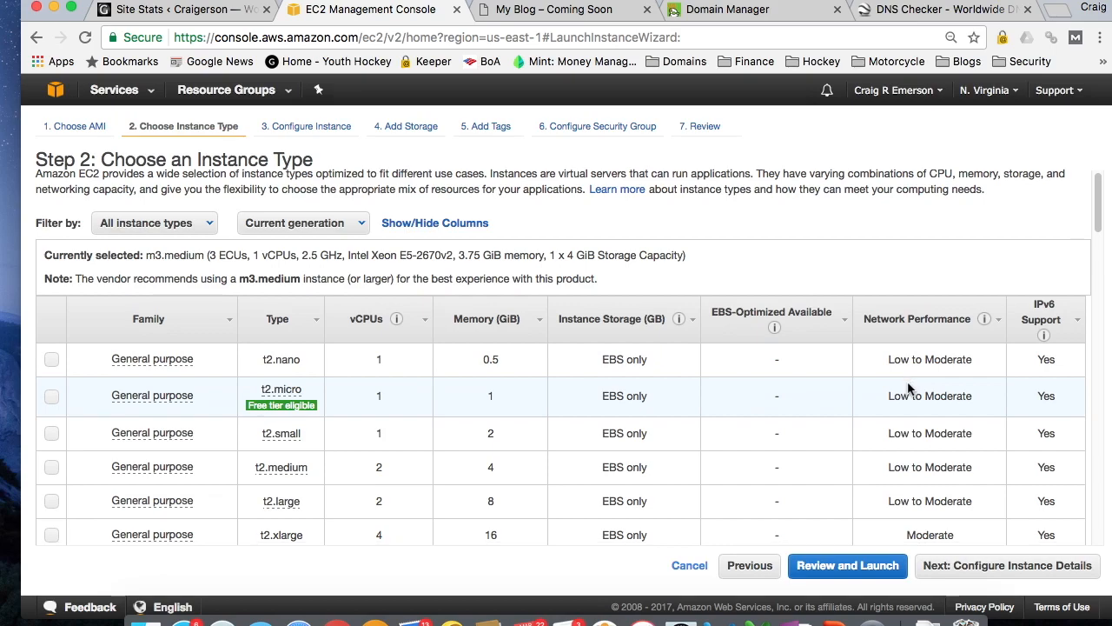
scroll("down", 3)
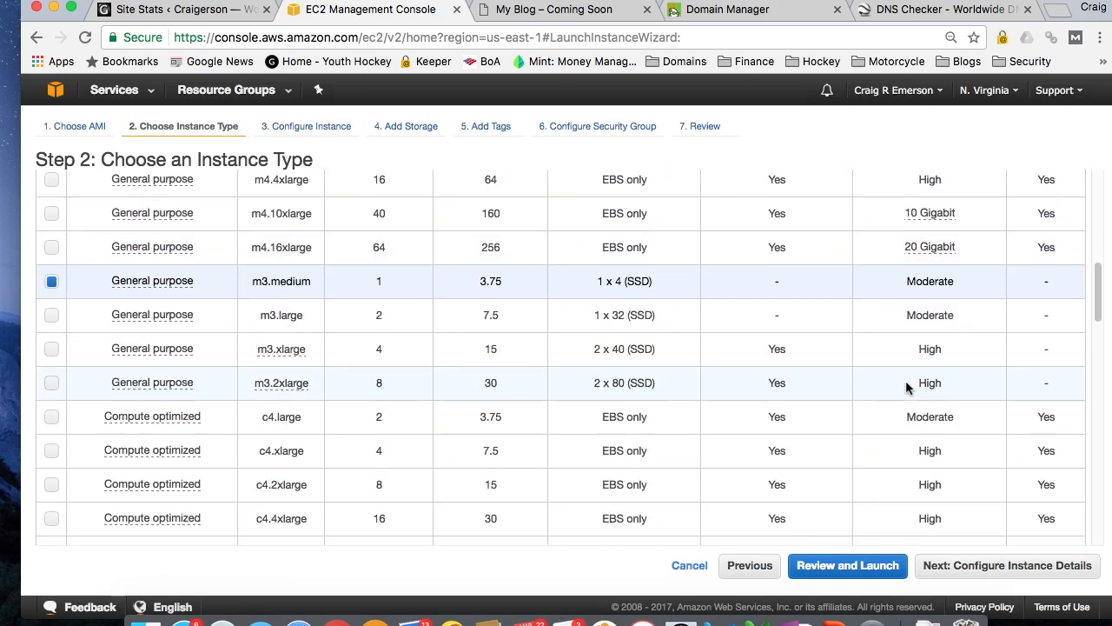
scroll("down", 3)
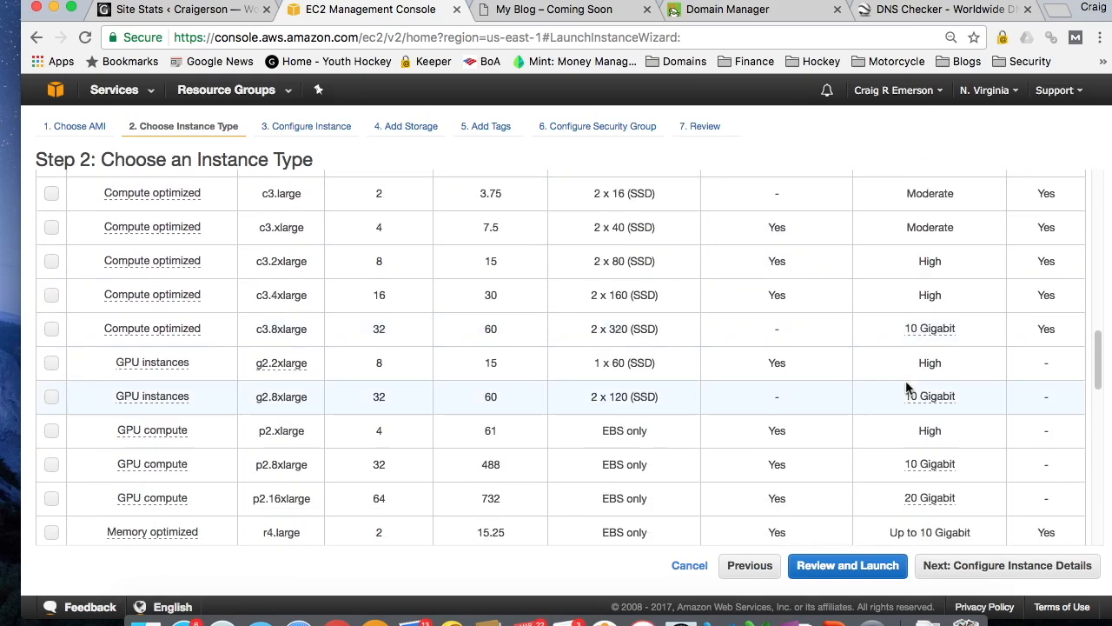
scroll("down", 3)
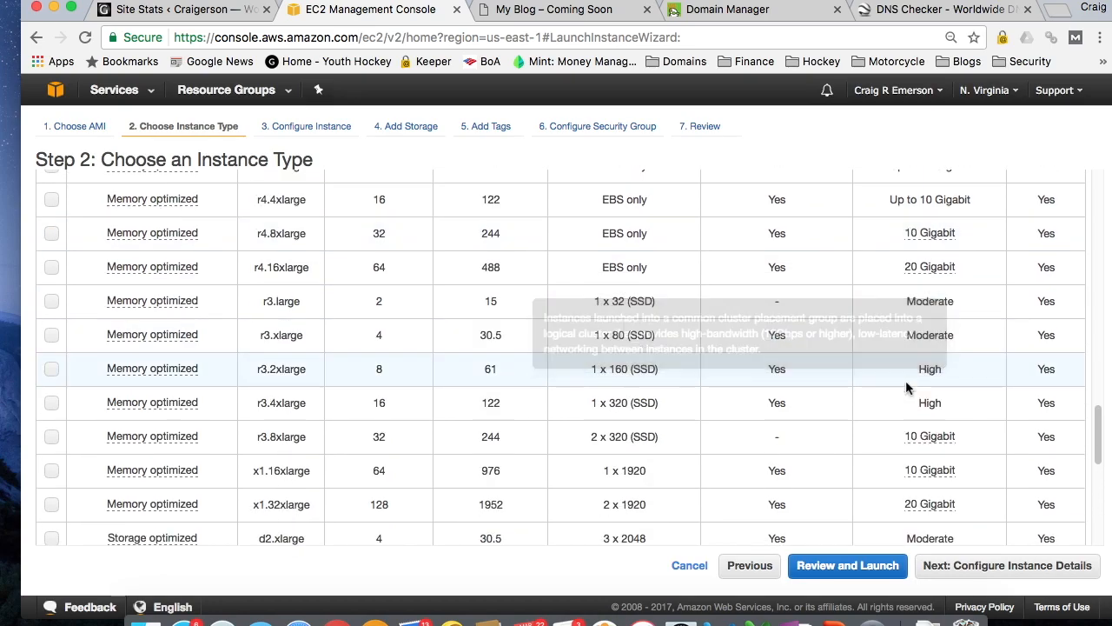
scroll("down", 3)
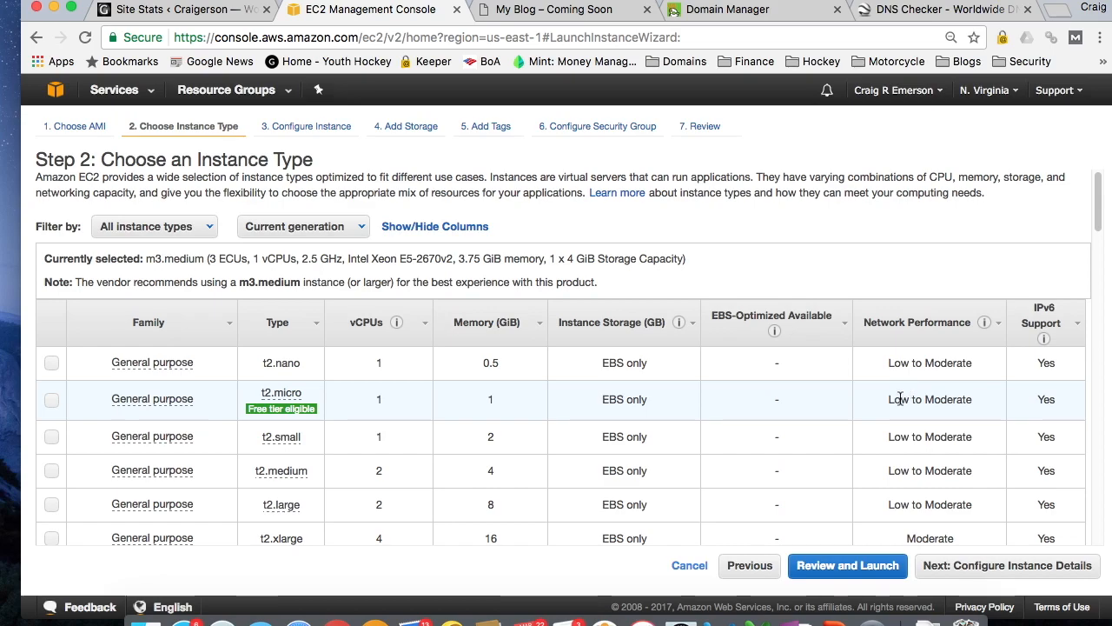
mouse_move(713, 417)
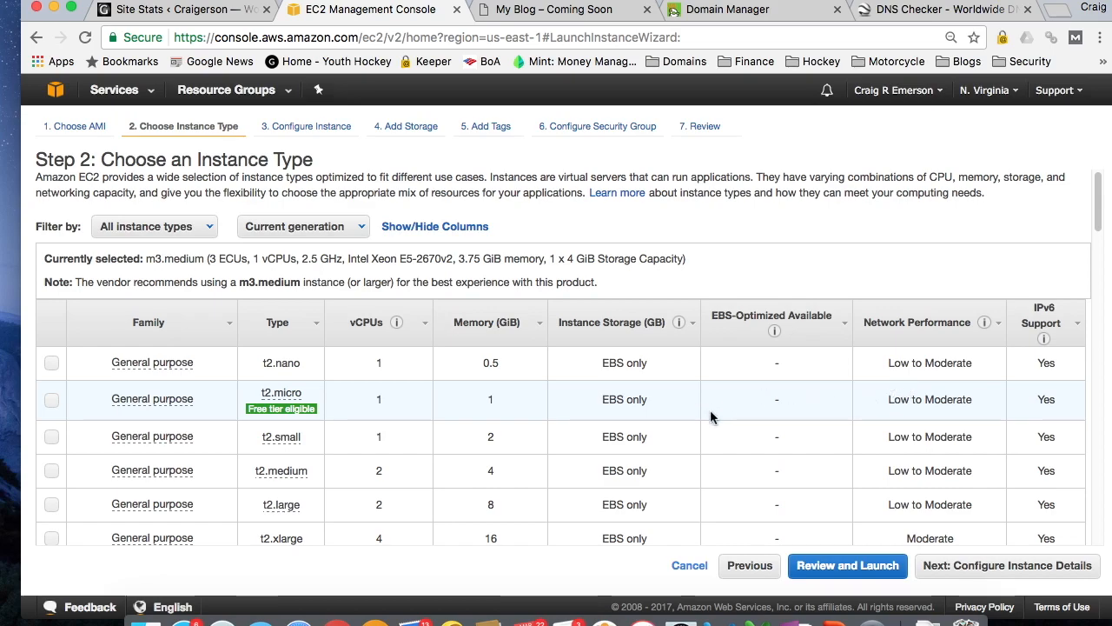
scroll("down", 3)
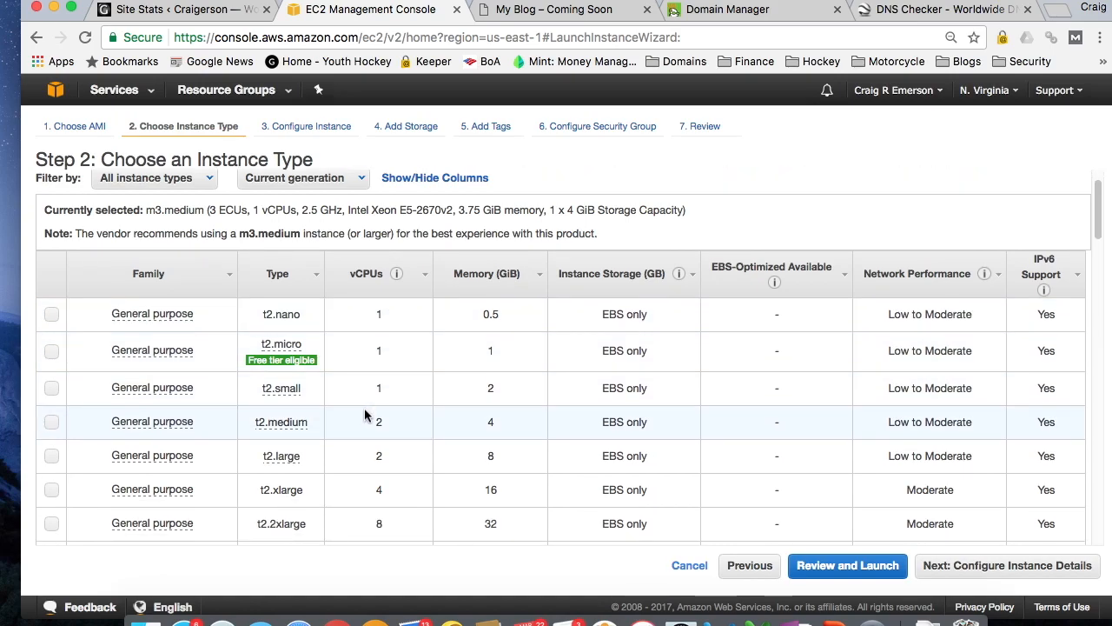
mouse_move(504, 434)
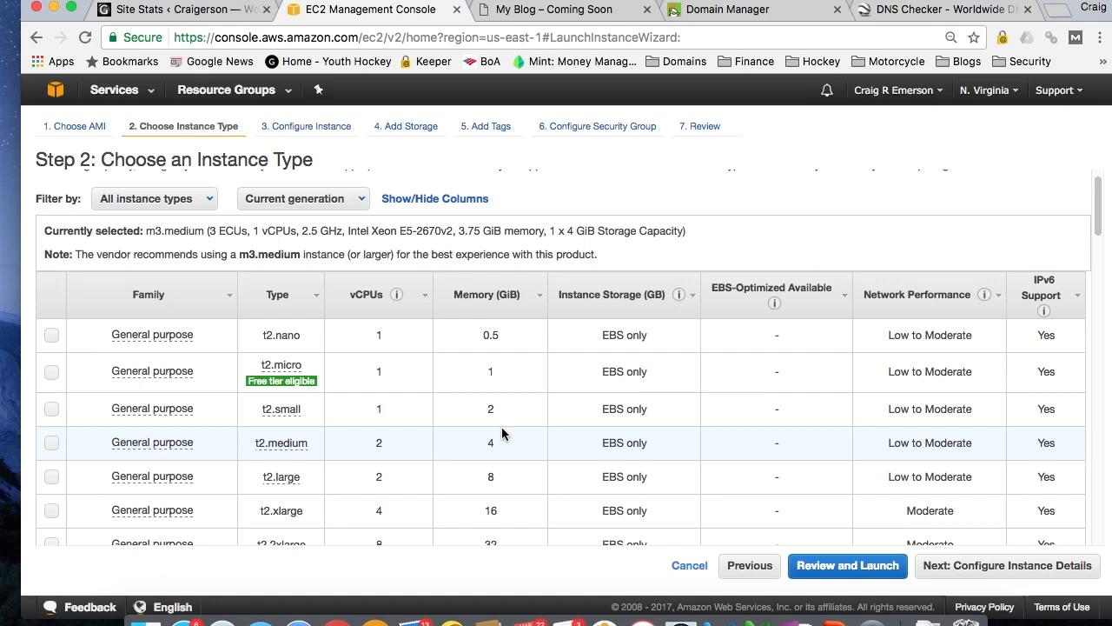
mouse_move(281, 372)
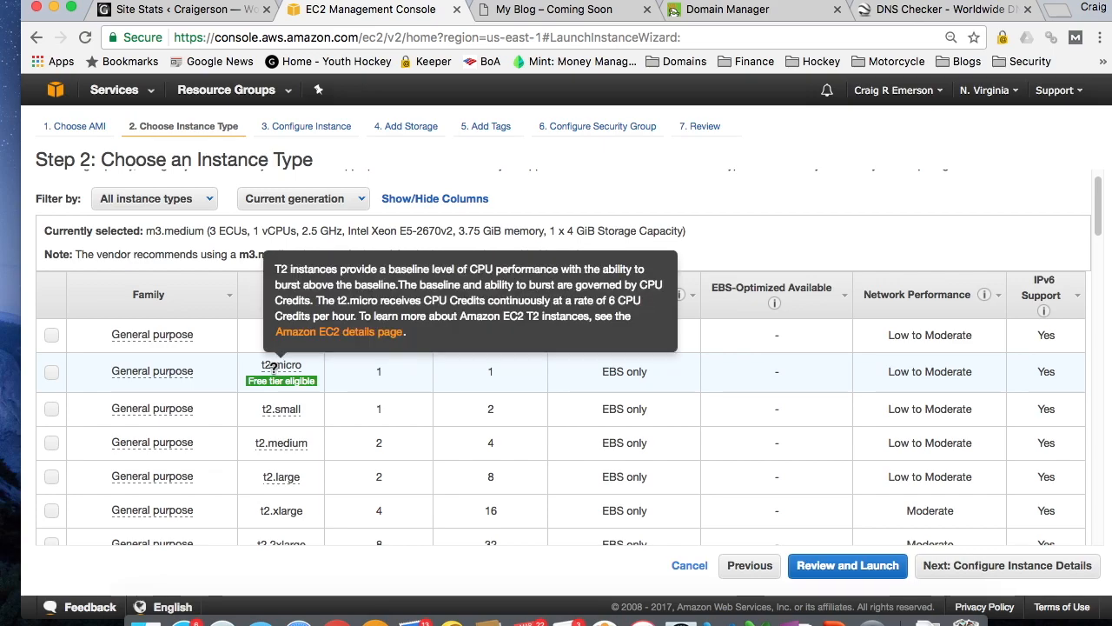
mouse_move(252, 355)
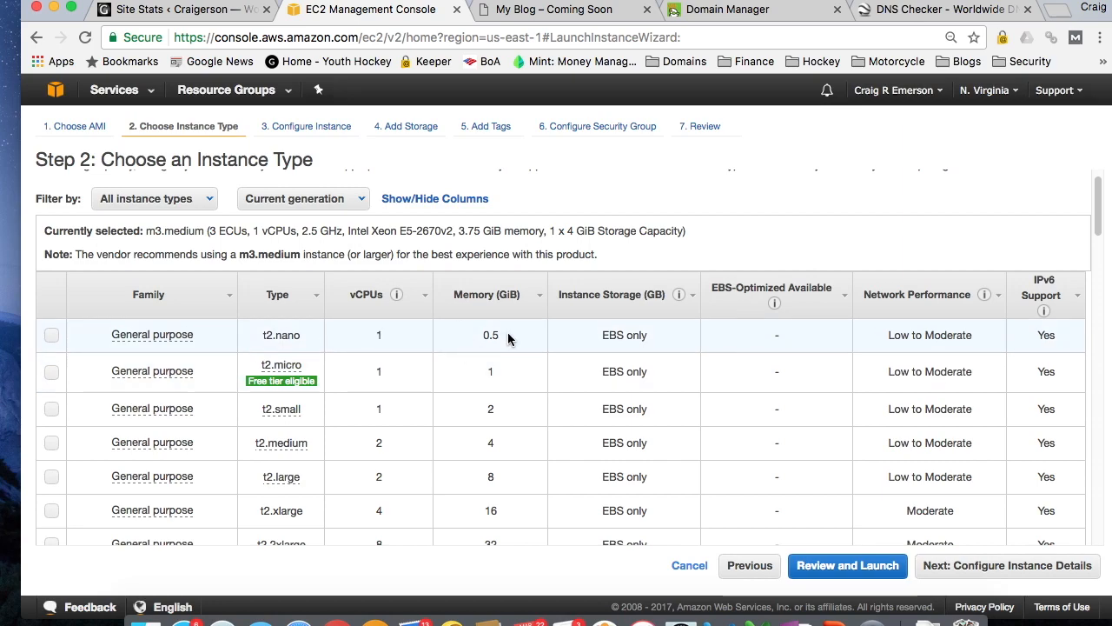
mouse_move(497, 383)
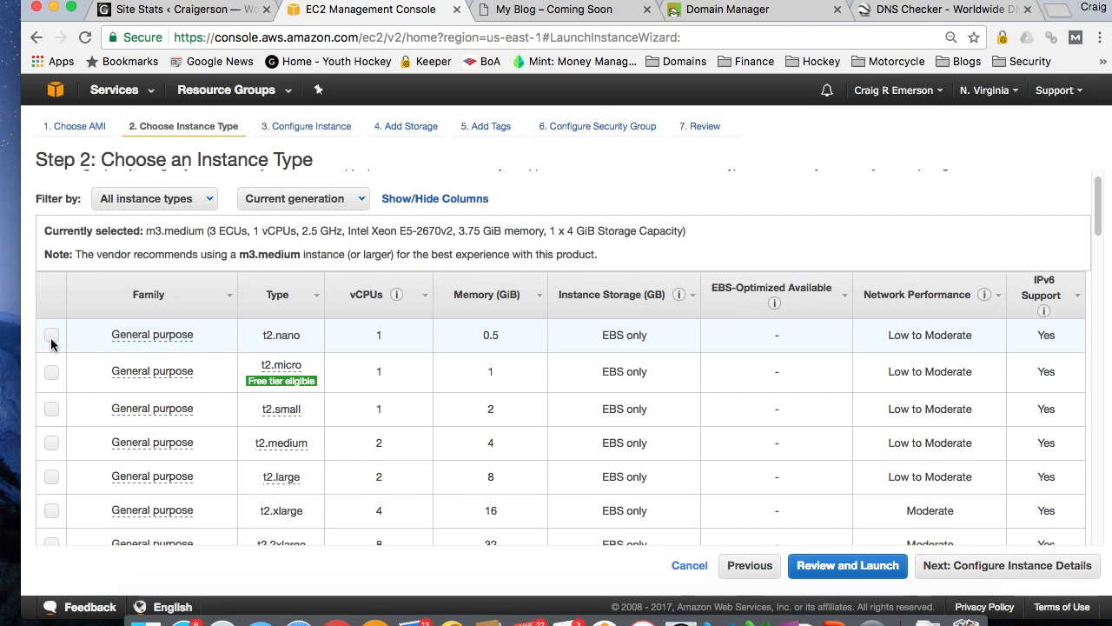
Pick t2.nano as the instance type instead of the default m3.medium.
left_click(51, 334)
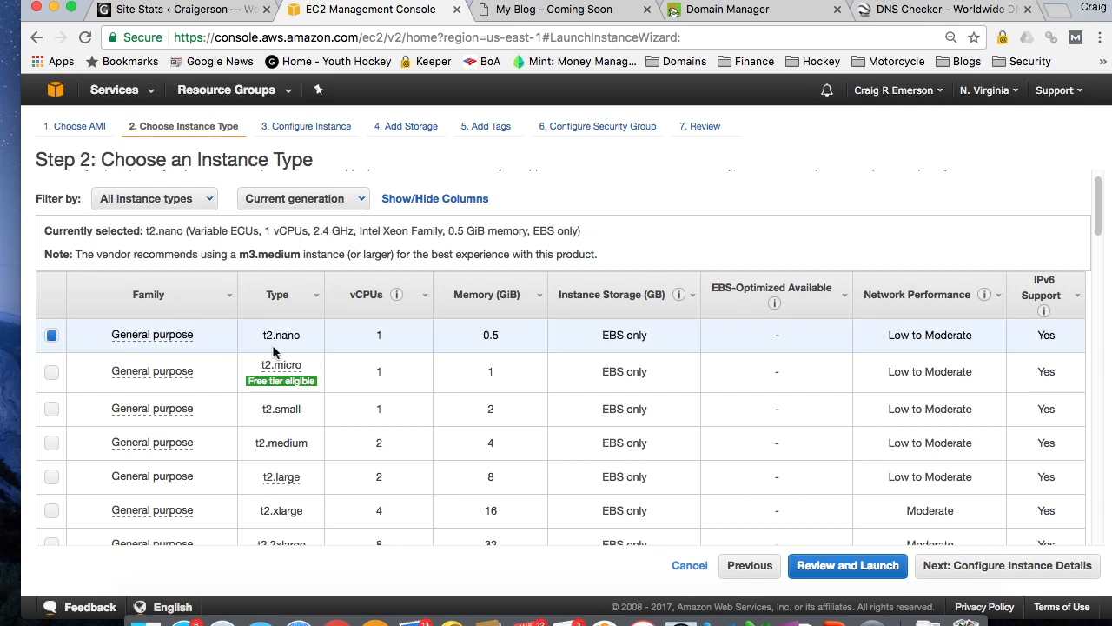
mouse_move(485, 347)
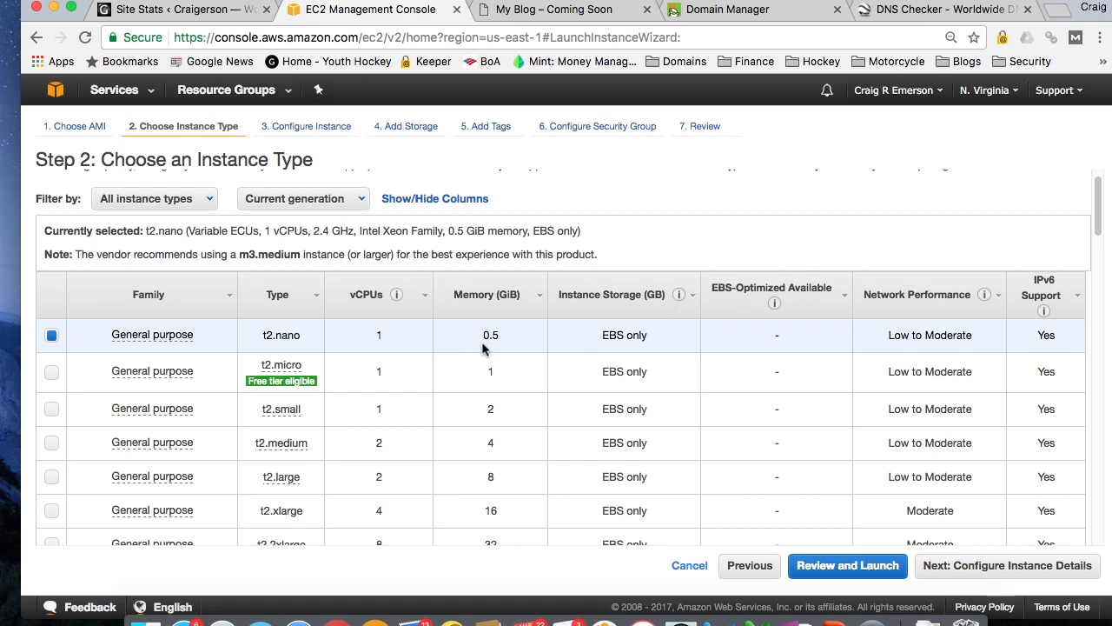
mouse_move(500, 351)
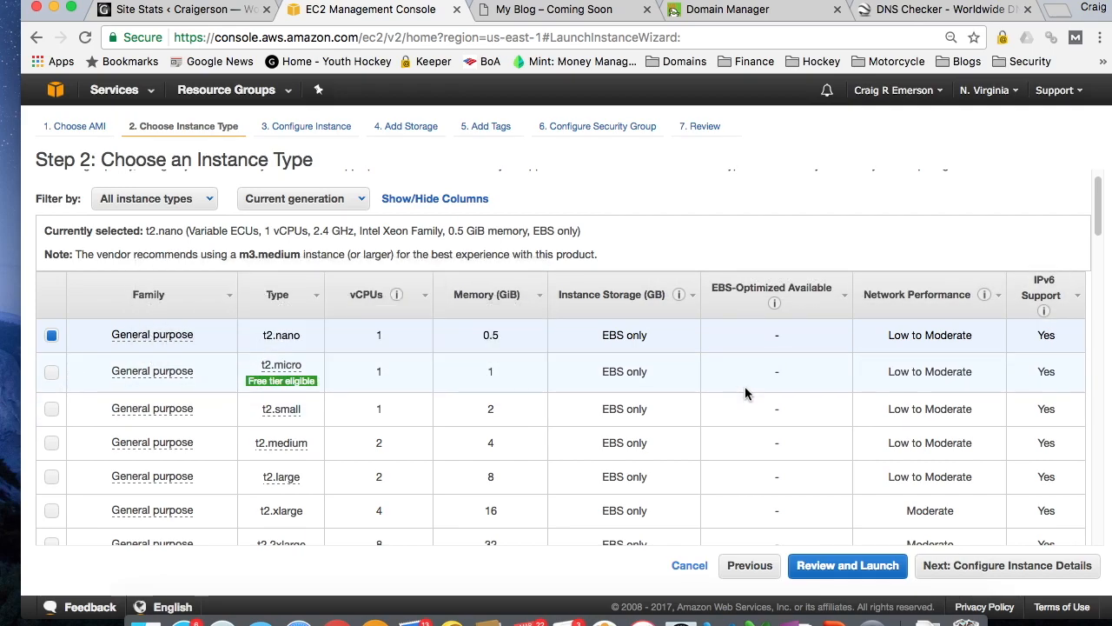
mouse_move(960, 524)
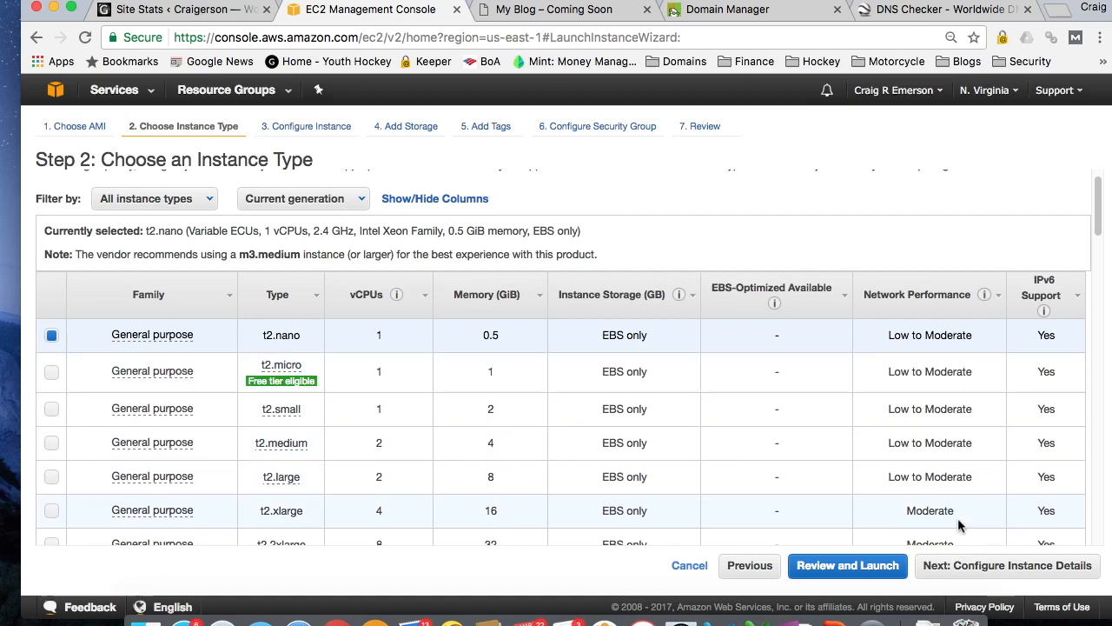
Continue to Configure Instance Details and keep the subnet at 'No preference'.
left_click(1005, 566)
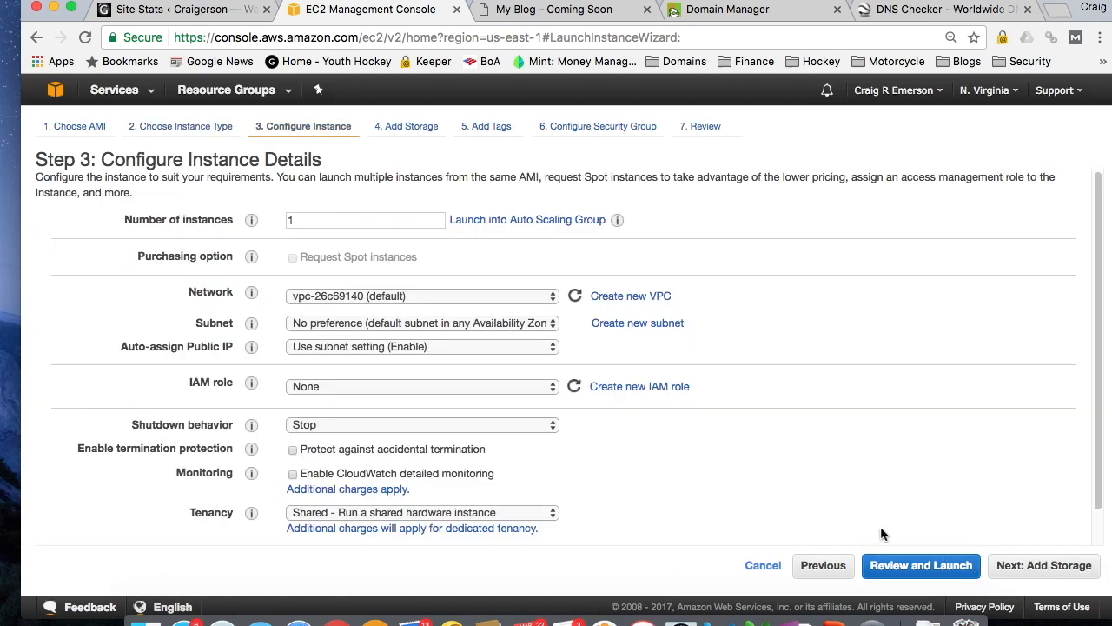
mouse_move(289, 421)
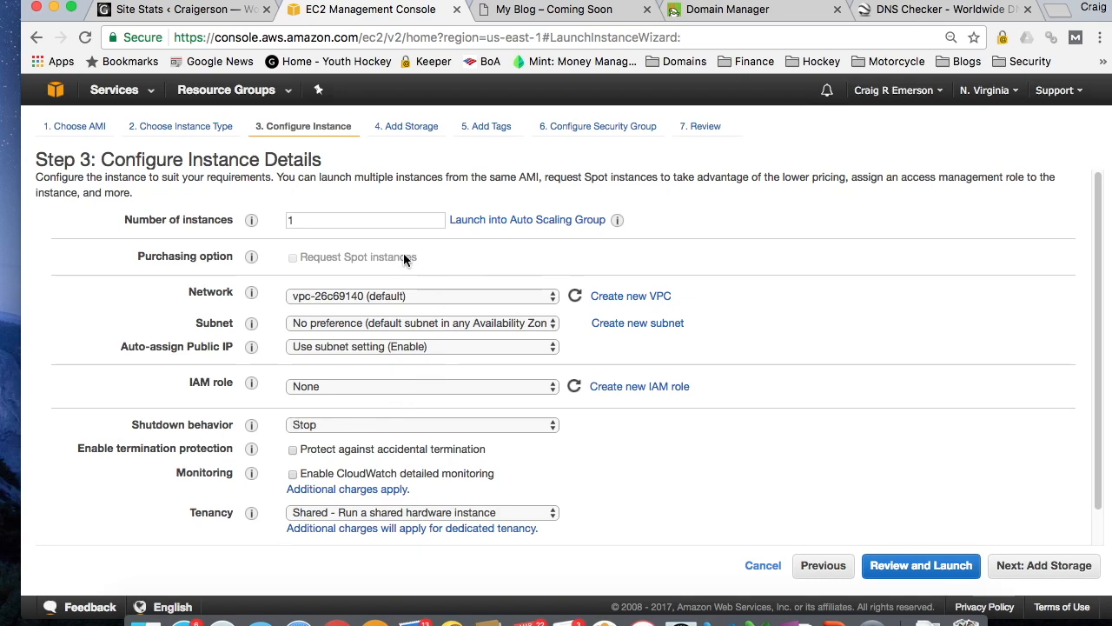
mouse_move(513, 331)
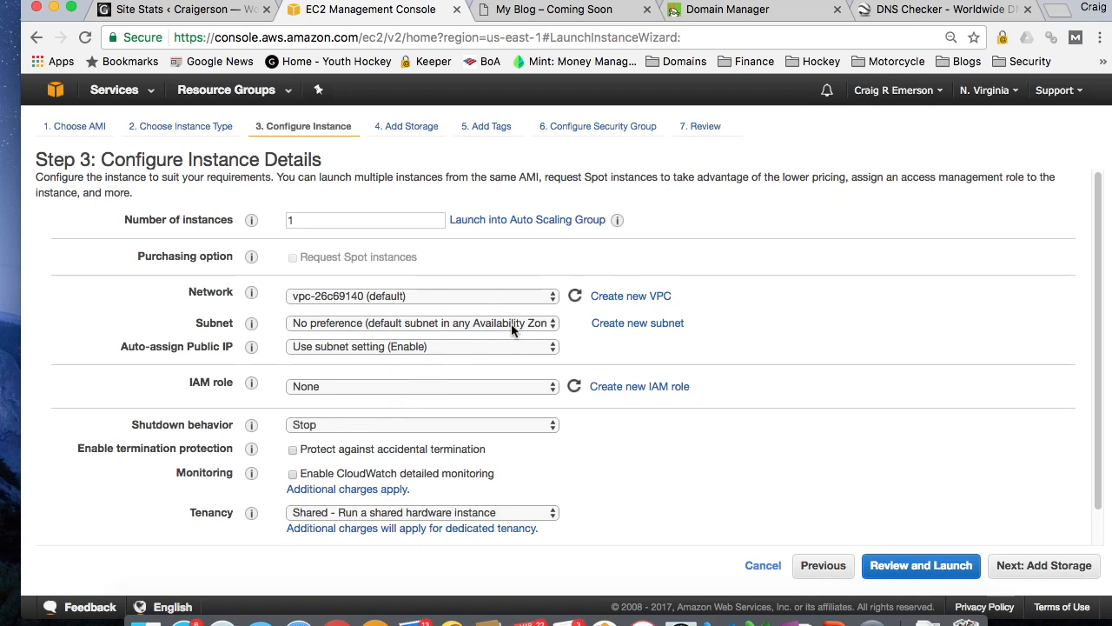
left_click(421, 322)
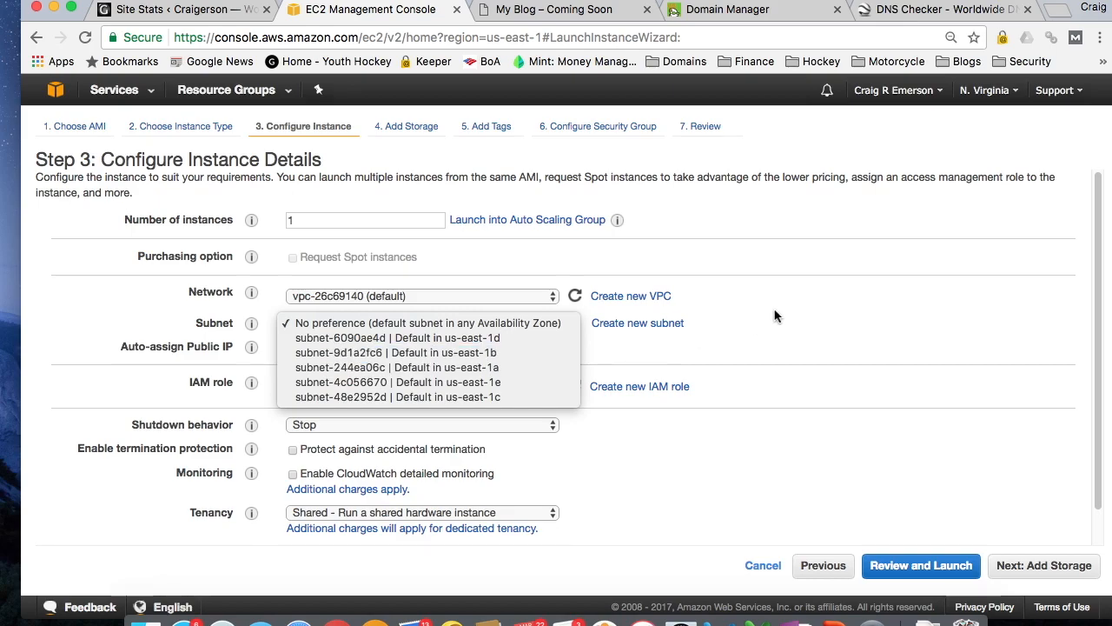
mouse_move(1000, 97)
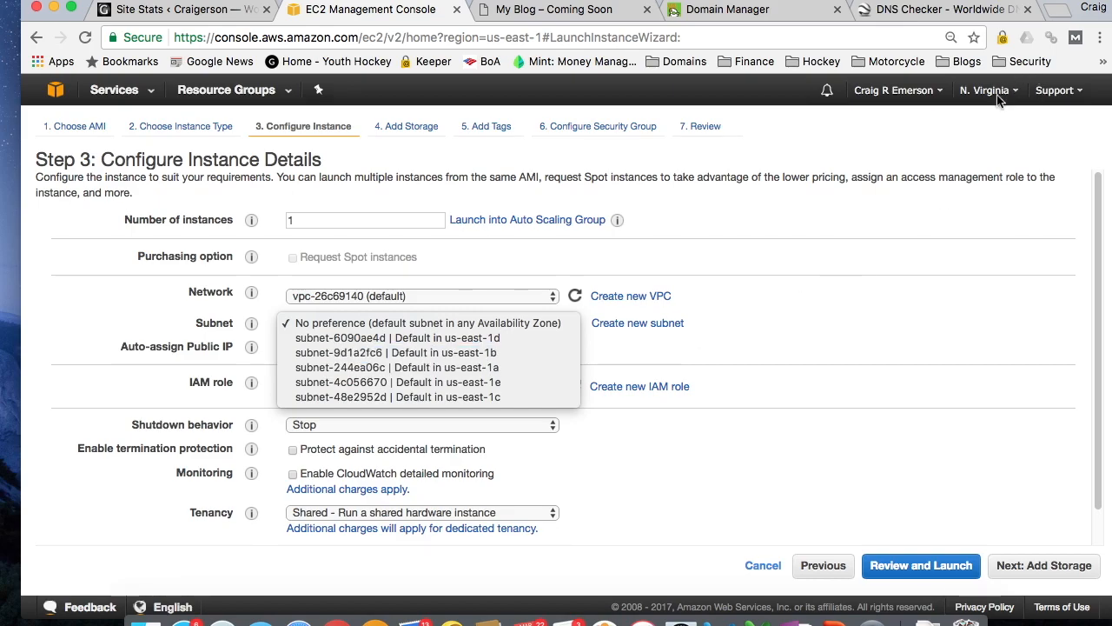
mouse_move(427, 351)
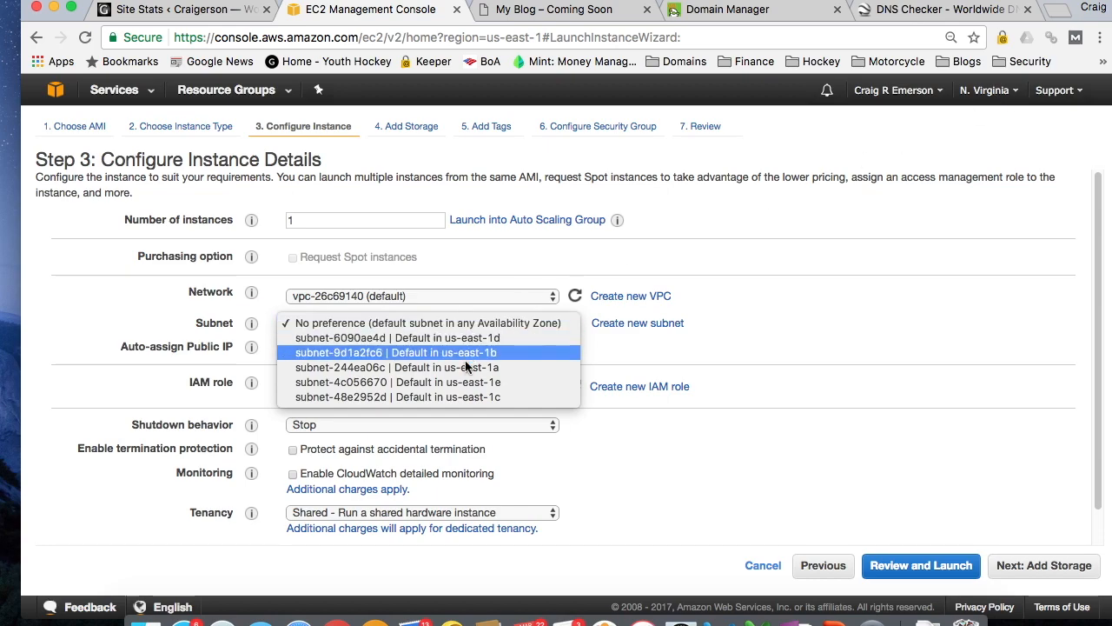
mouse_move(476, 367)
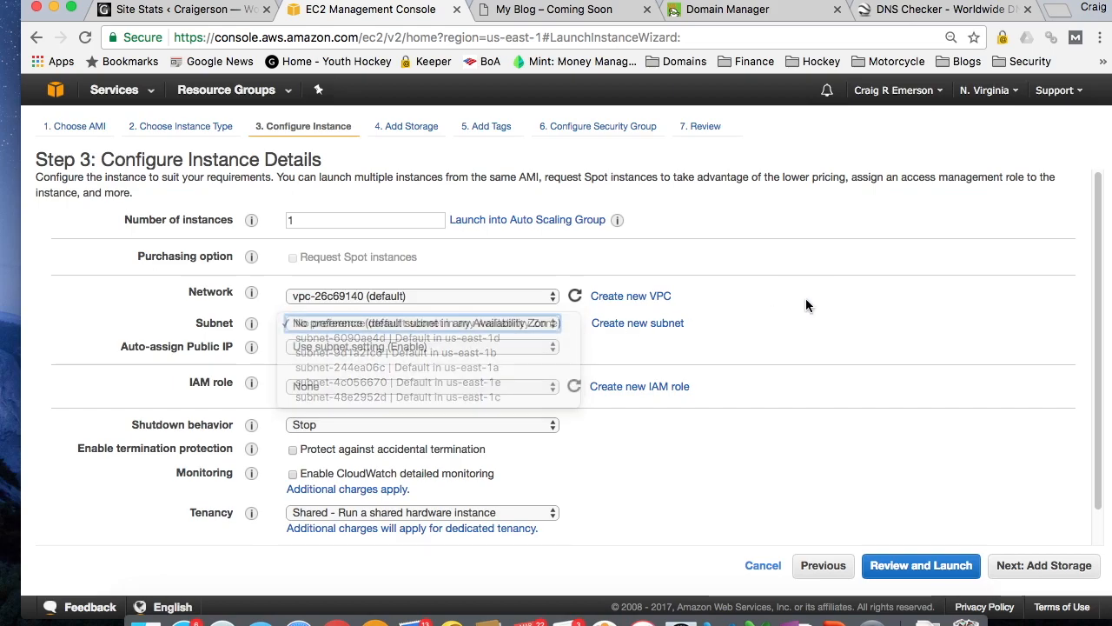
left_click(424, 322)
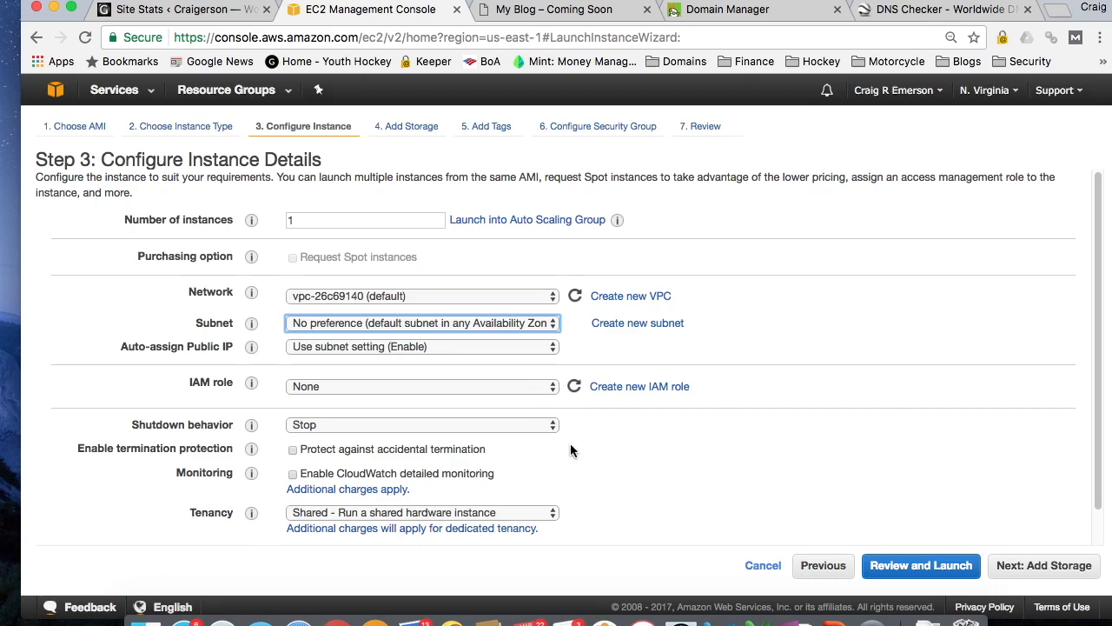
mouse_move(776, 438)
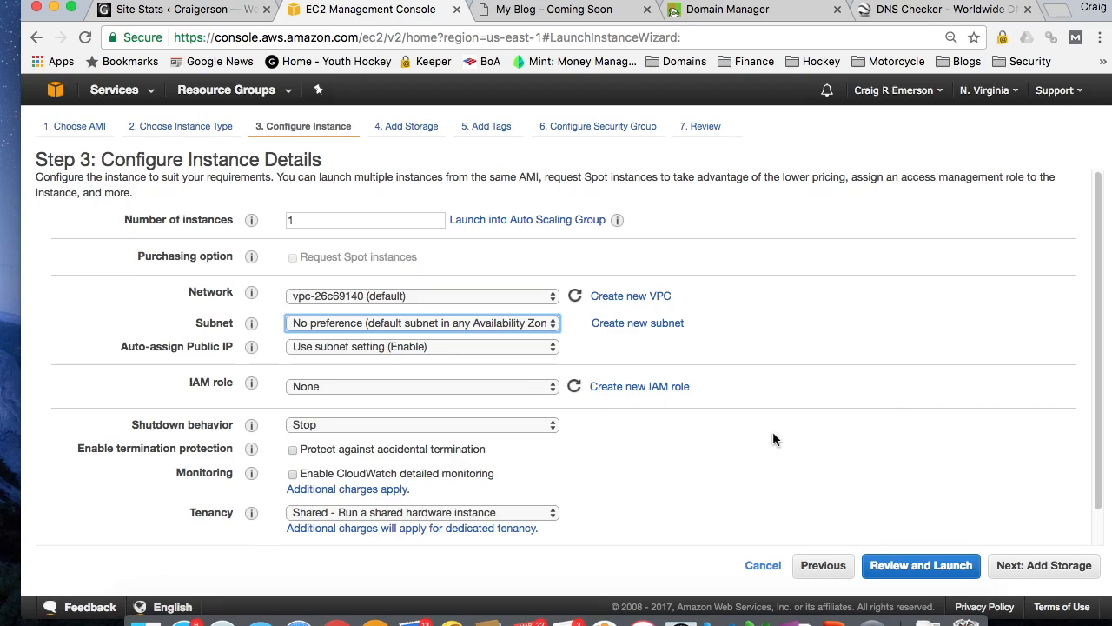
Continue to Add Storage, keeping a 10 GiB General Purpose SSD (GP2) root volume.
left_click(1043, 565)
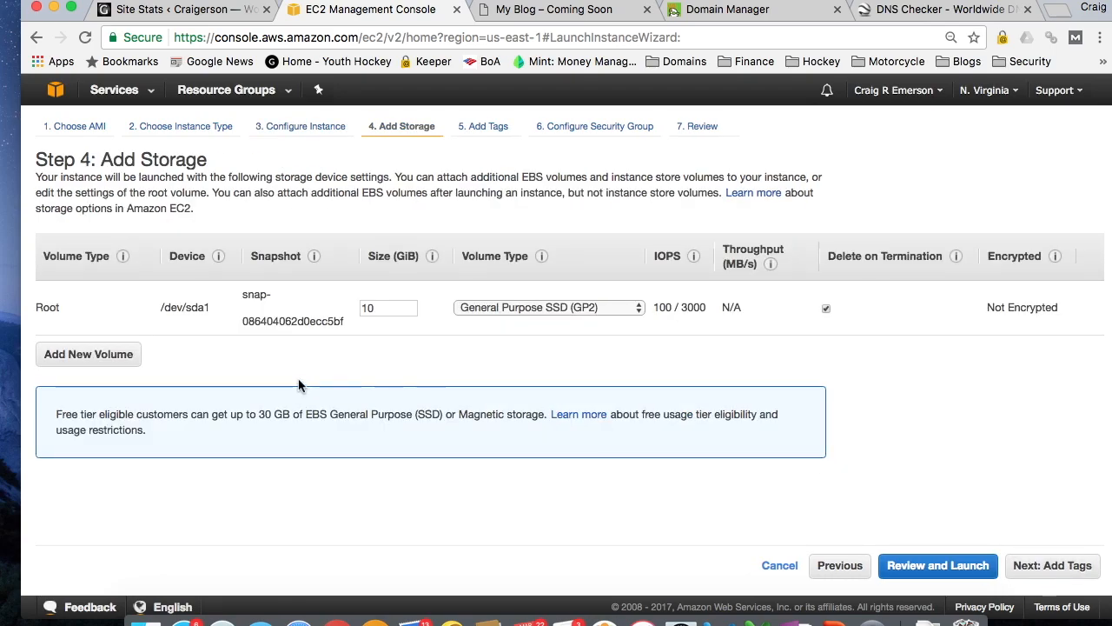
mouse_move(216, 355)
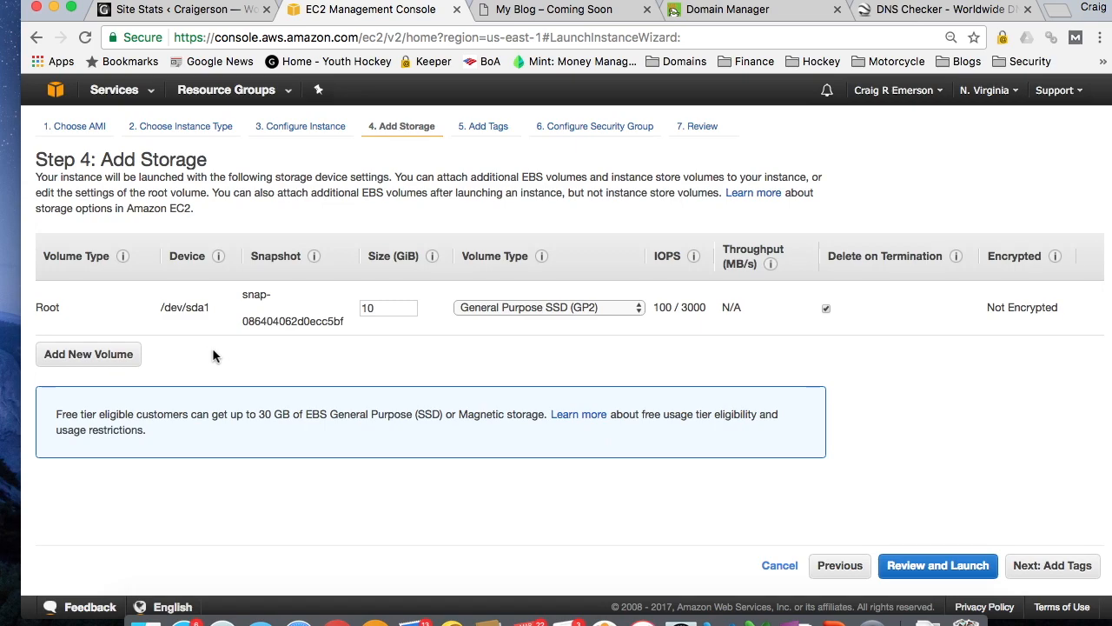
left_click(549, 306)
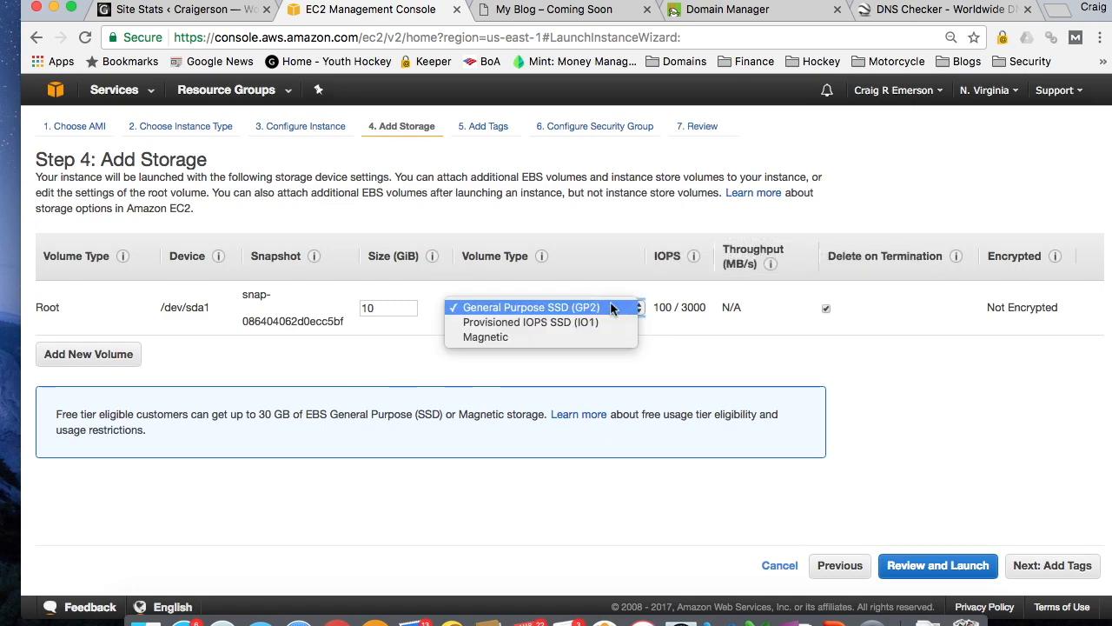
mouse_move(584, 316)
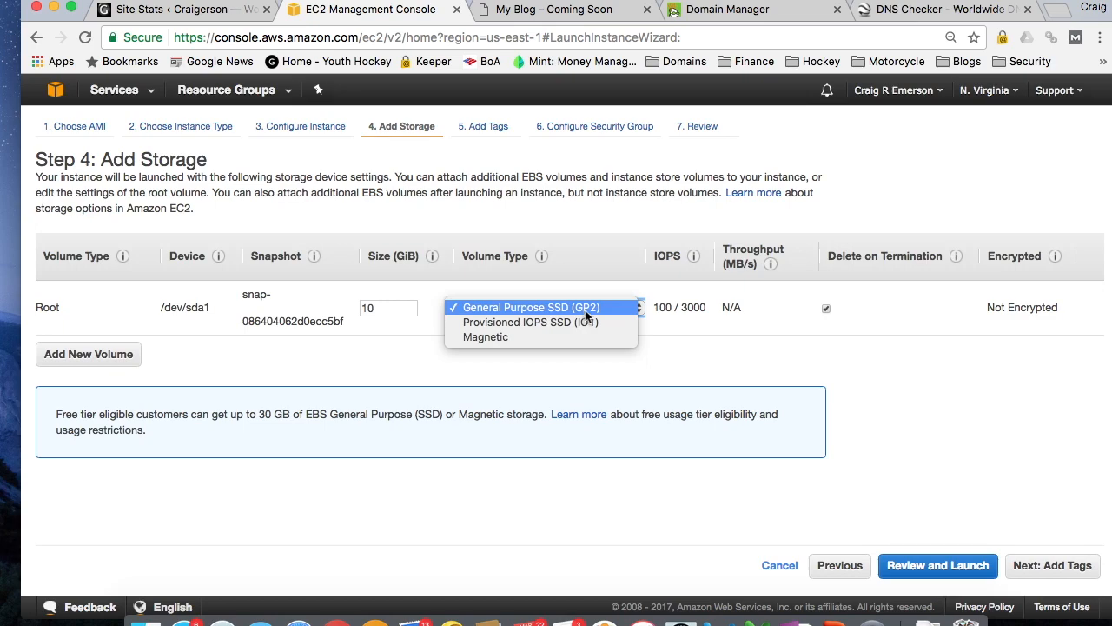
left_click(524, 306)
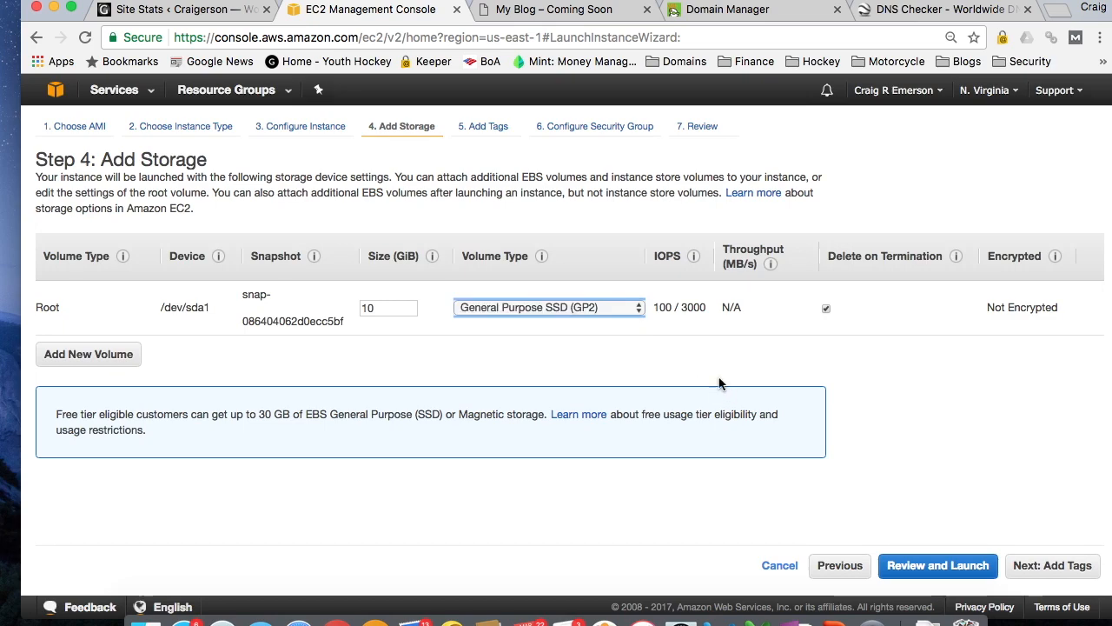
mouse_move(921, 413)
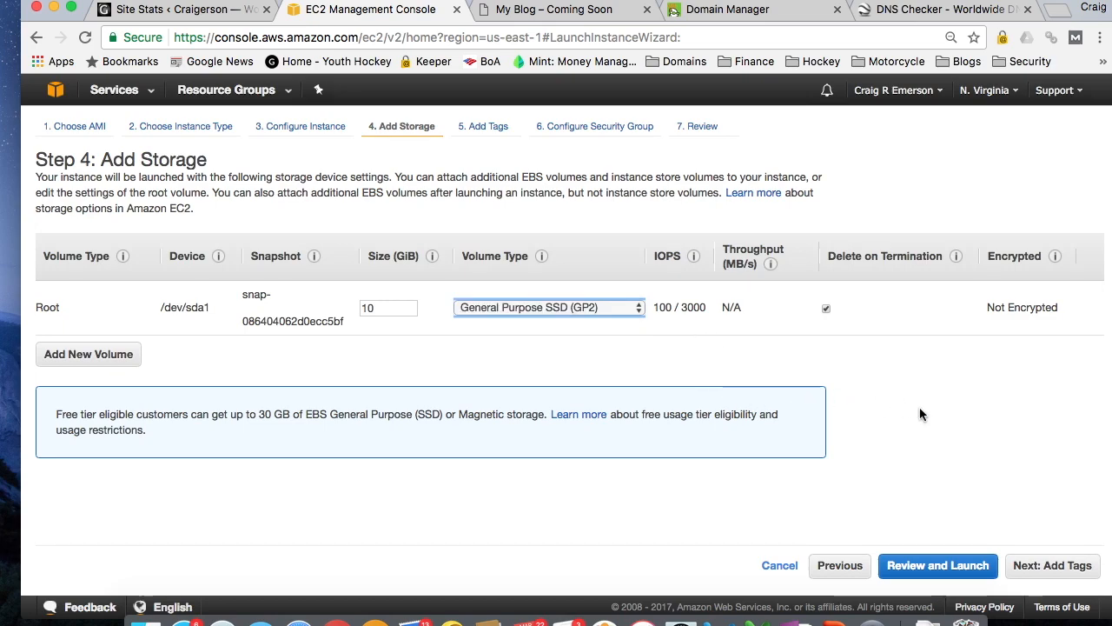
Tag the instance Name as 'RidingTriumph' and proceed to Review and Launch.
left_click(1053, 565)
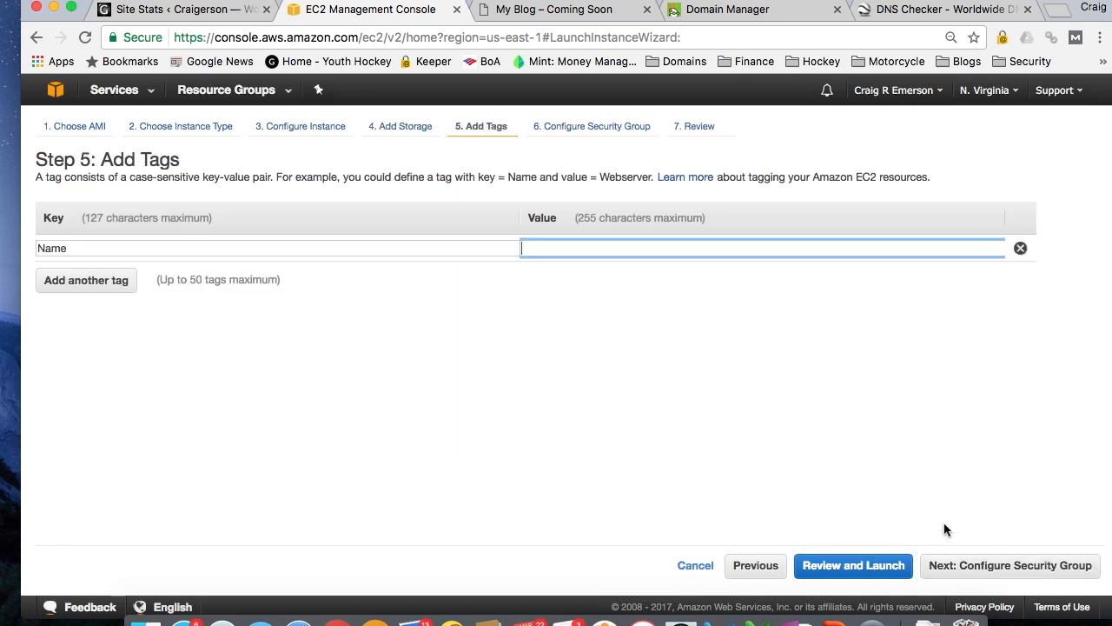
mouse_move(288, 308)
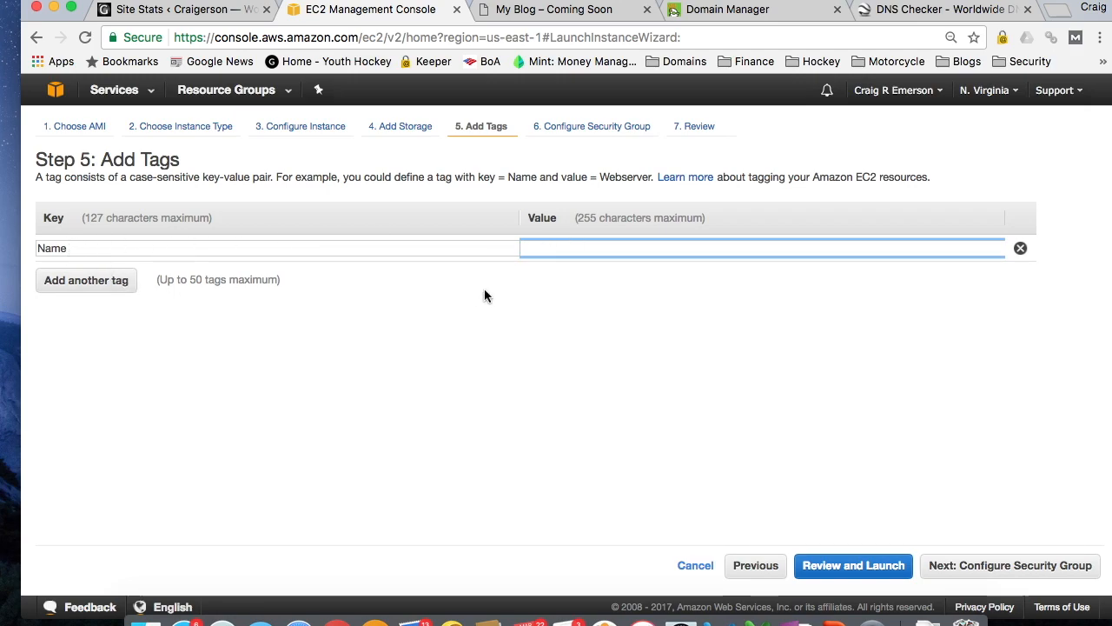
type("R")
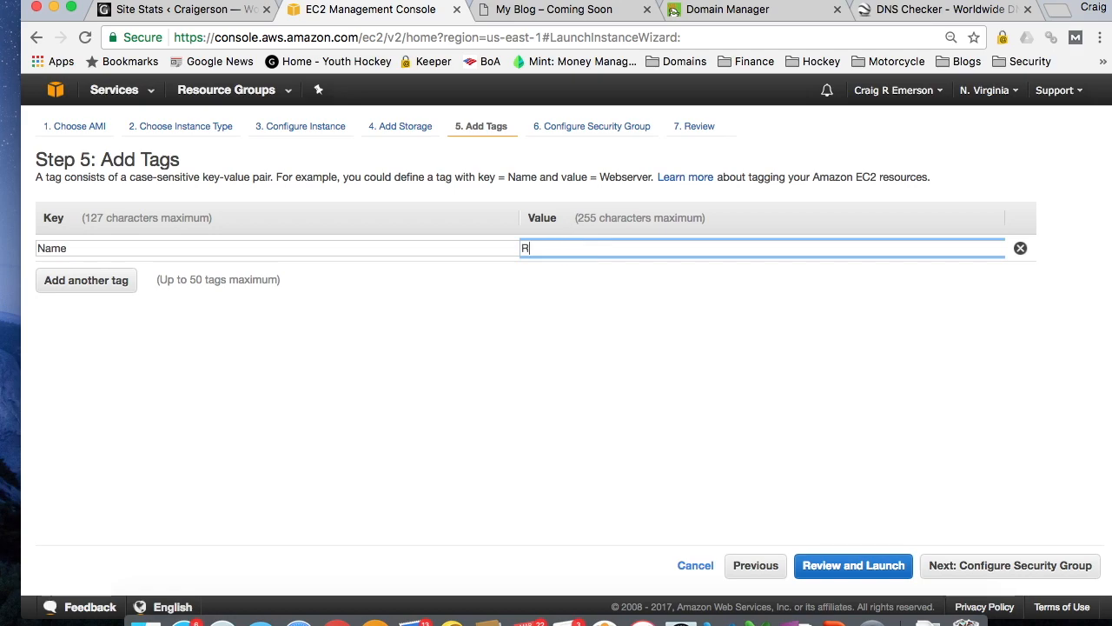
type("iding")
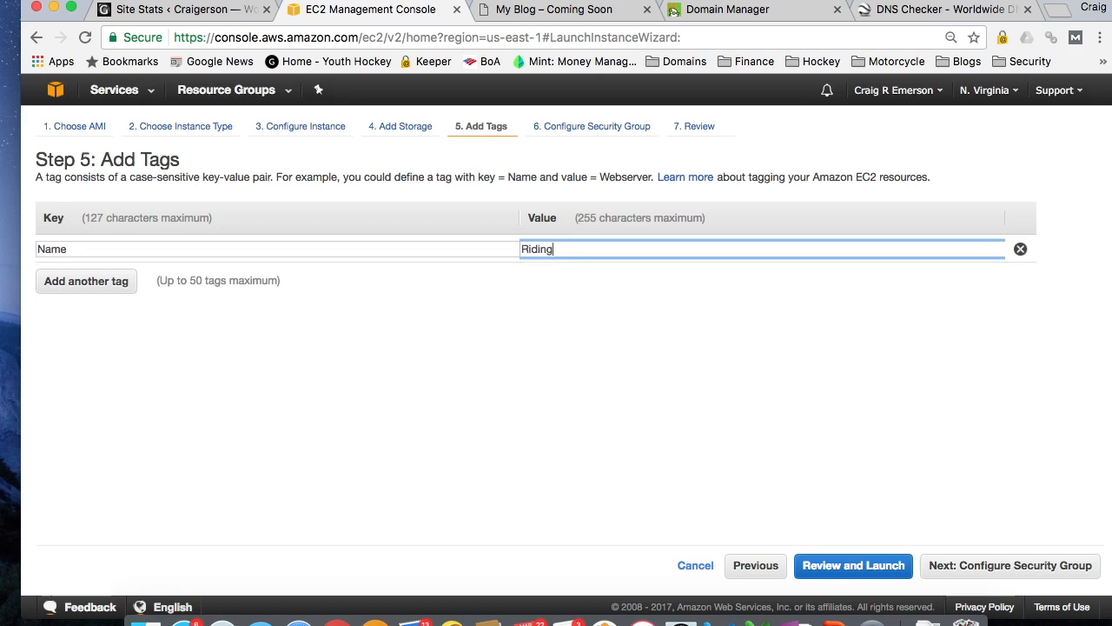
type("Triumph")
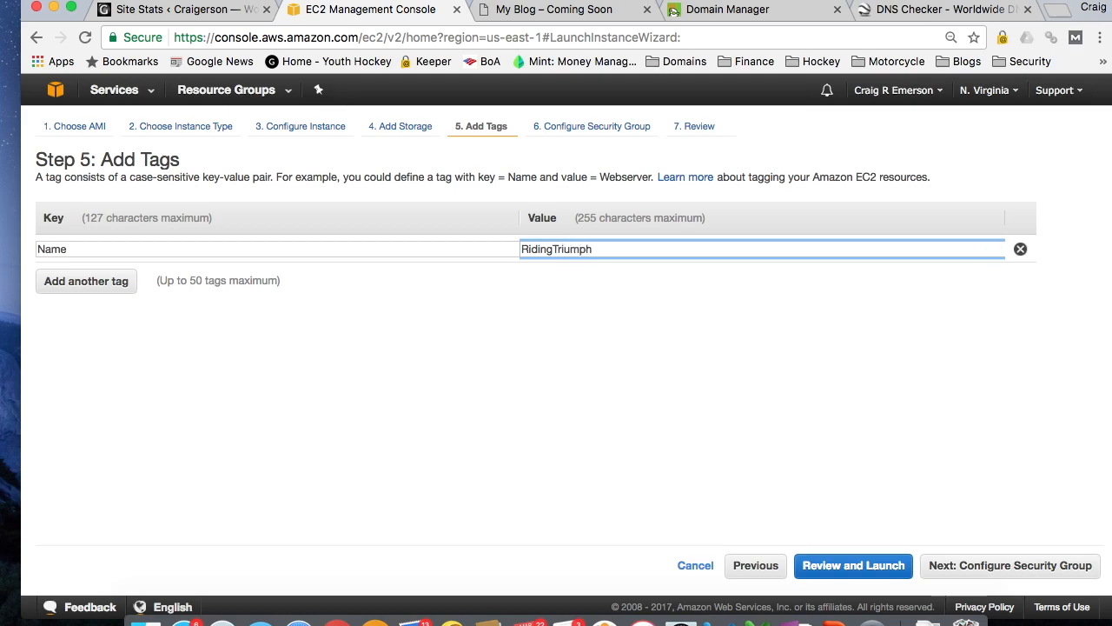
left_click(854, 566)
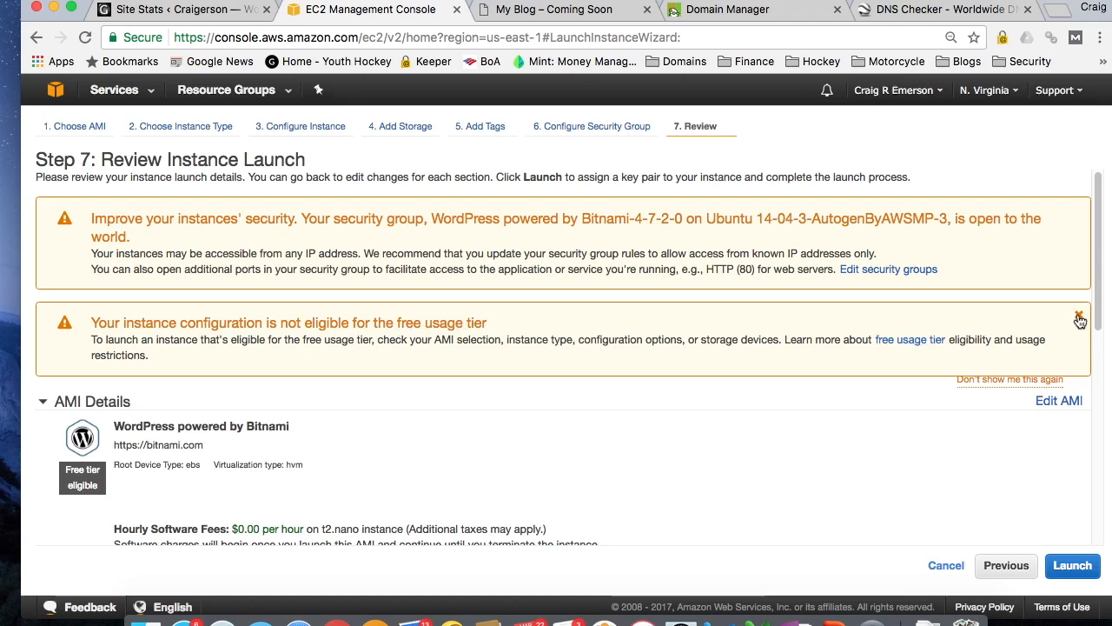
Dismiss the free usage tier warning and request launch from the review page.
left_click(1080, 315)
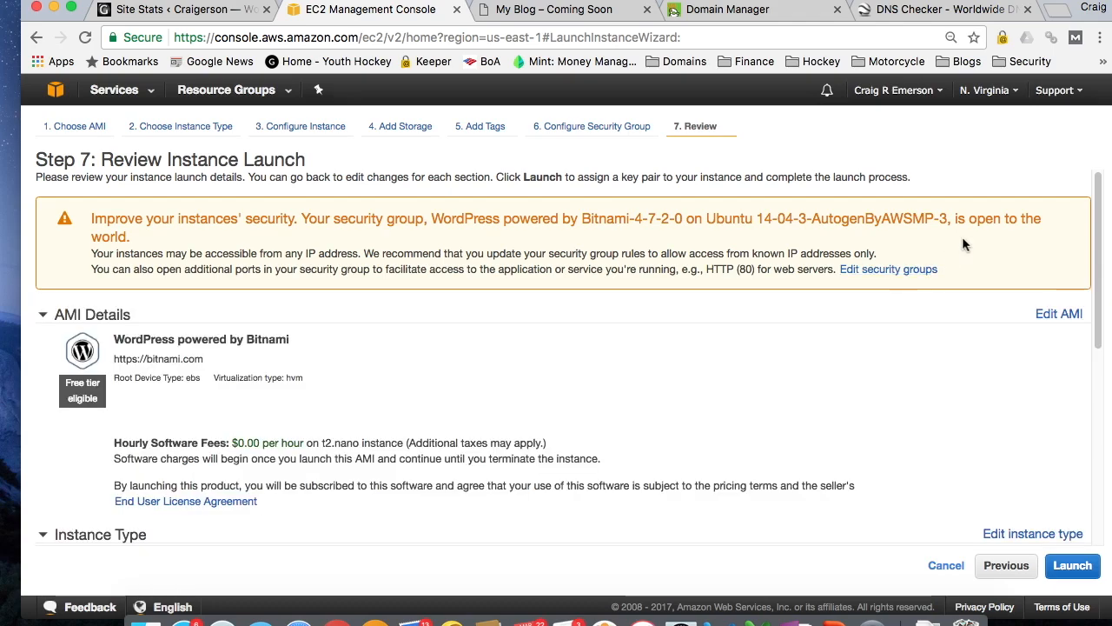
mouse_move(928, 250)
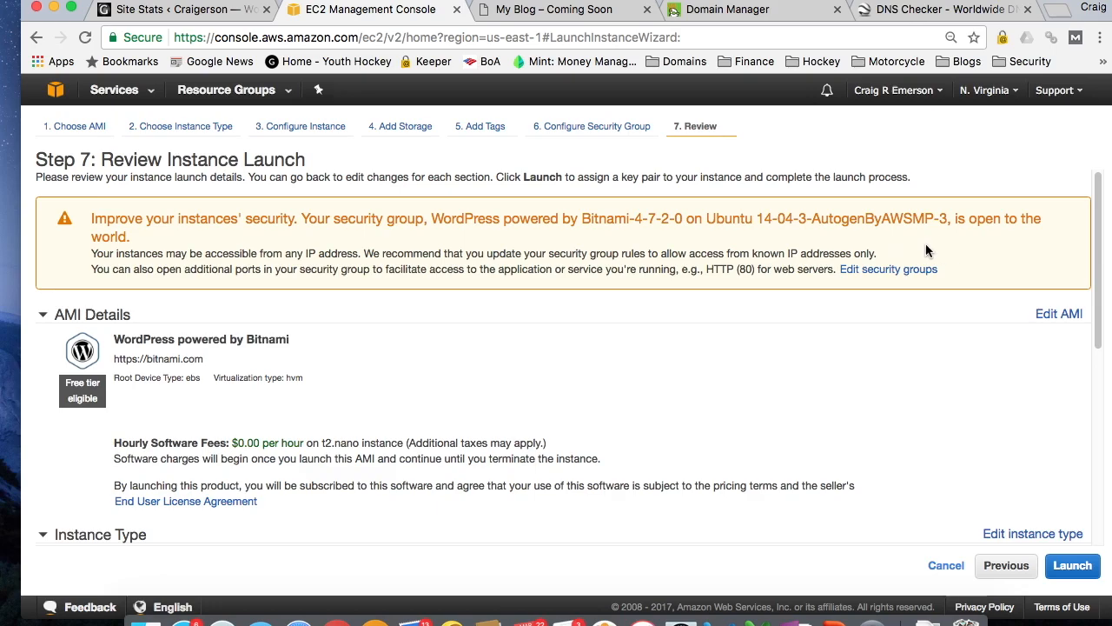
mouse_move(924, 257)
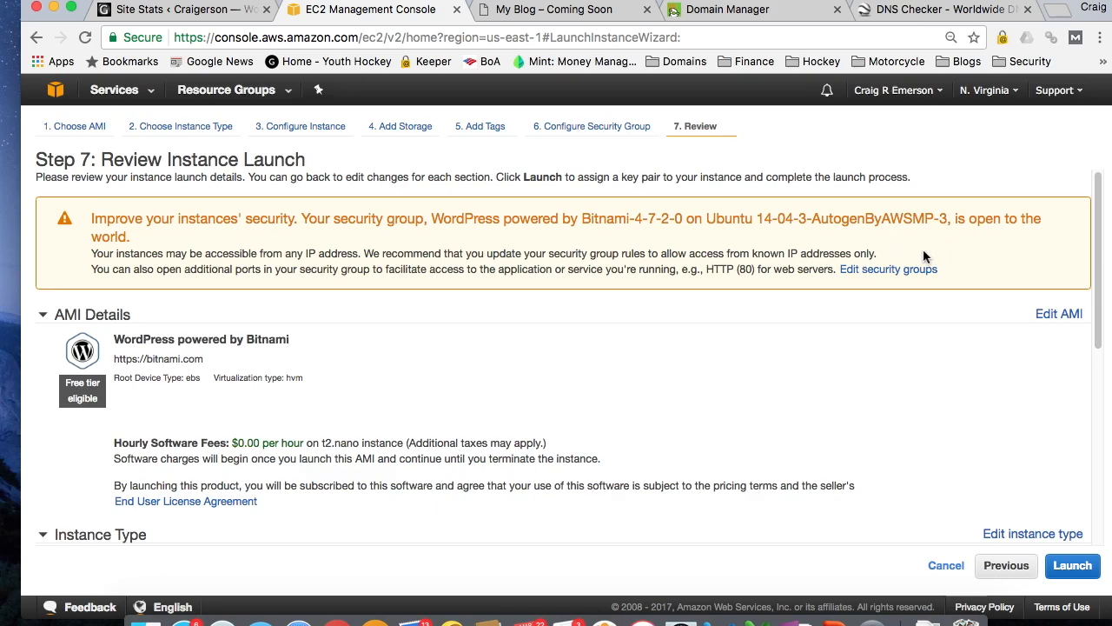
scroll("down", 3)
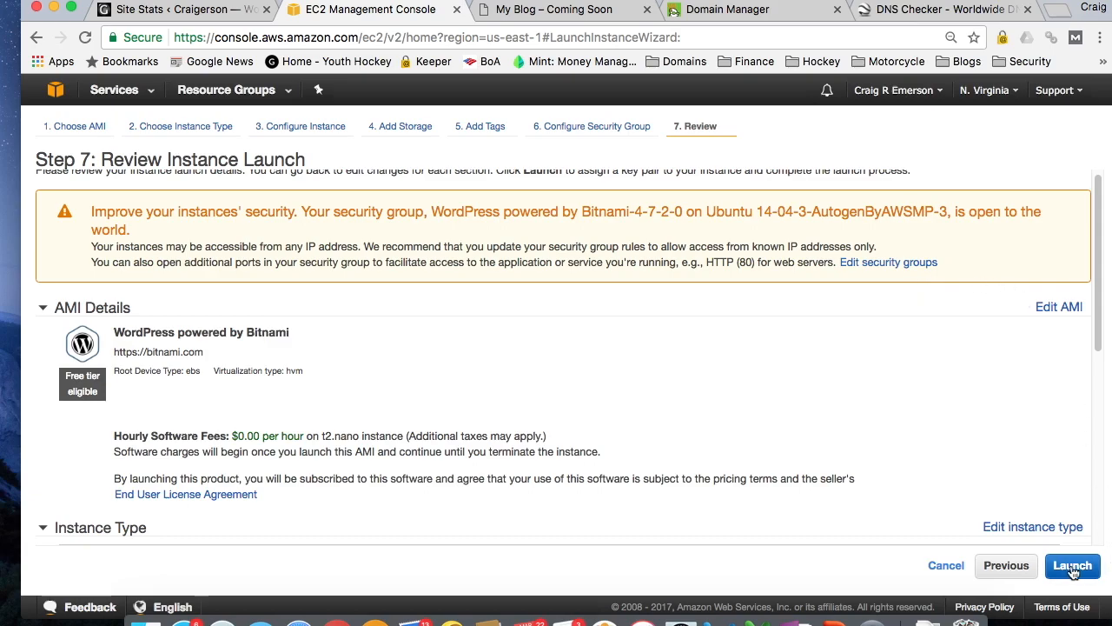
left_click(1073, 567)
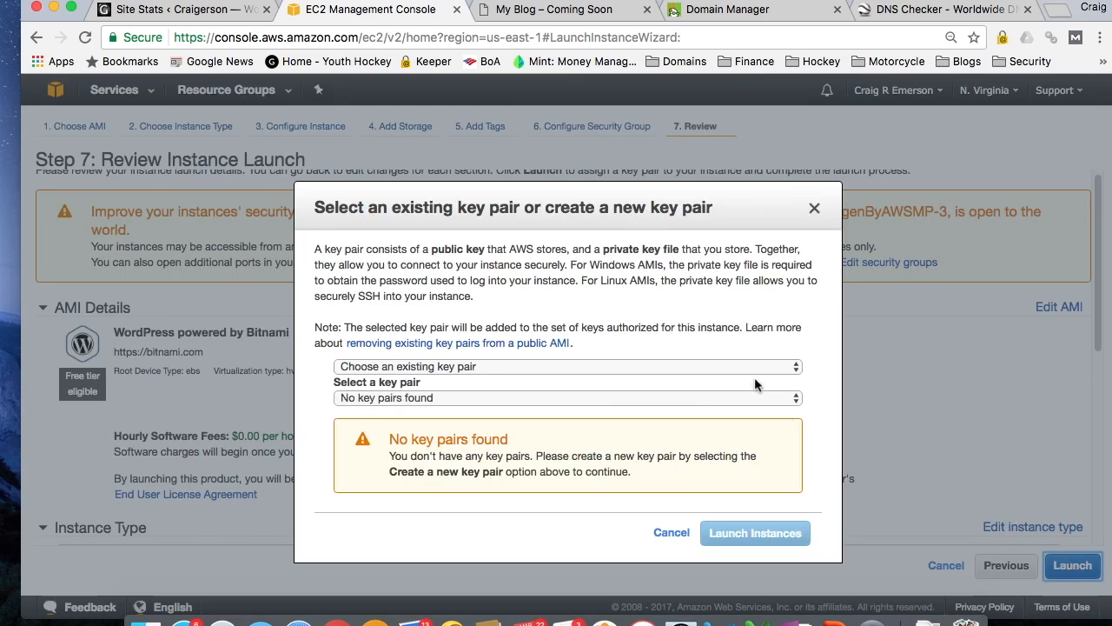
Choose 'Proceed without a key pair', acknowledge the warning, and launch the instance.
left_click(566, 365)
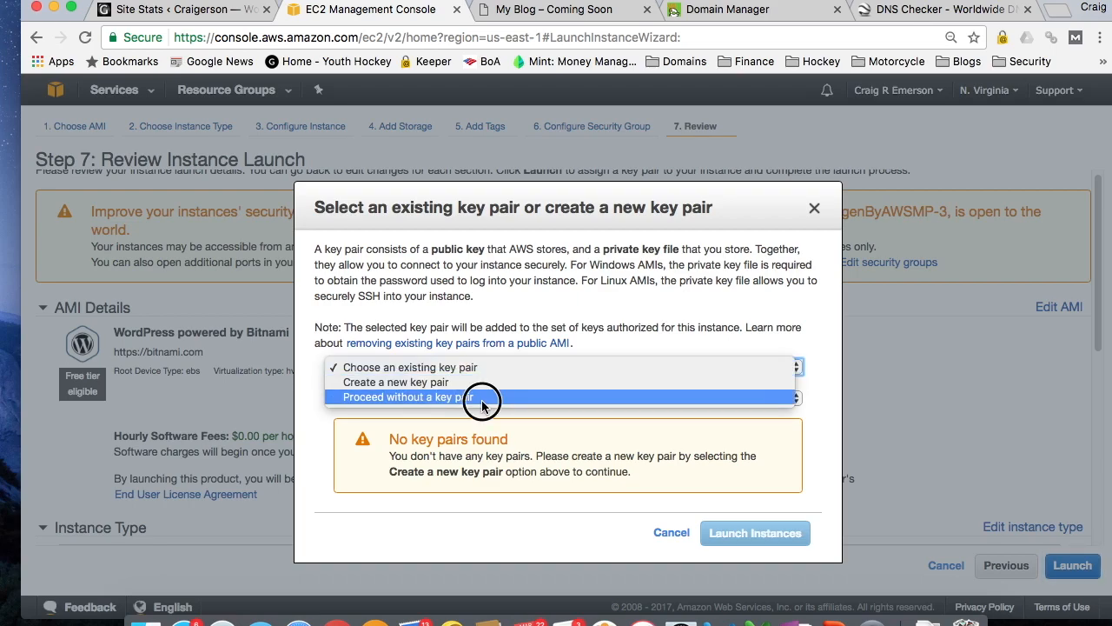
left_click(403, 396)
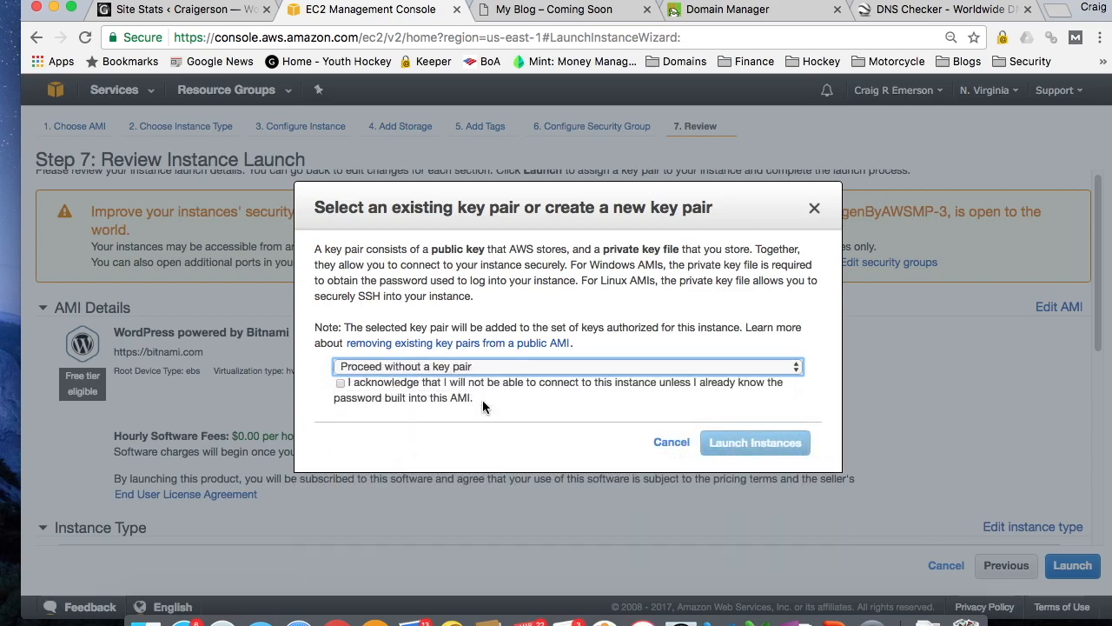
mouse_move(507, 365)
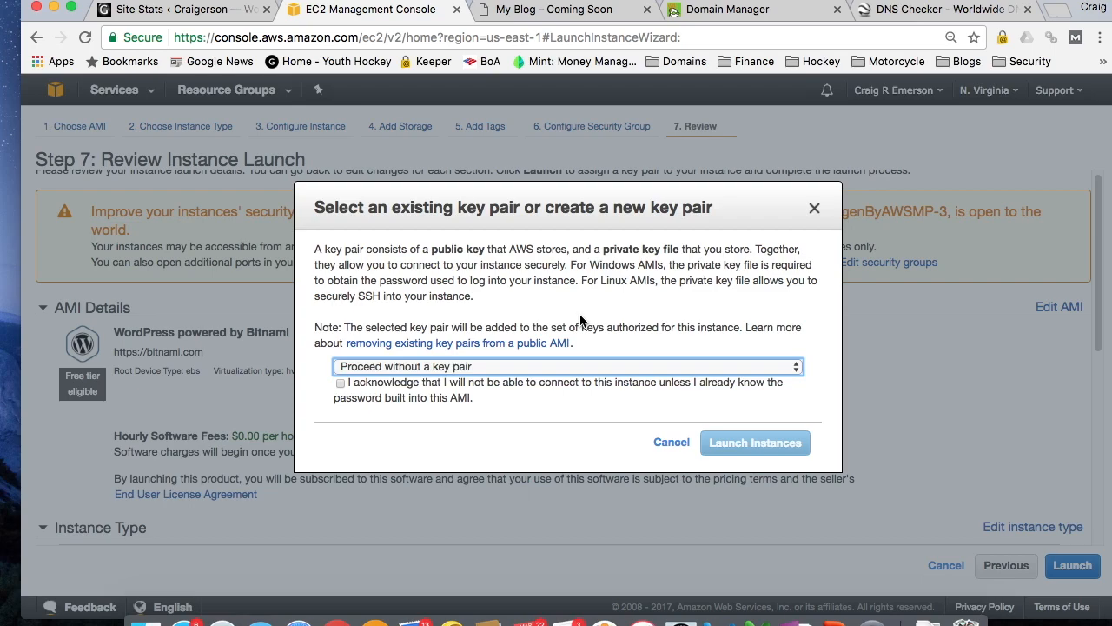
mouse_move(339, 302)
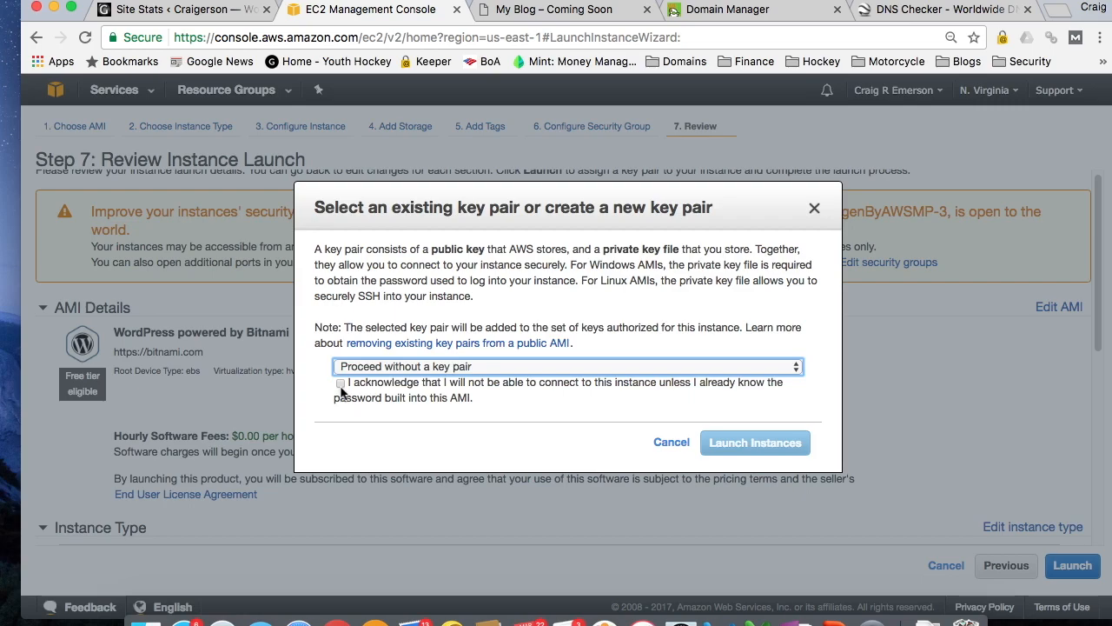
left_click(754, 443)
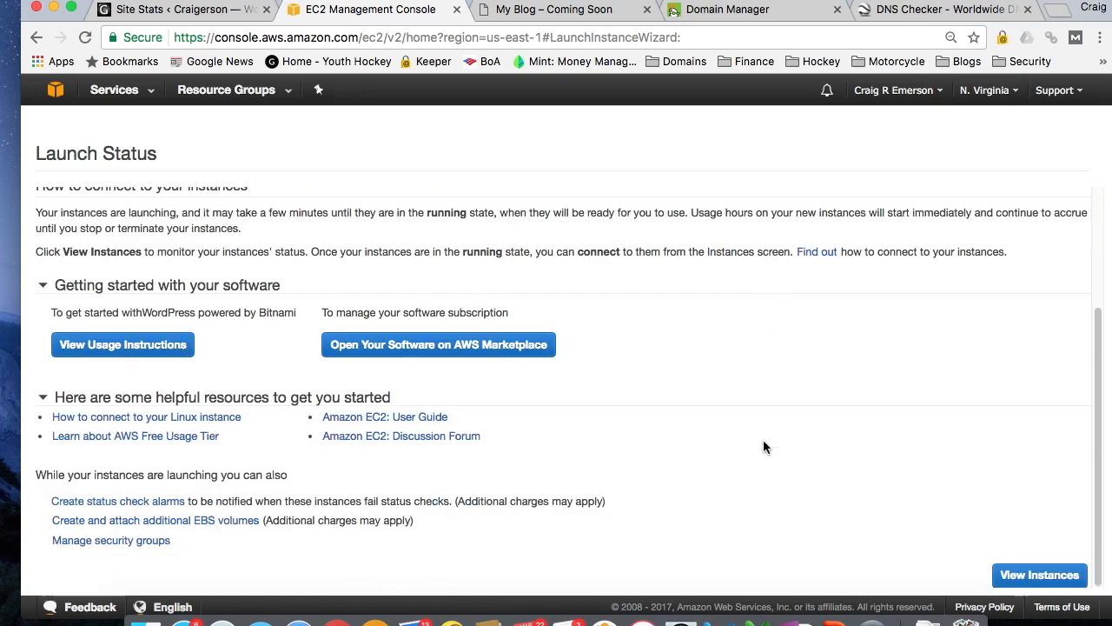
mouse_move(790, 464)
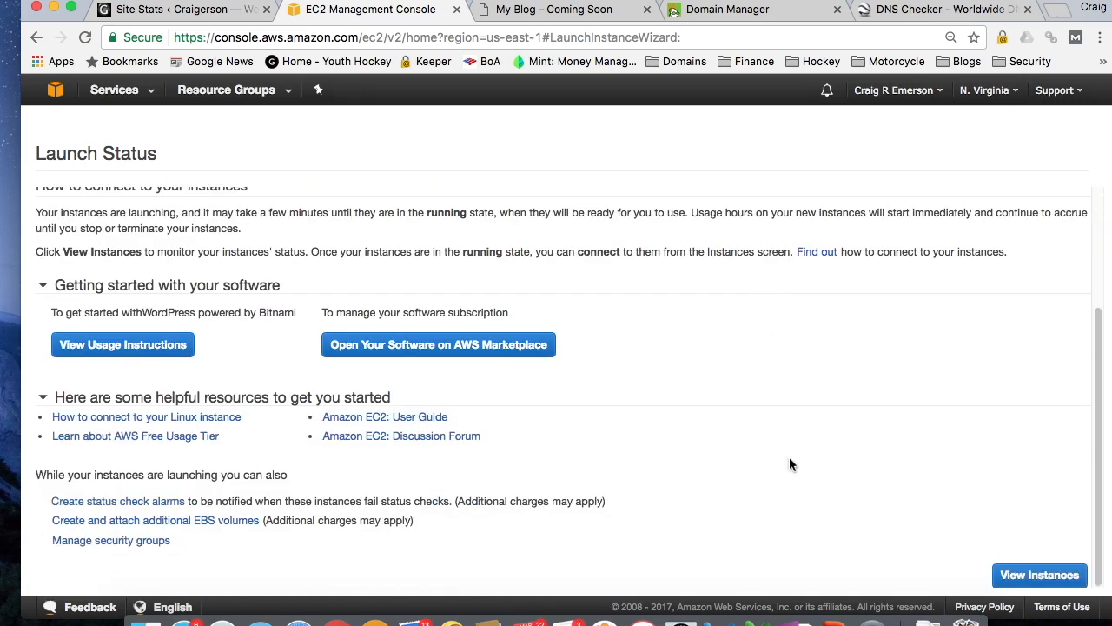
mouse_move(1039, 574)
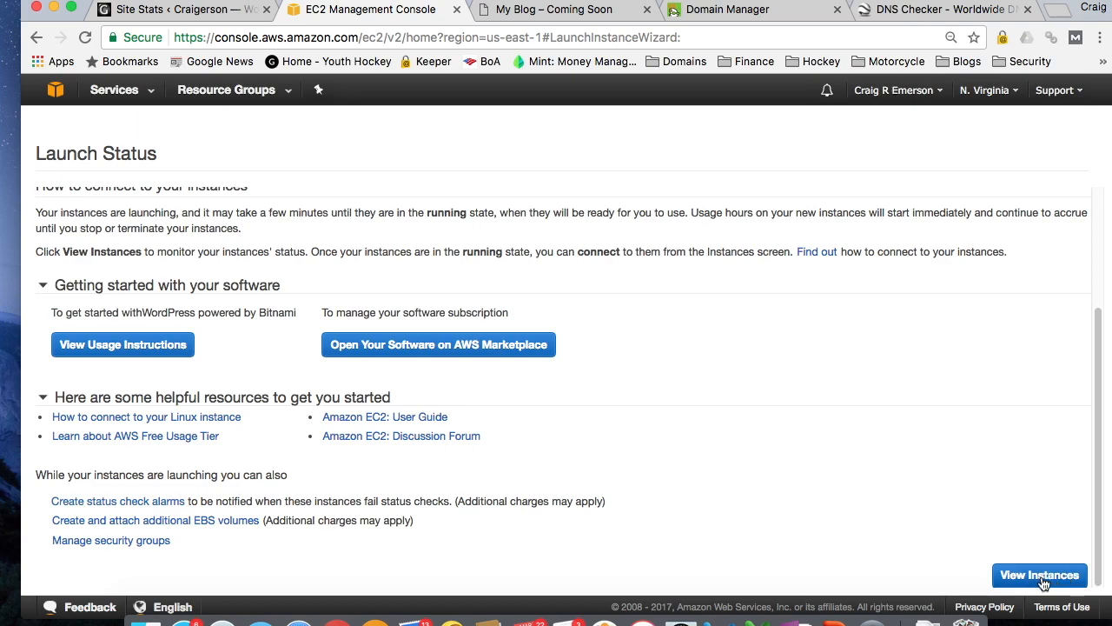
View the EC2 Instances list showing RidingTriumph running beside the WordPress instance.
left_click(1039, 574)
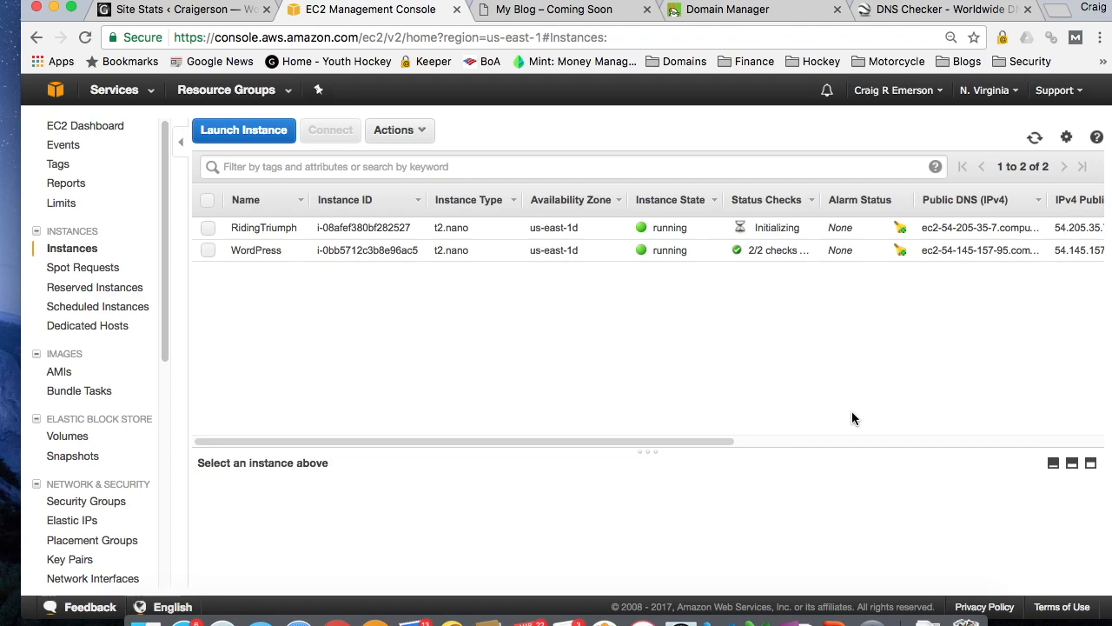
mouse_move(240, 296)
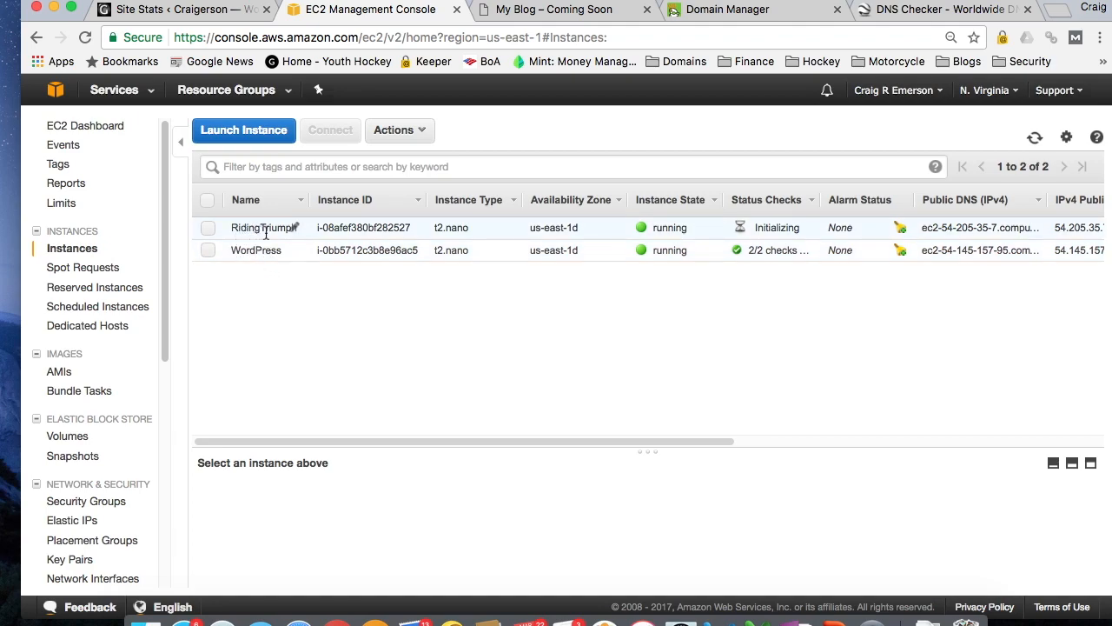
mouse_move(339, 240)
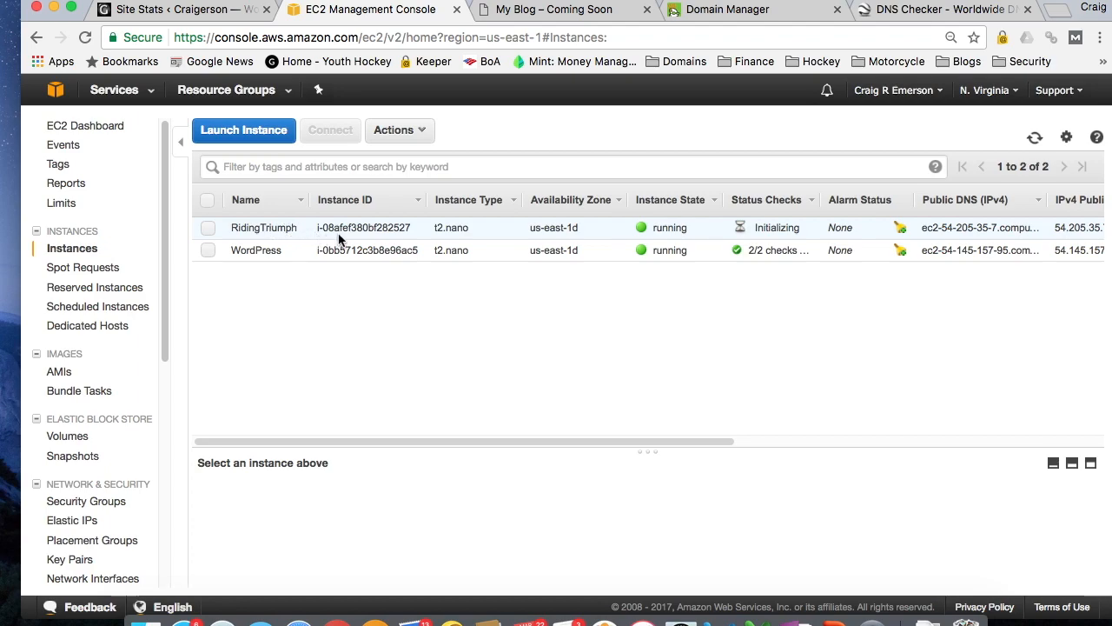
mouse_move(488, 240)
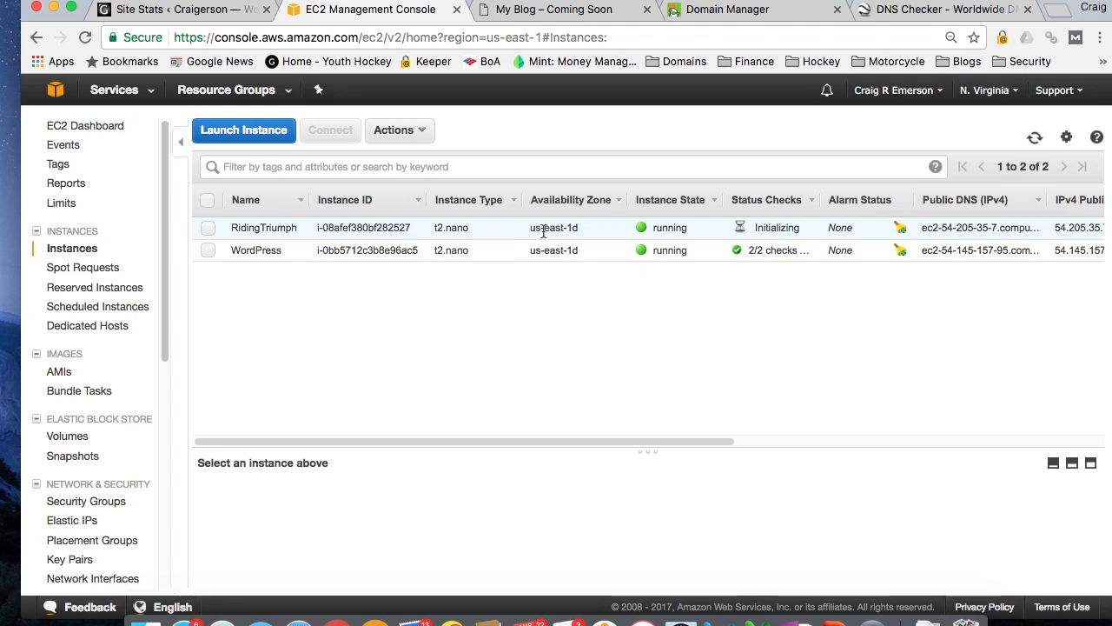
mouse_move(675, 224)
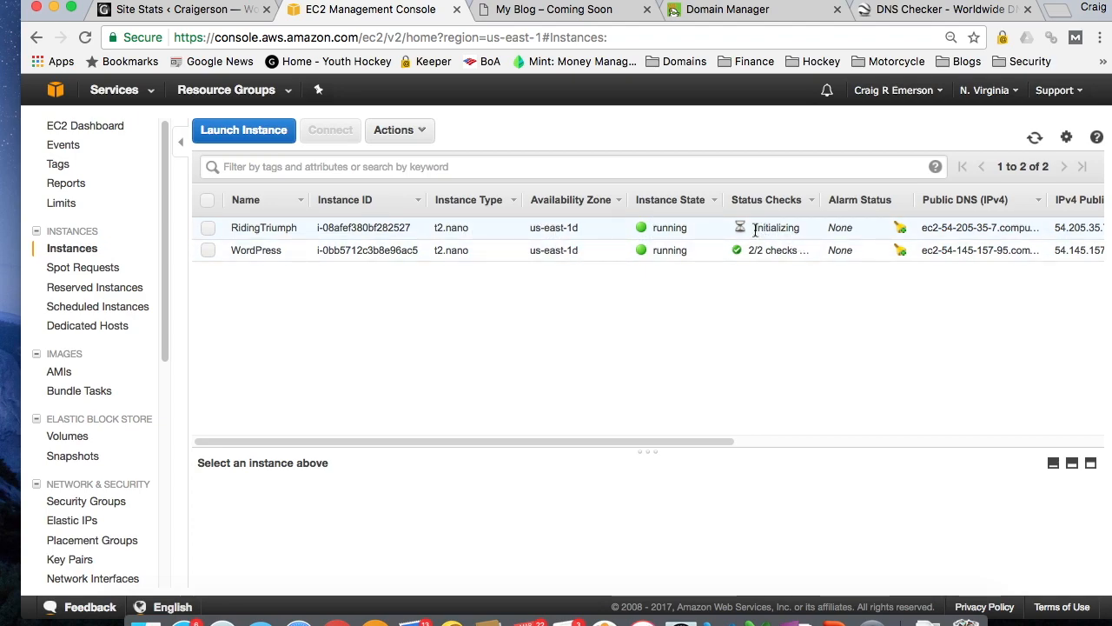
mouse_move(810, 233)
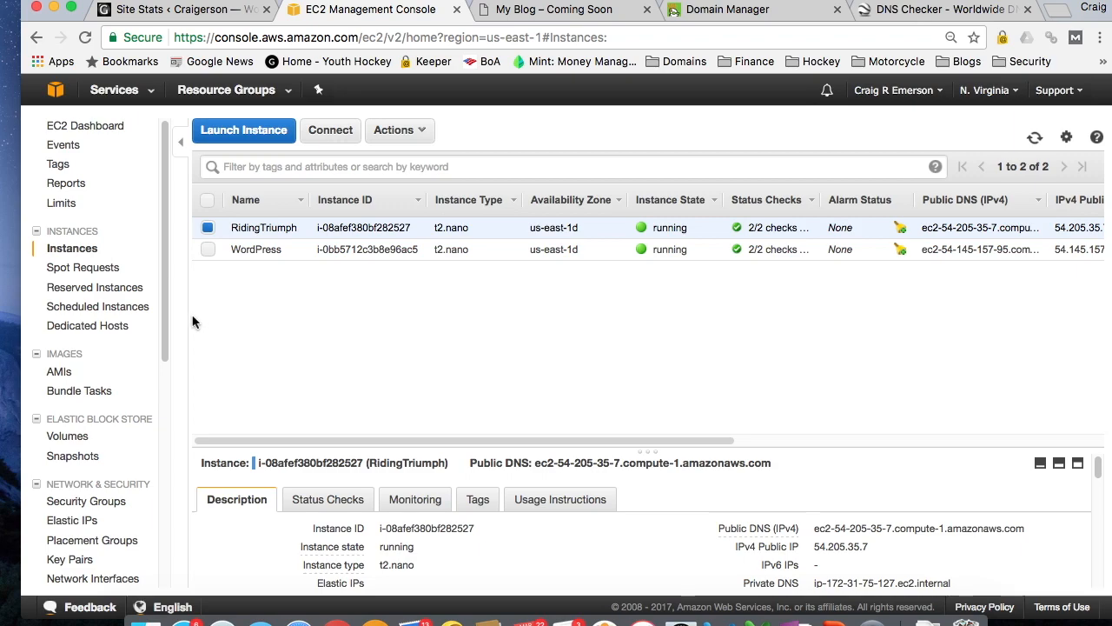
mouse_move(622, 454)
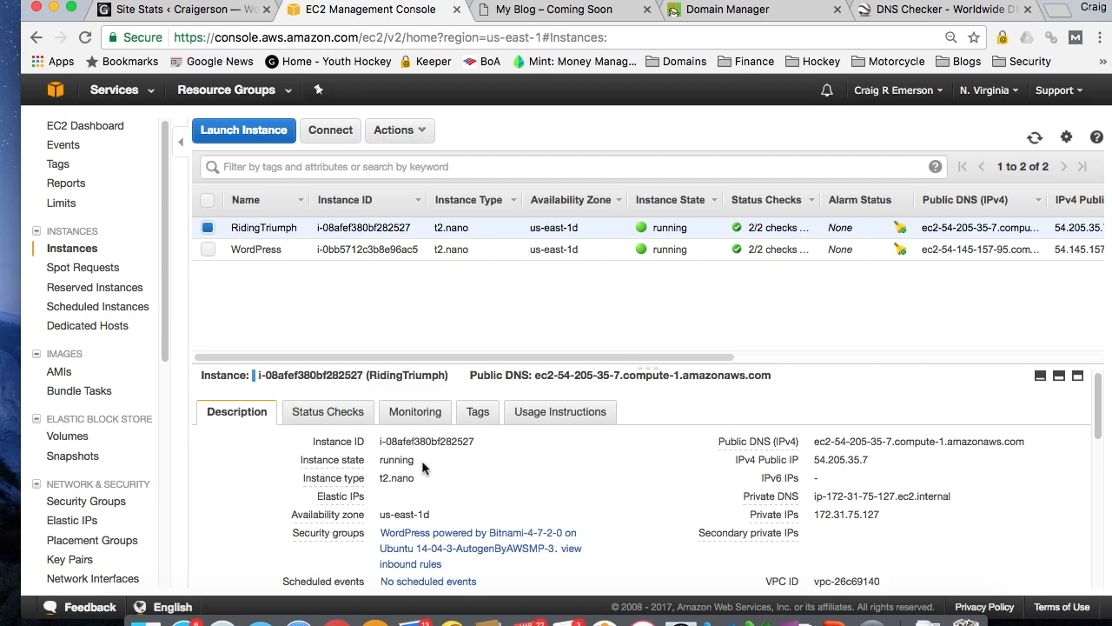
mouse_move(438, 493)
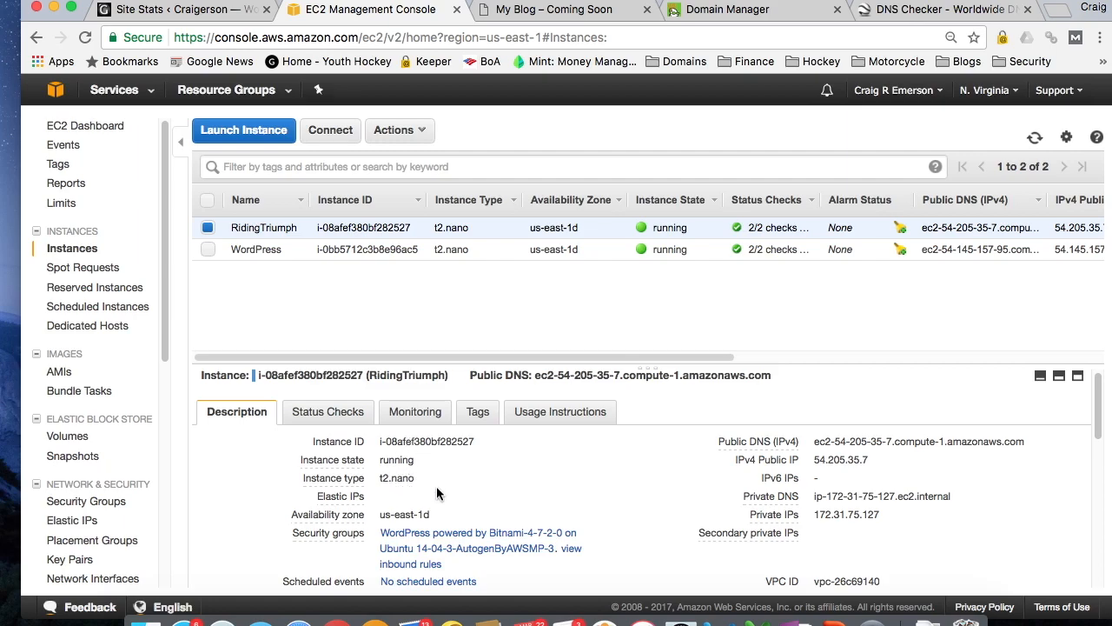
mouse_move(410, 518)
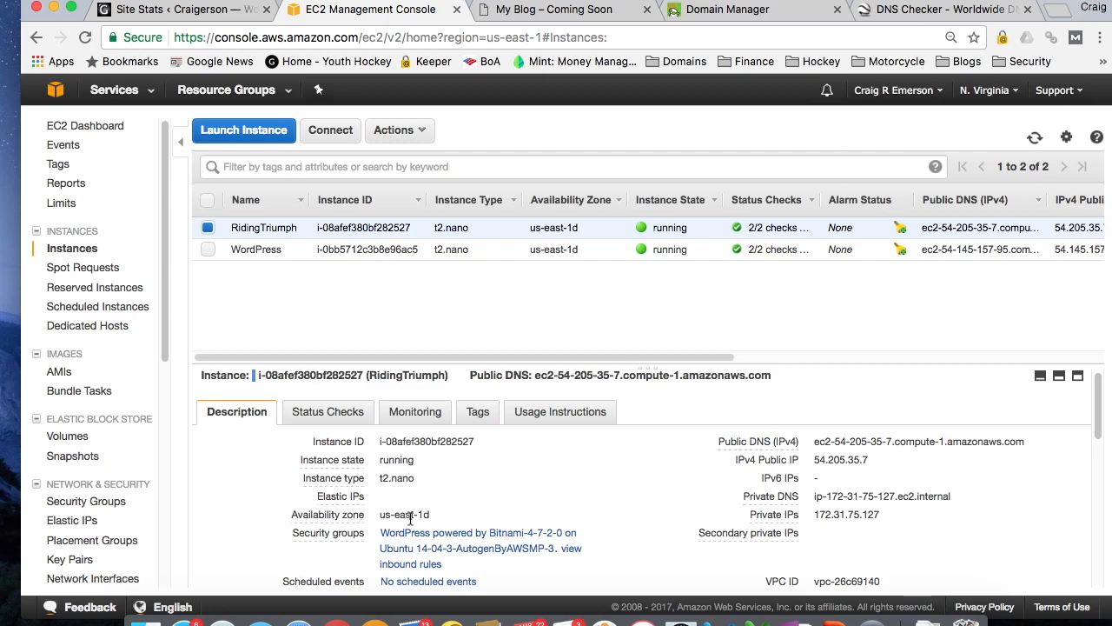
Close the old coming-soon blog tab and browse to RidingTriumph's public IP 54.205.35.7.
scroll("down", 3)
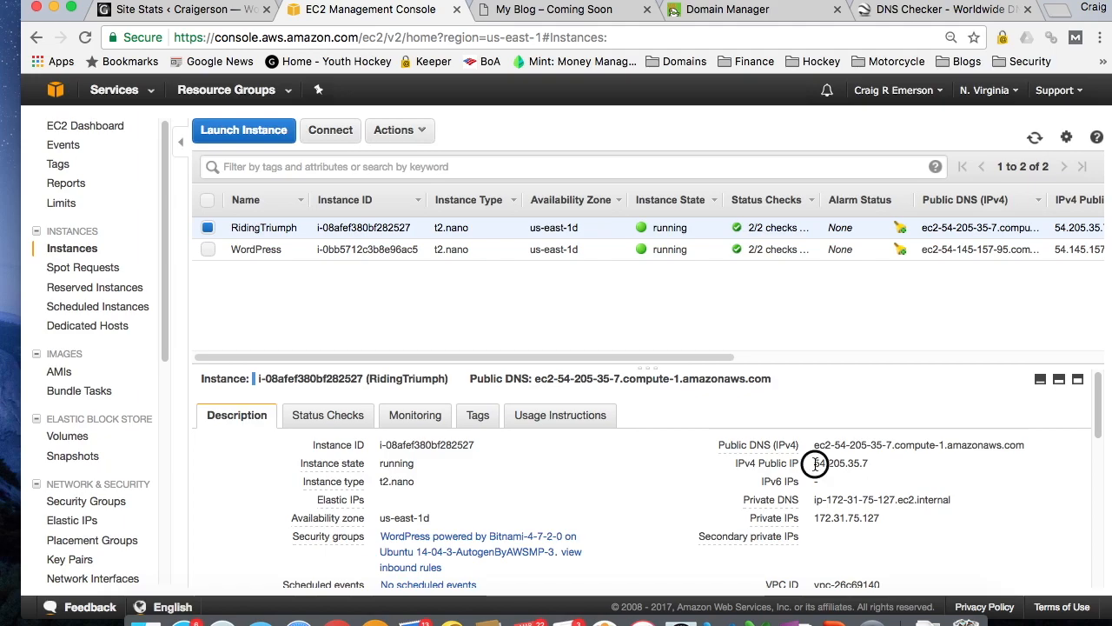
double_click(841, 462)
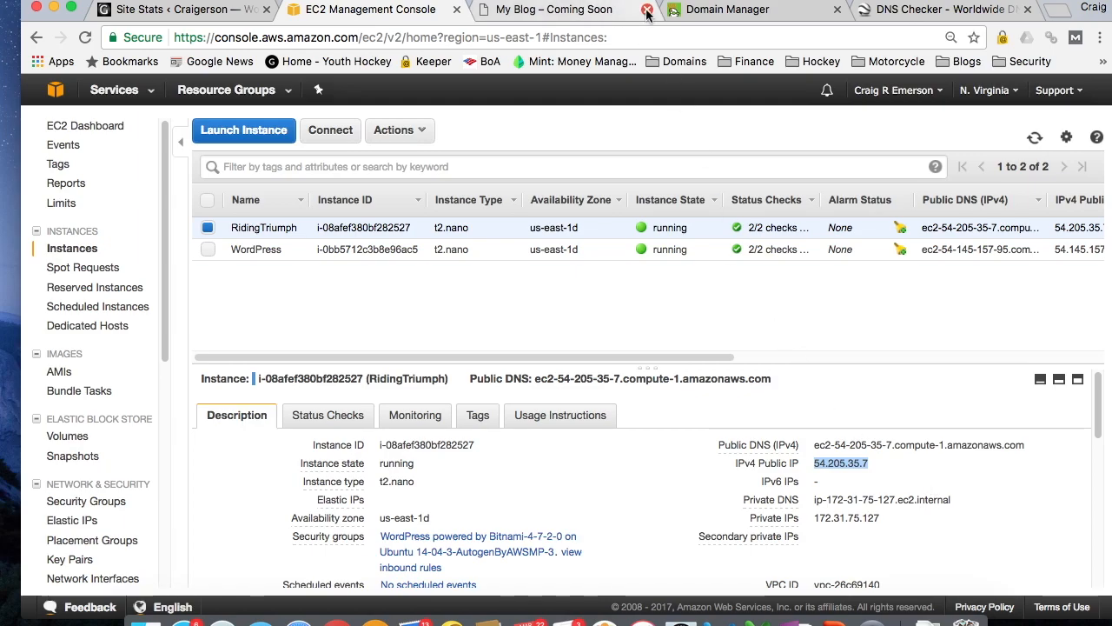
left_click(647, 10)
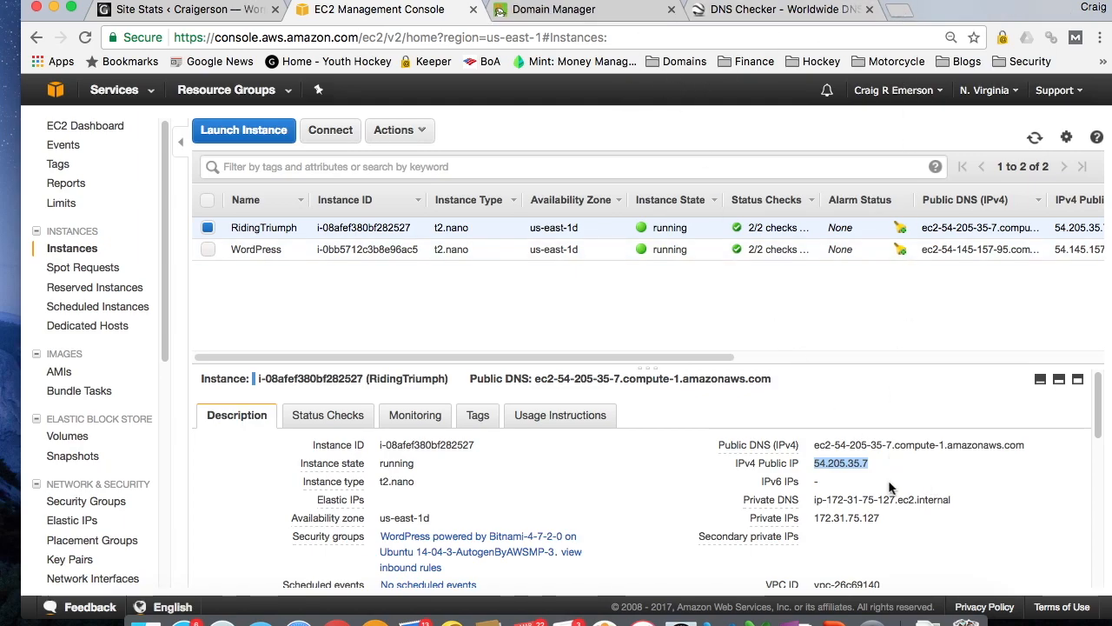
right_click(842, 462)
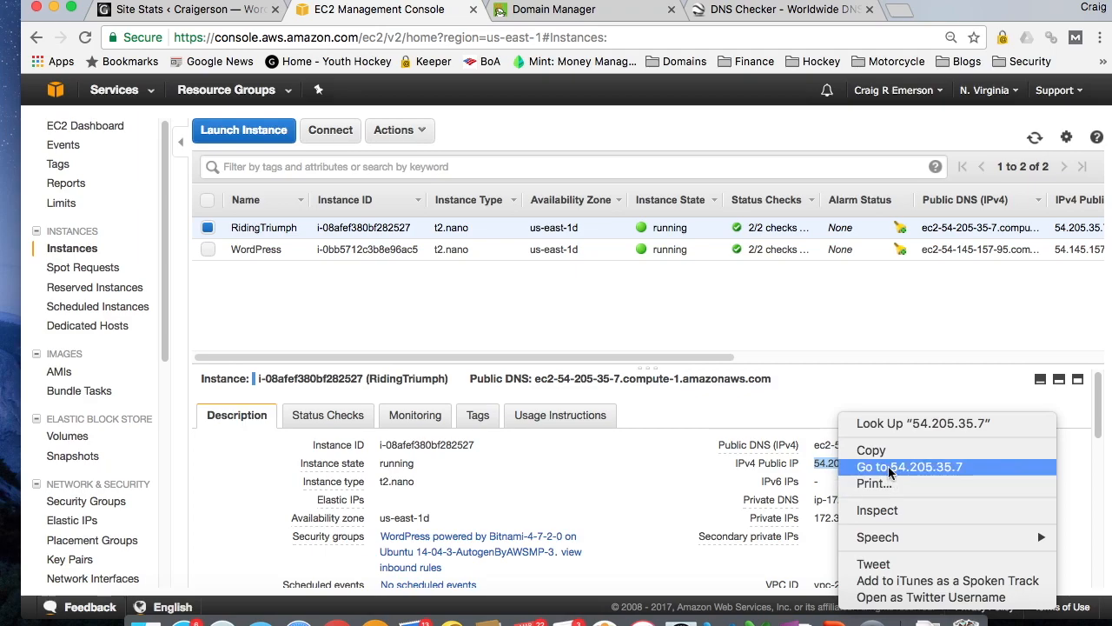
left_click(909, 466)
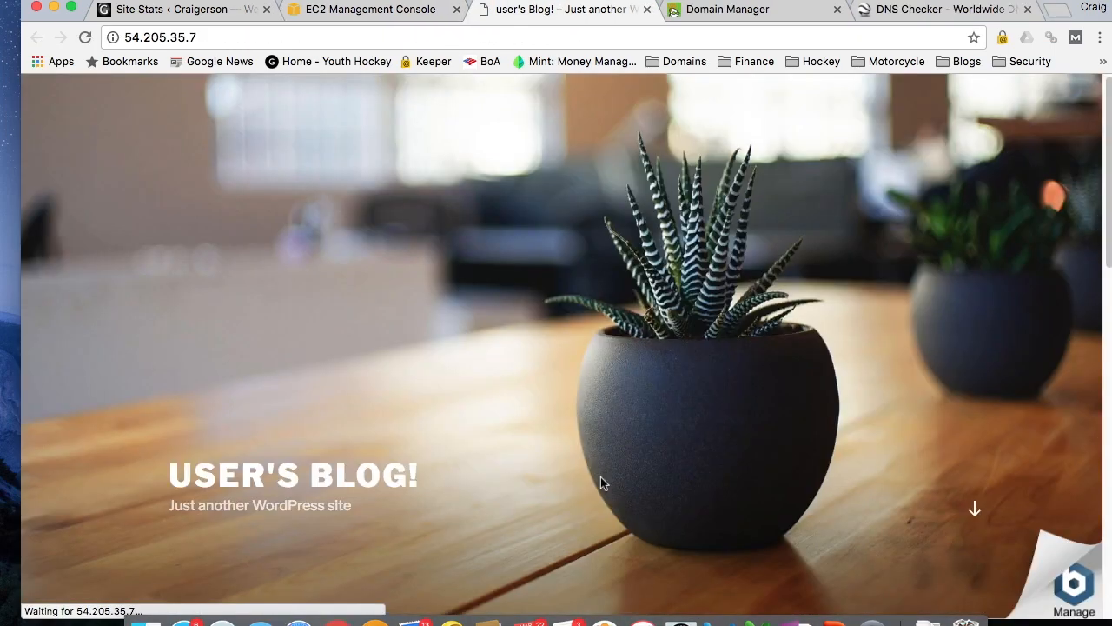
Review the loaded blog page down to the Hello world! post and back to the top.
scroll("down", 3)
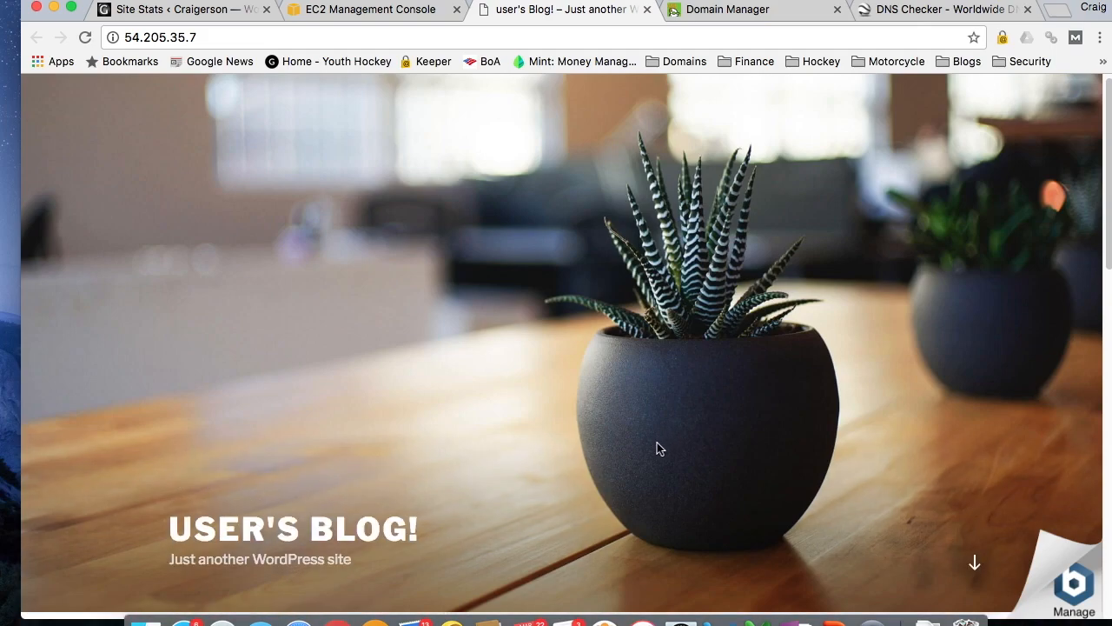
scroll("down", 3)
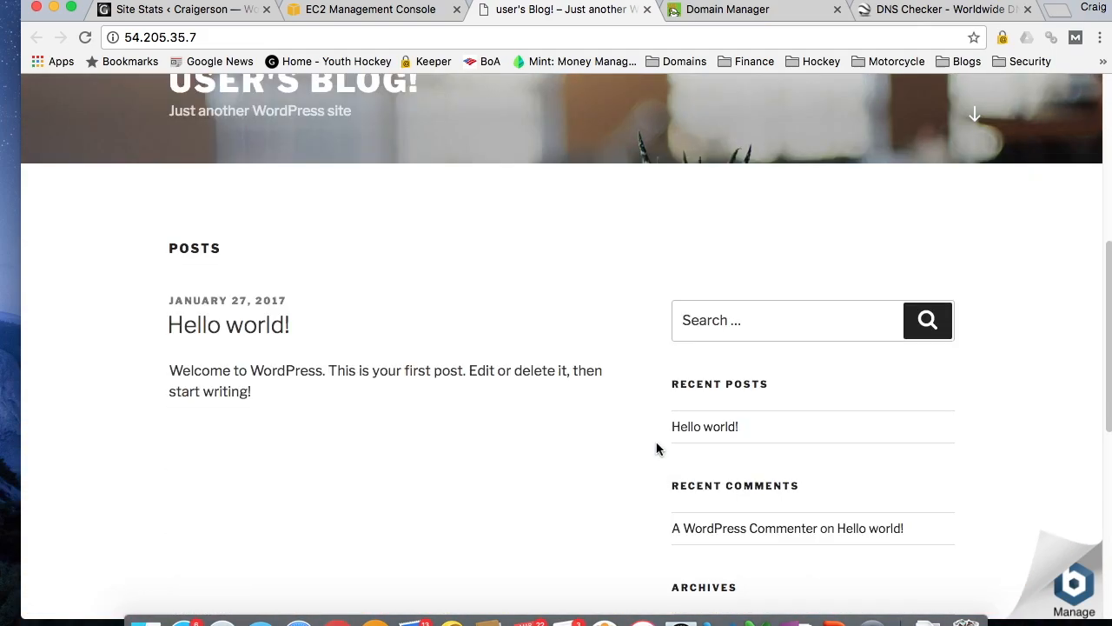
scroll("down", 3)
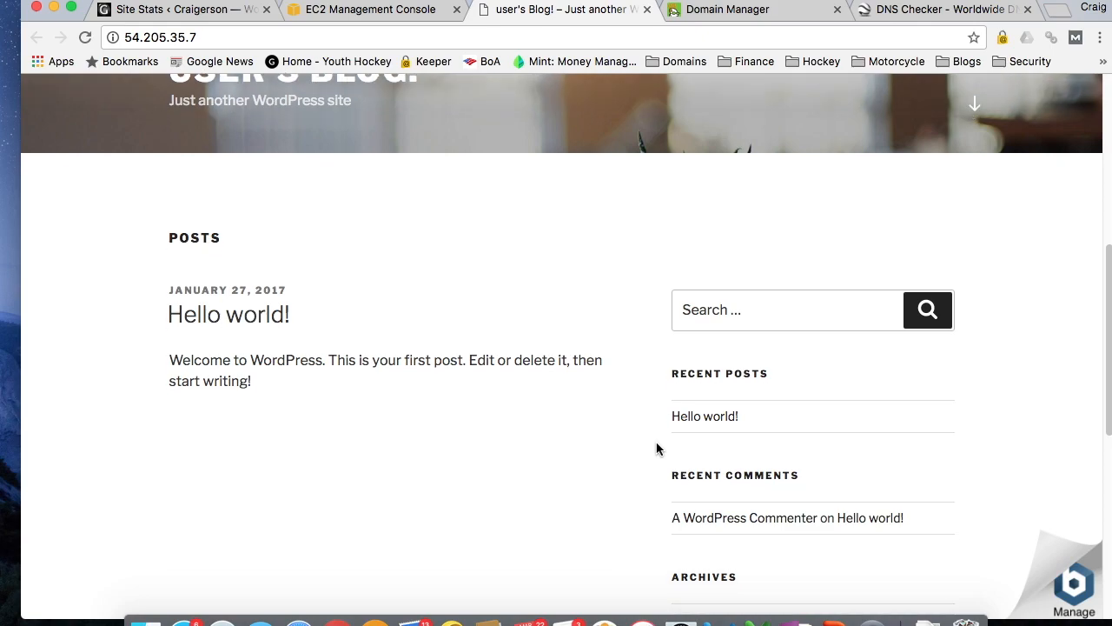
scroll("up", 3)
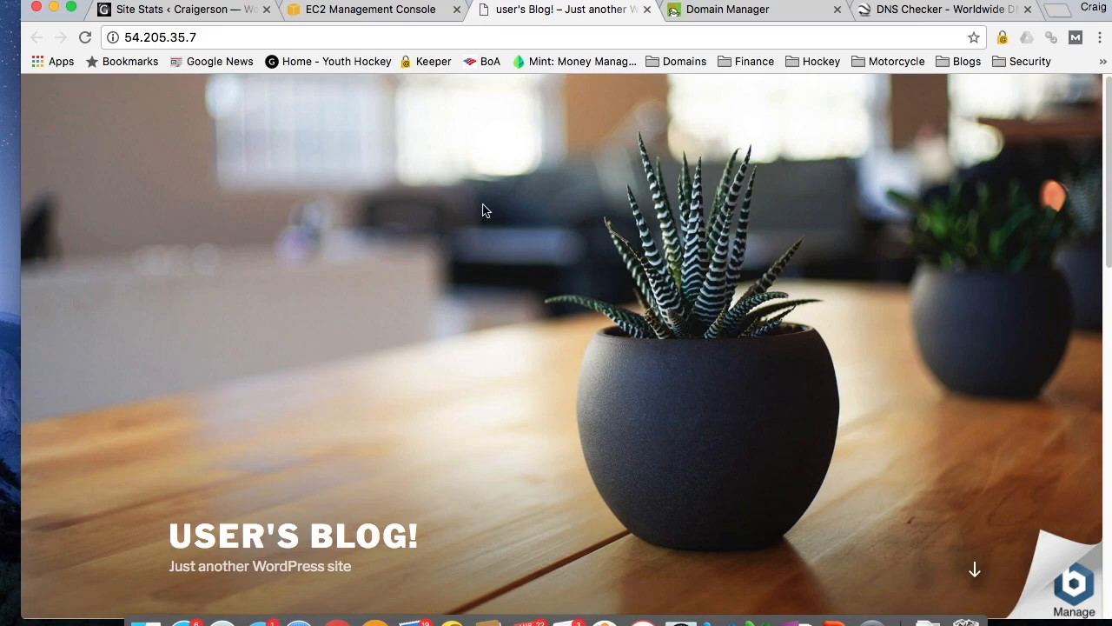
mouse_move(213, 39)
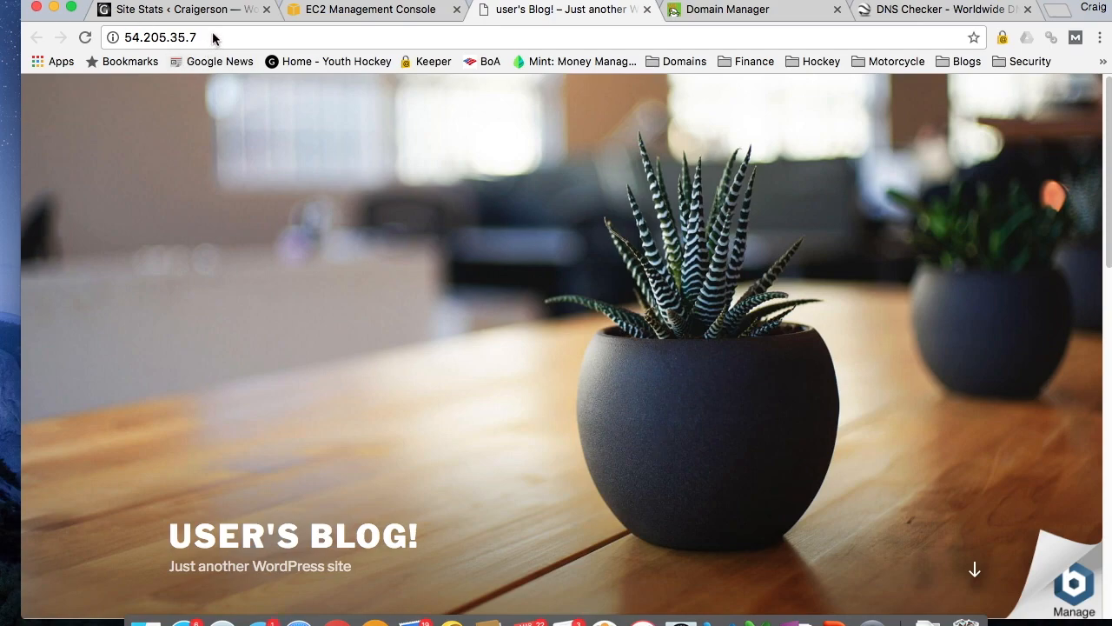
left_click(160, 39)
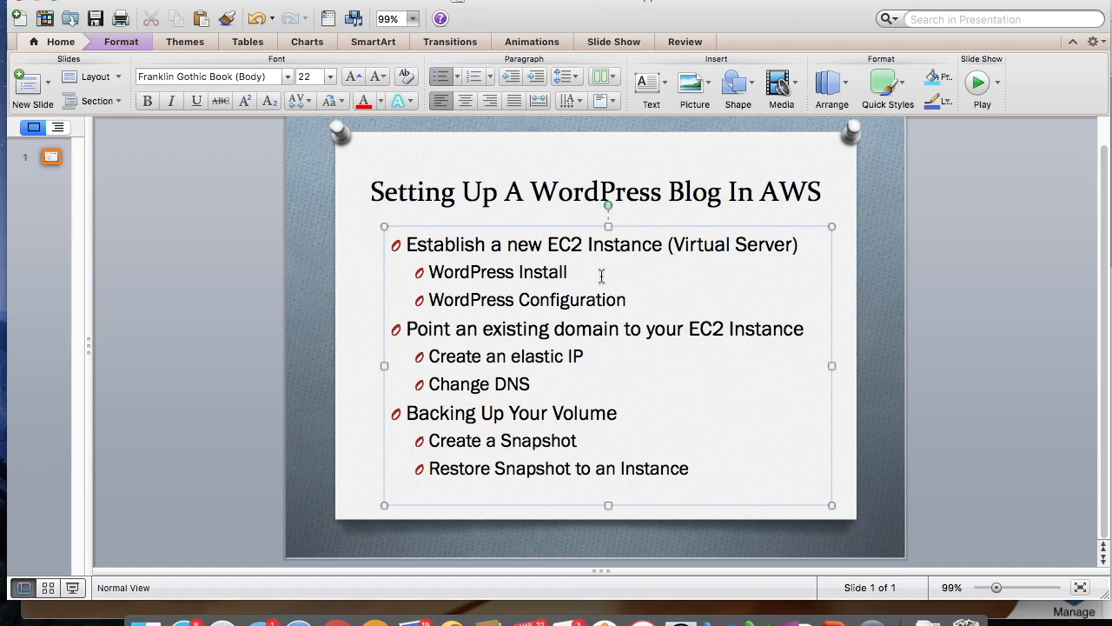
mouse_move(581, 254)
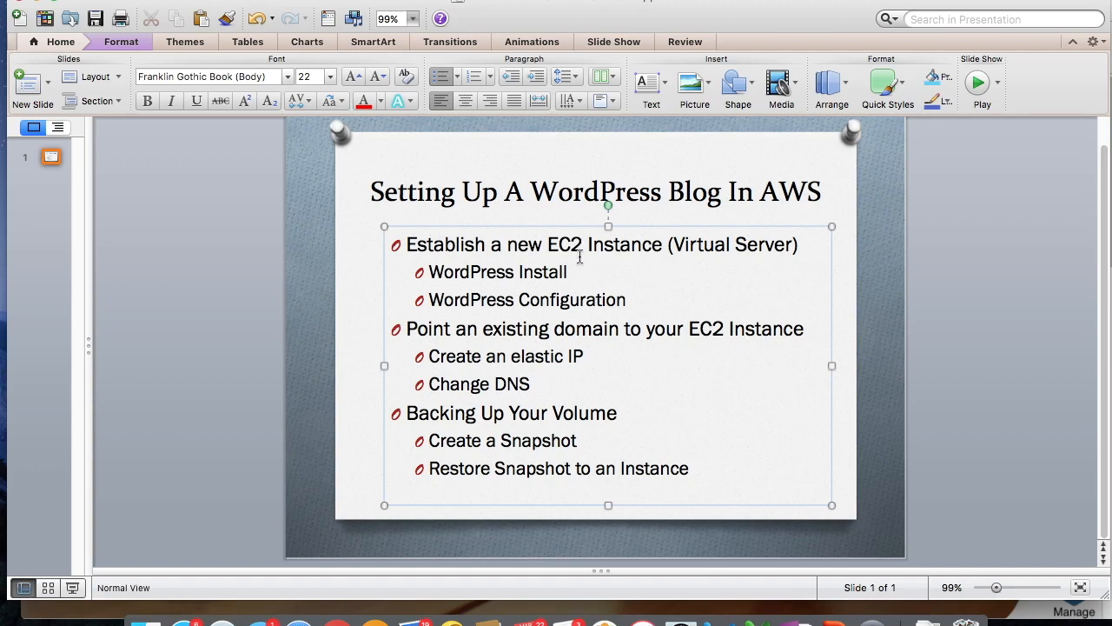
mouse_move(634, 295)
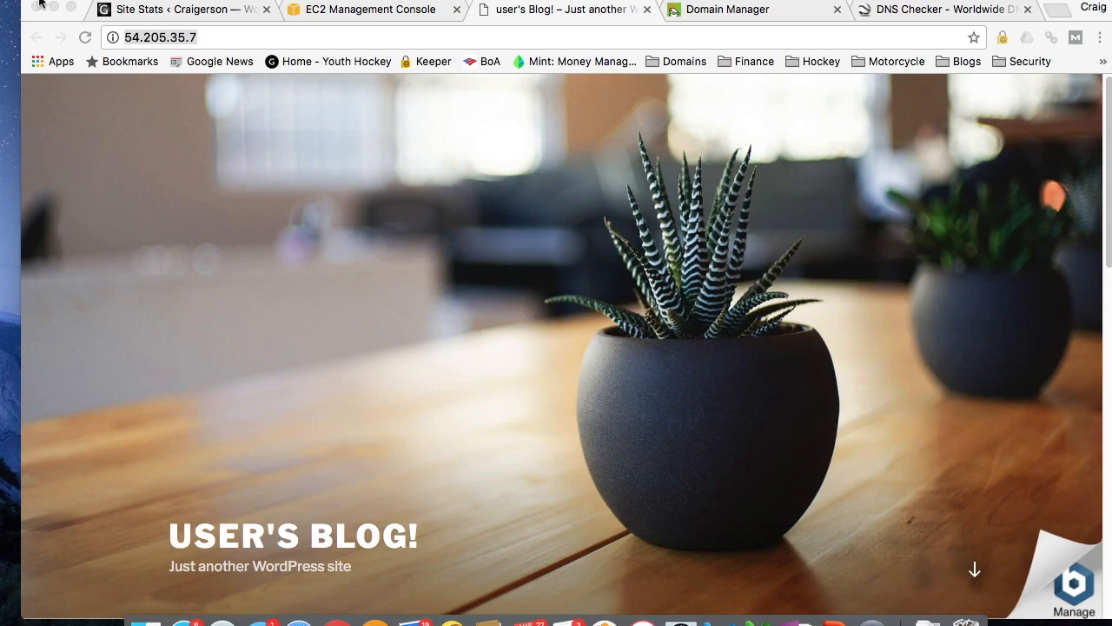
Append /admin to the blog URL to reach the wp-login page at 54.205.35.7.
type("/a")
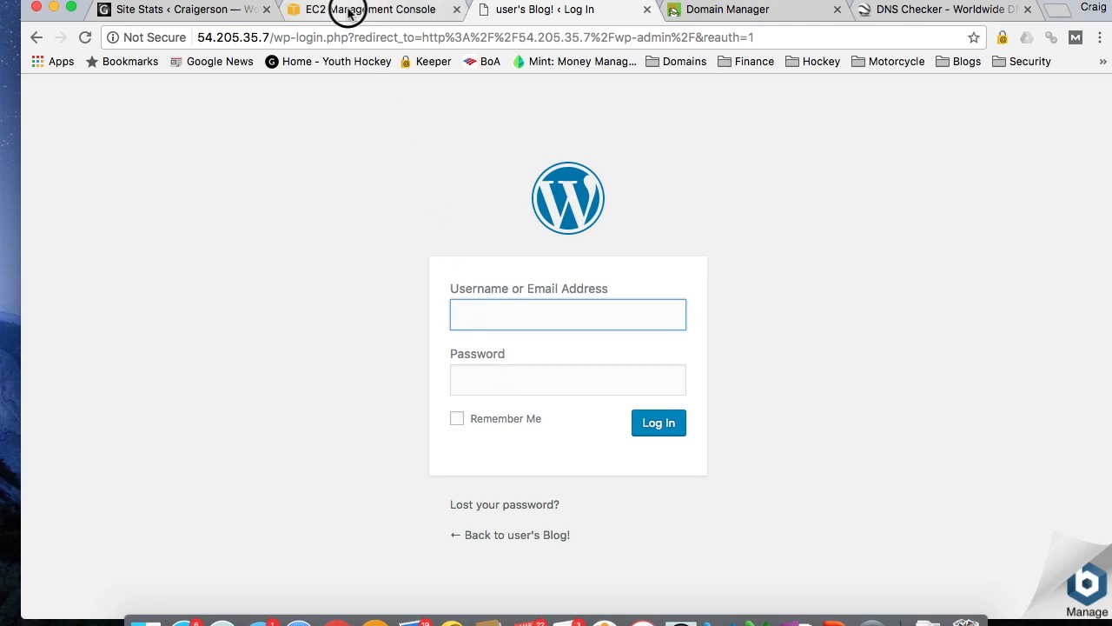
Return to the EC2 instance list and show the Actions menu for RidingTriumph.
left_click(373, 10)
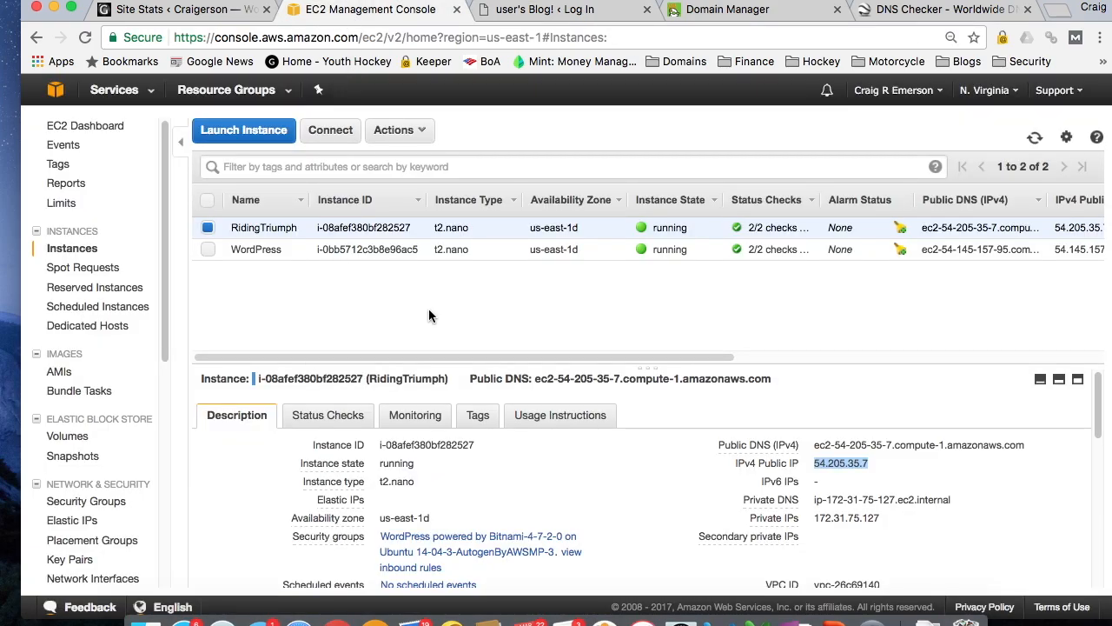
mouse_move(264, 271)
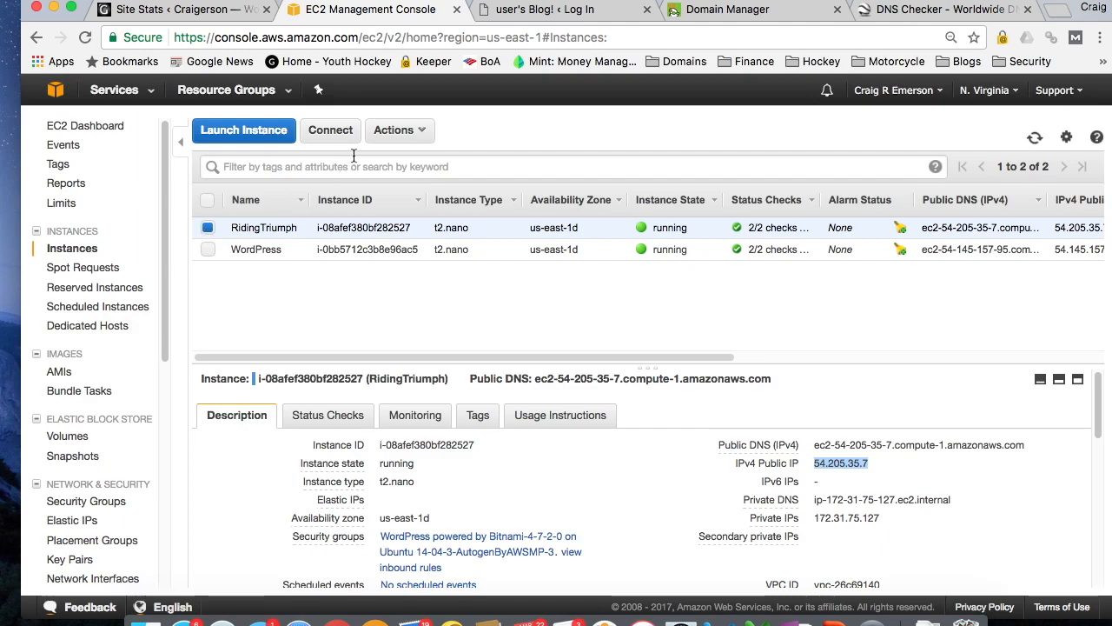
left_click(399, 128)
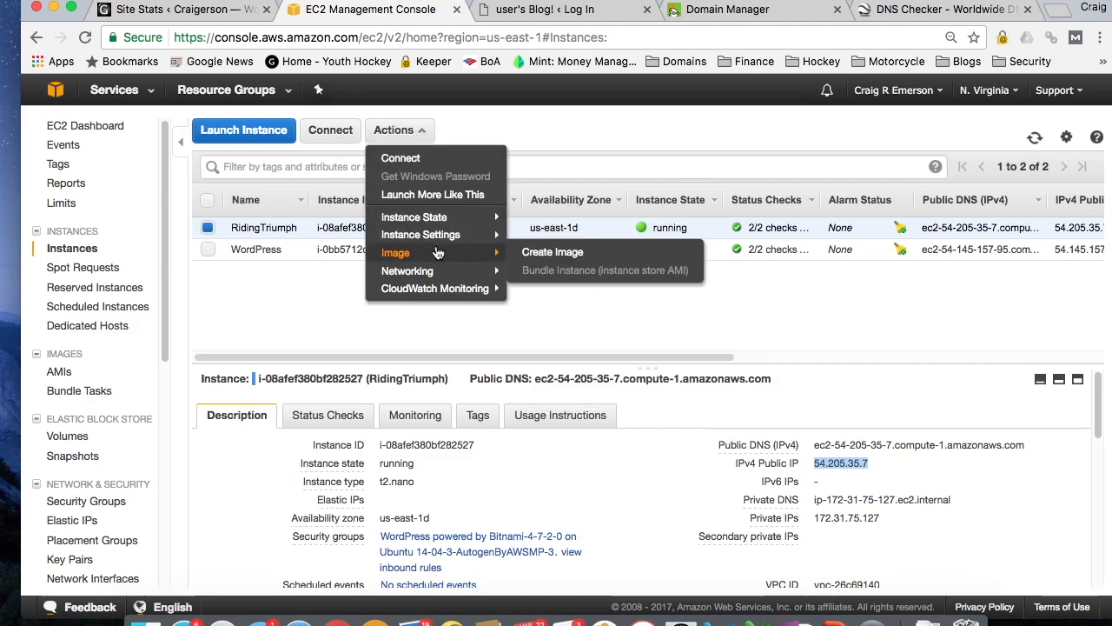
mouse_move(420, 235)
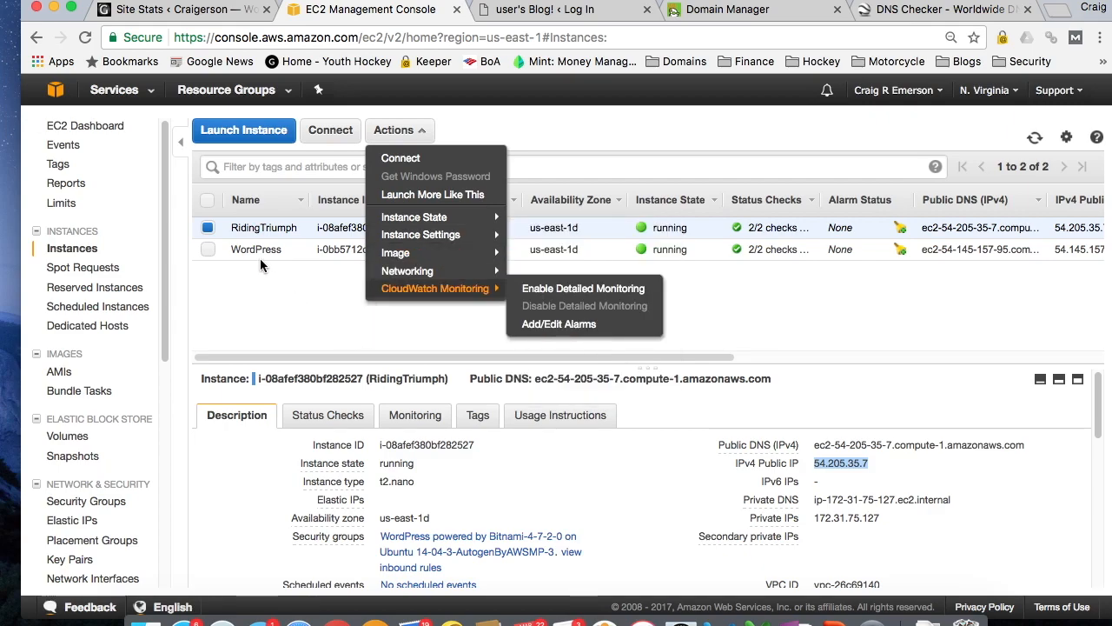
mouse_move(413, 215)
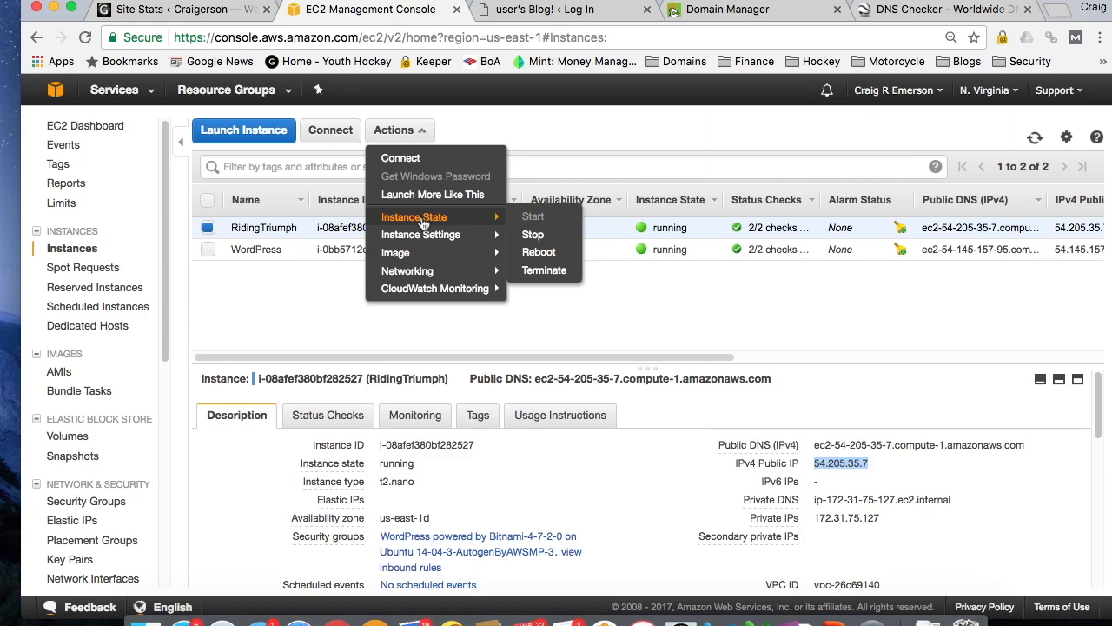
mouse_move(532, 235)
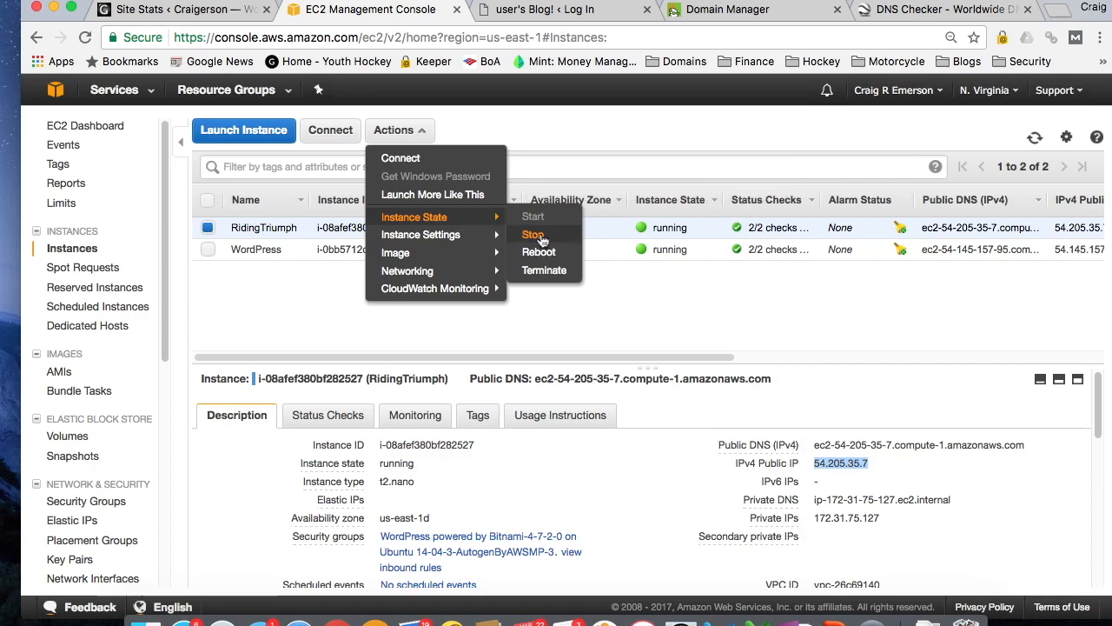
mouse_move(546, 271)
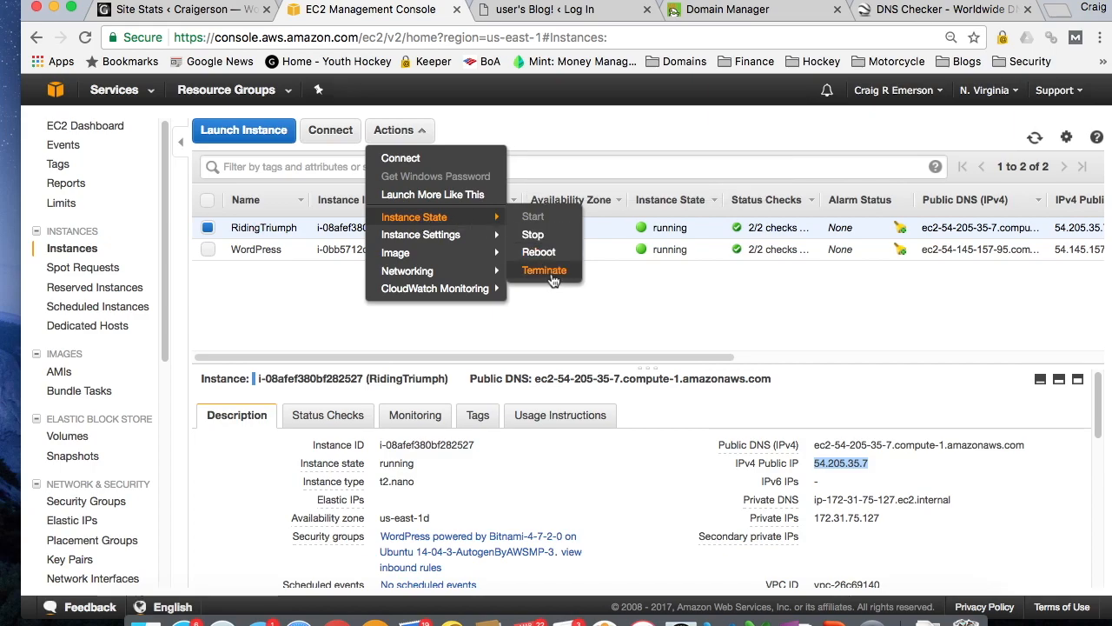
mouse_move(421, 235)
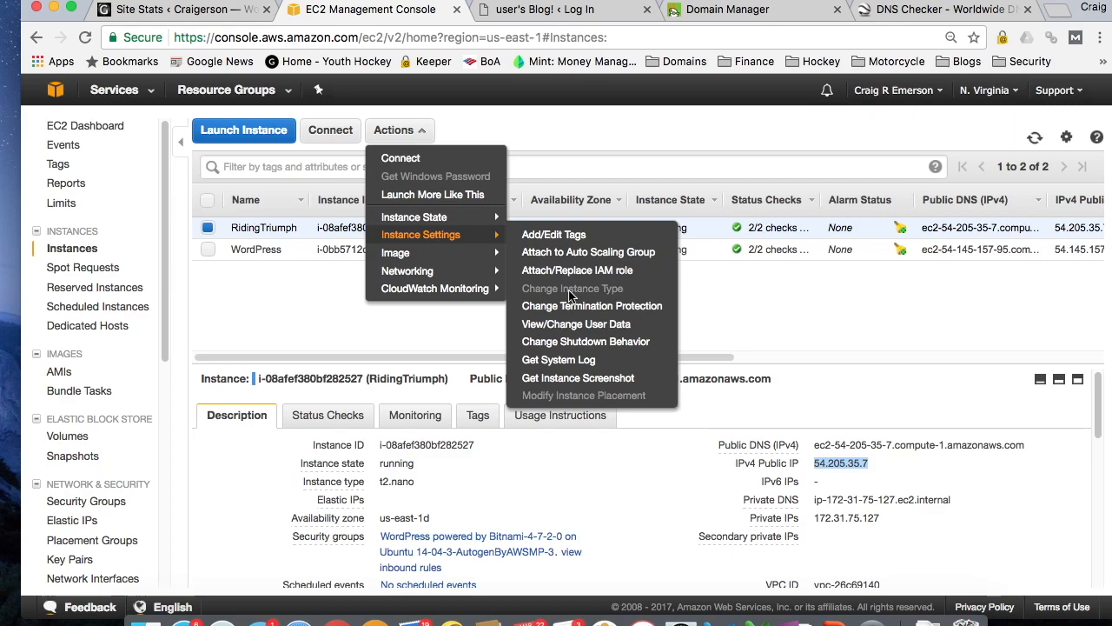
mouse_move(563, 299)
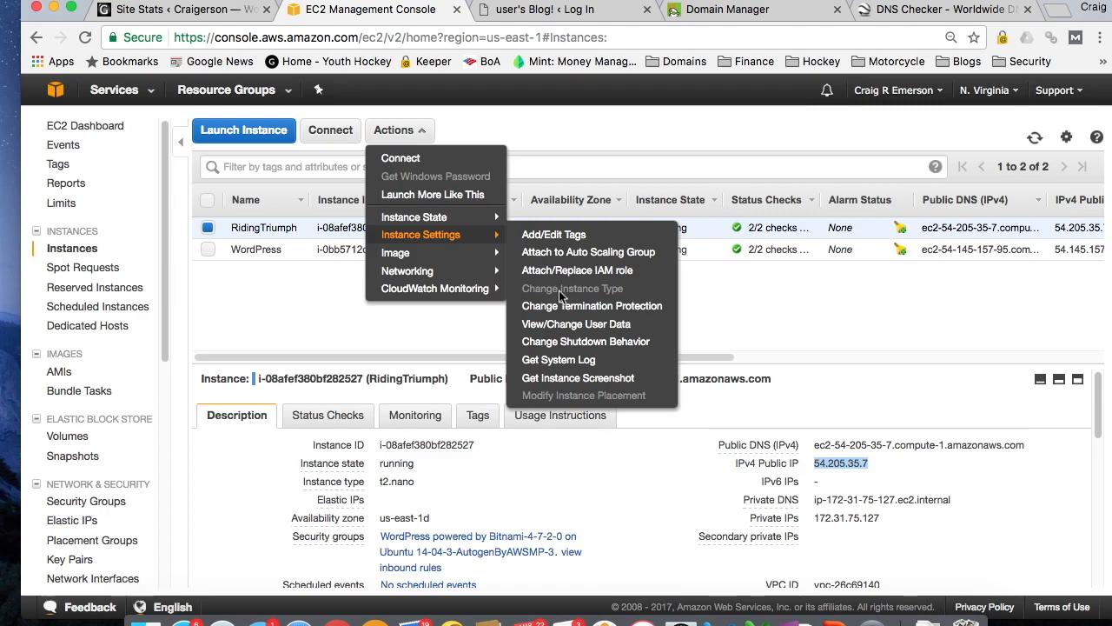
mouse_move(572, 288)
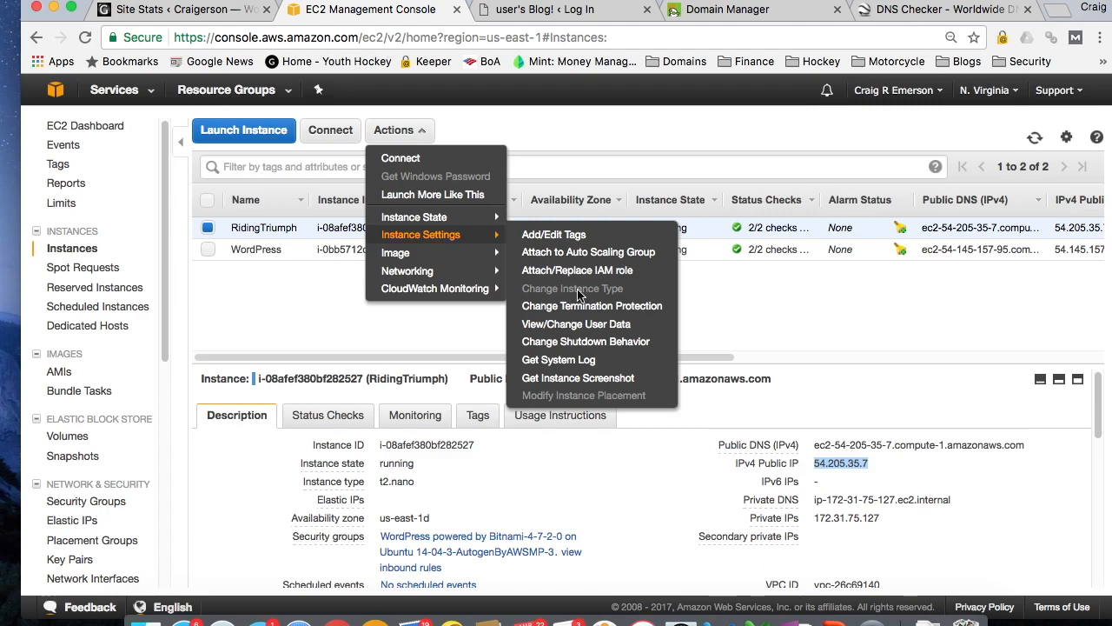
mouse_move(413, 216)
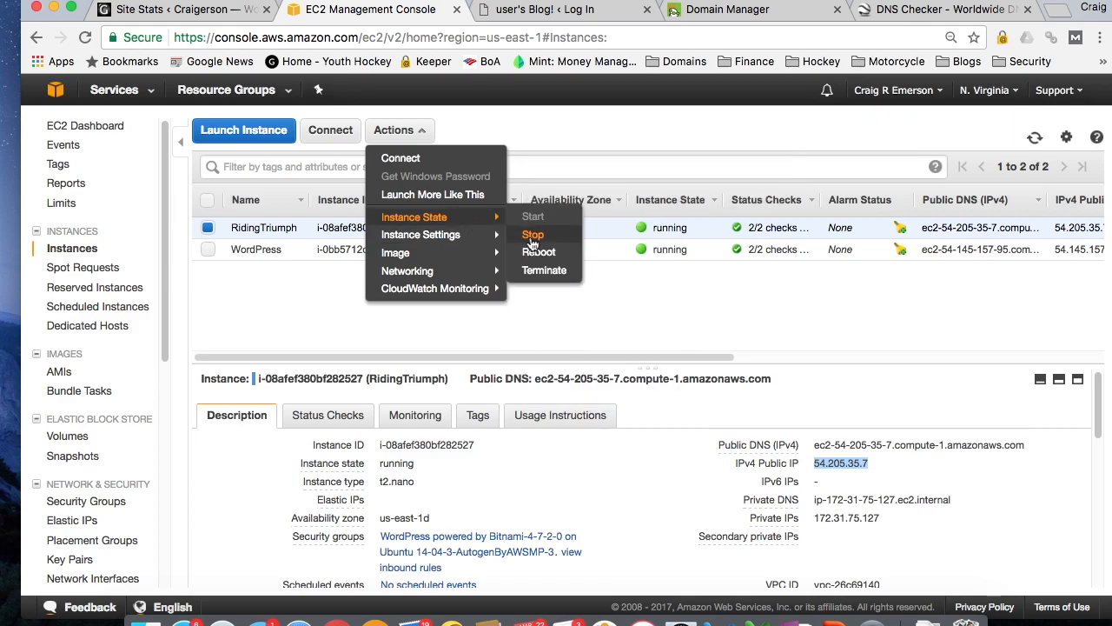
mouse_move(396, 252)
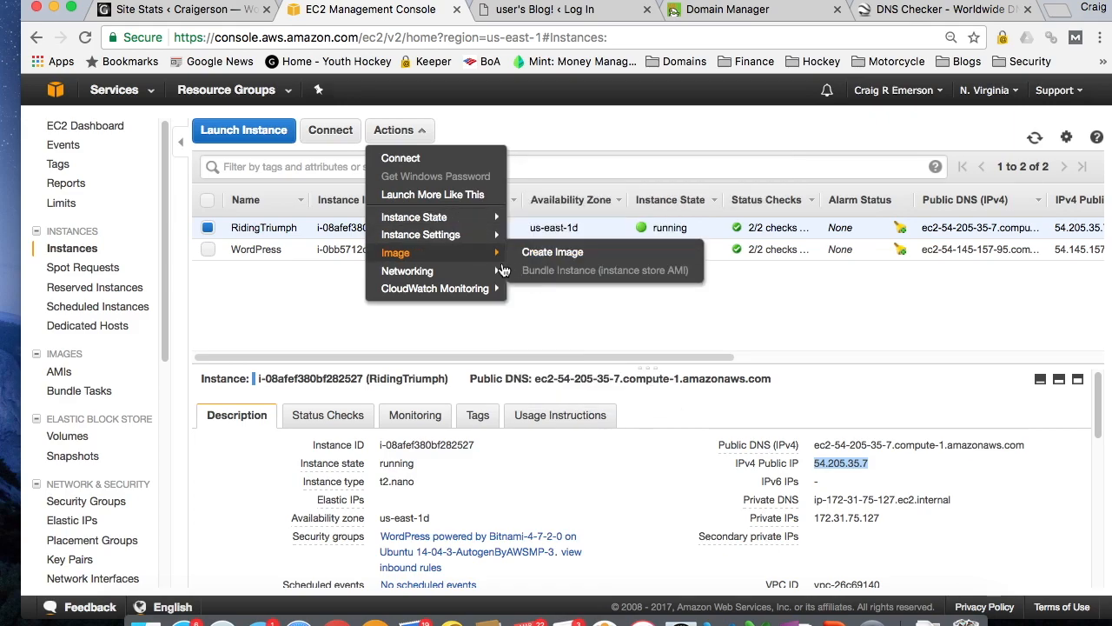
mouse_move(421, 234)
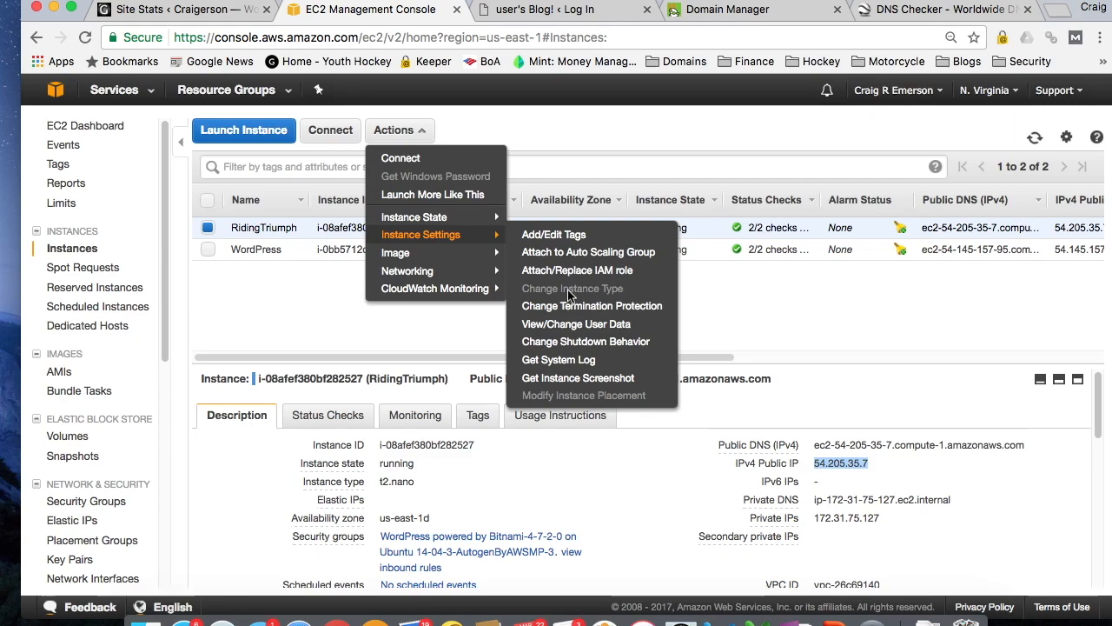
mouse_move(558, 358)
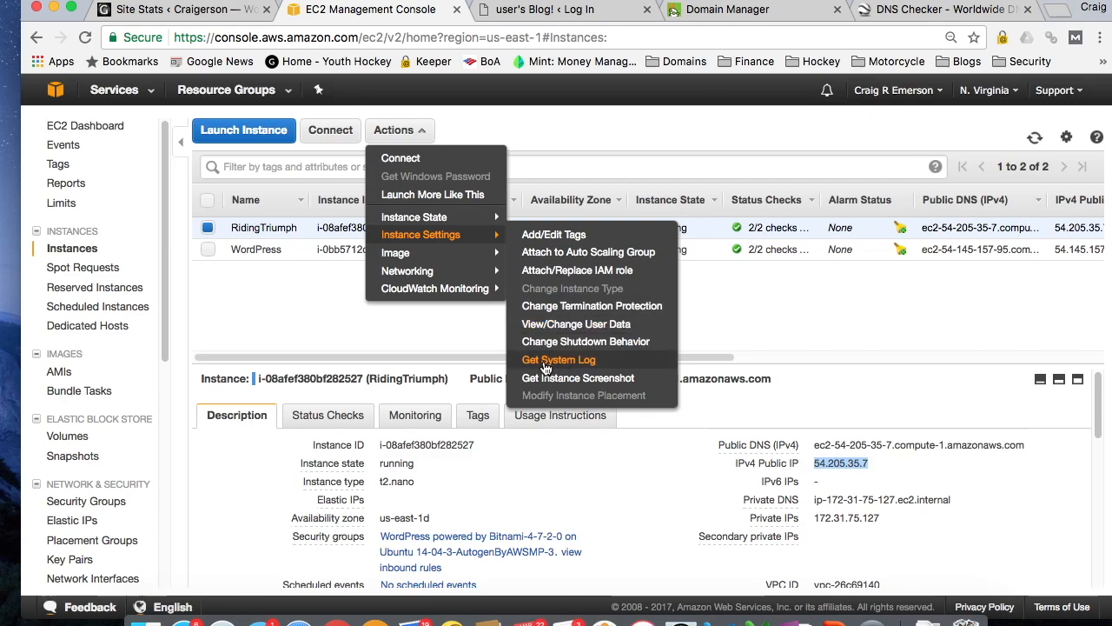
Get RidingTriumph's system log and copy the Bitnami application password near its end.
left_click(560, 358)
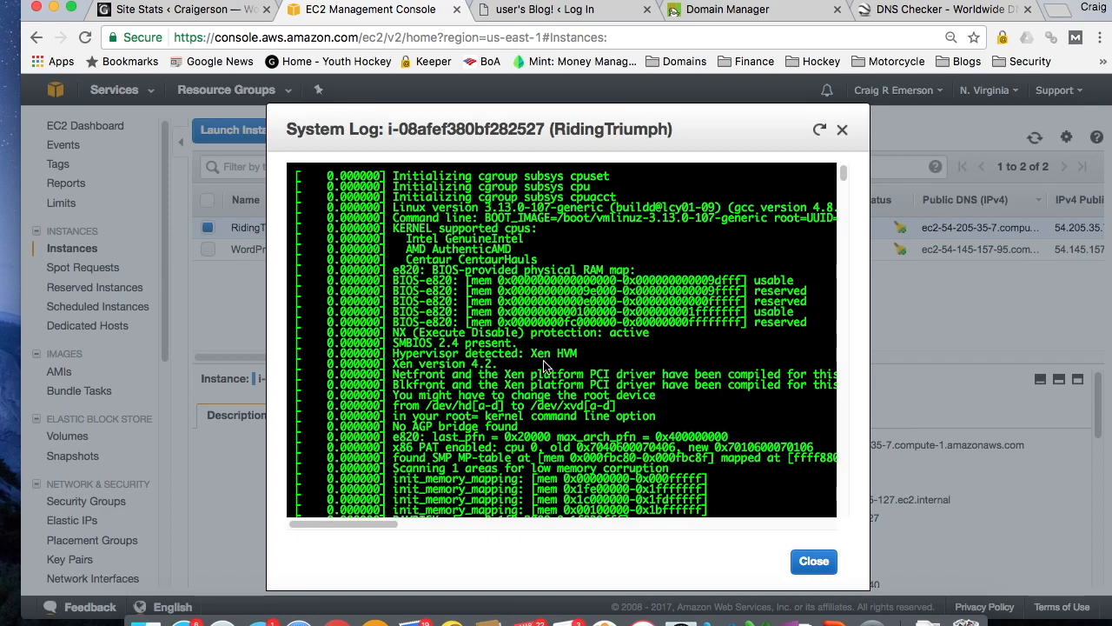
mouse_move(681, 356)
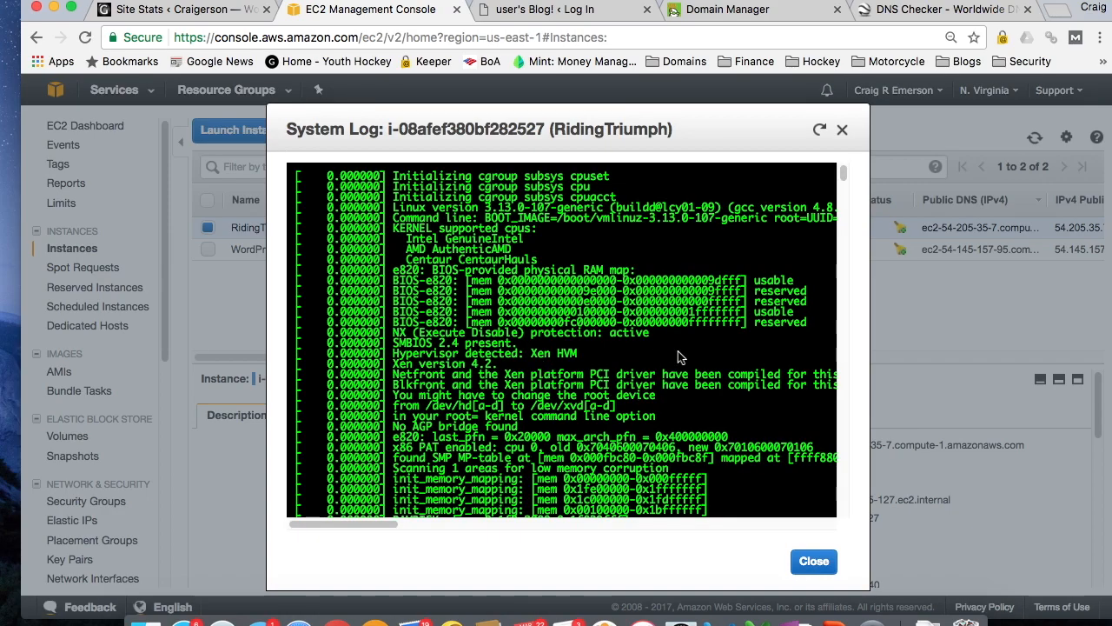
scroll("down", 3)
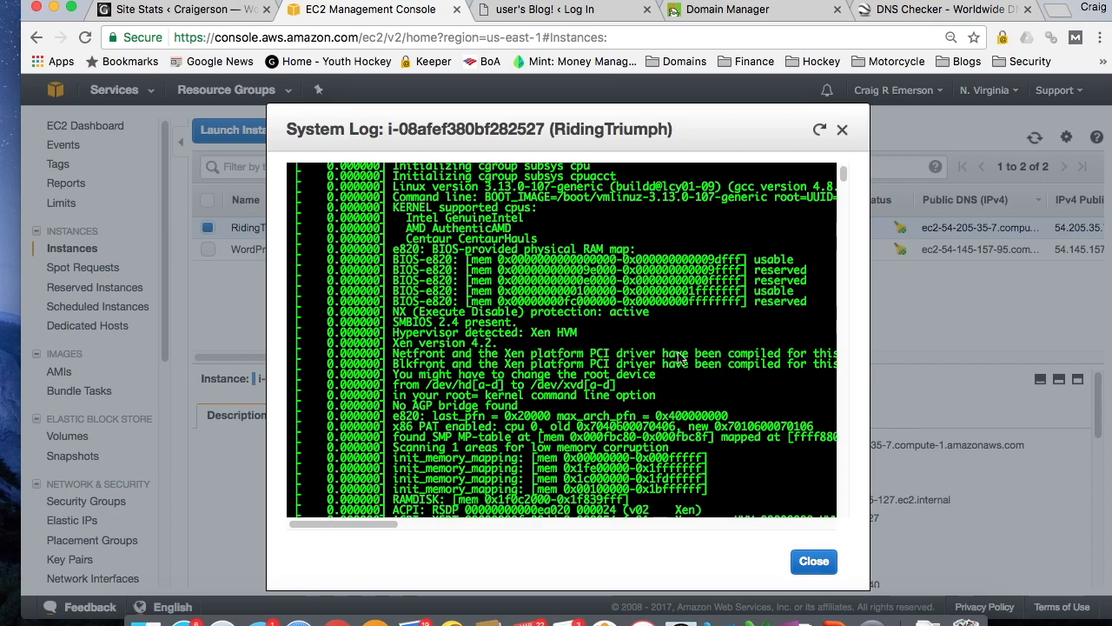
scroll("down", 3)
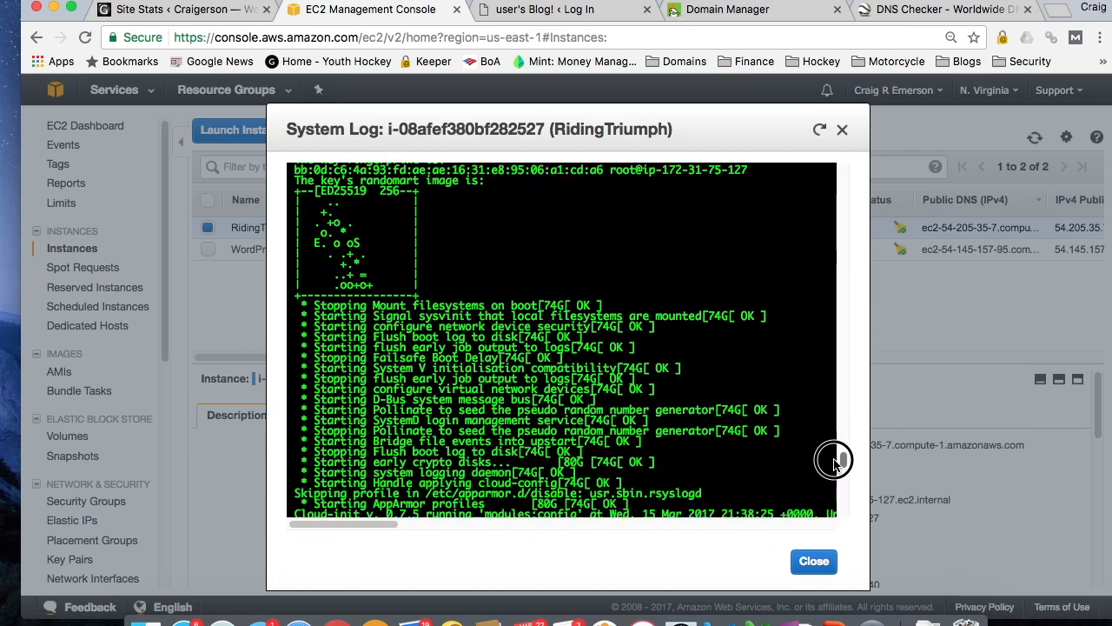
scroll("down", 3)
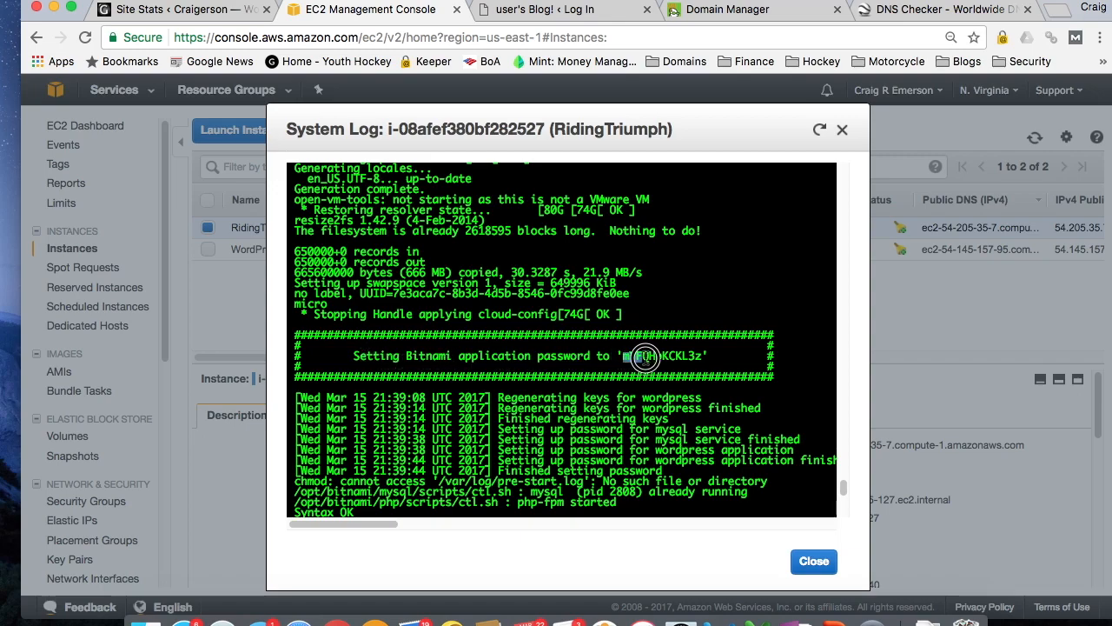
right_click(664, 354)
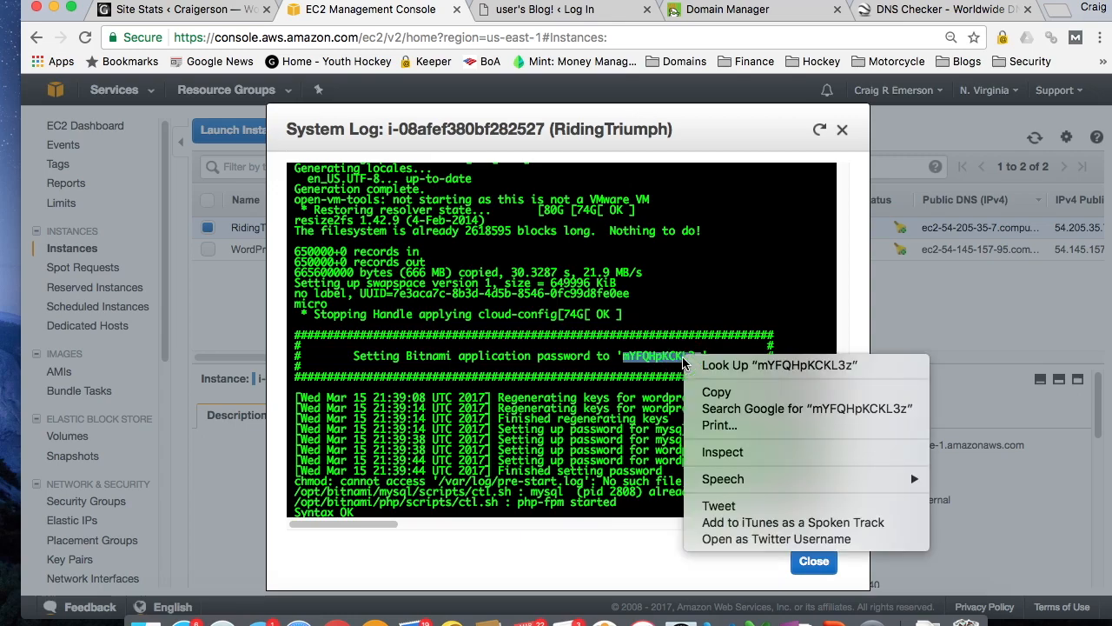
left_click(647, 250)
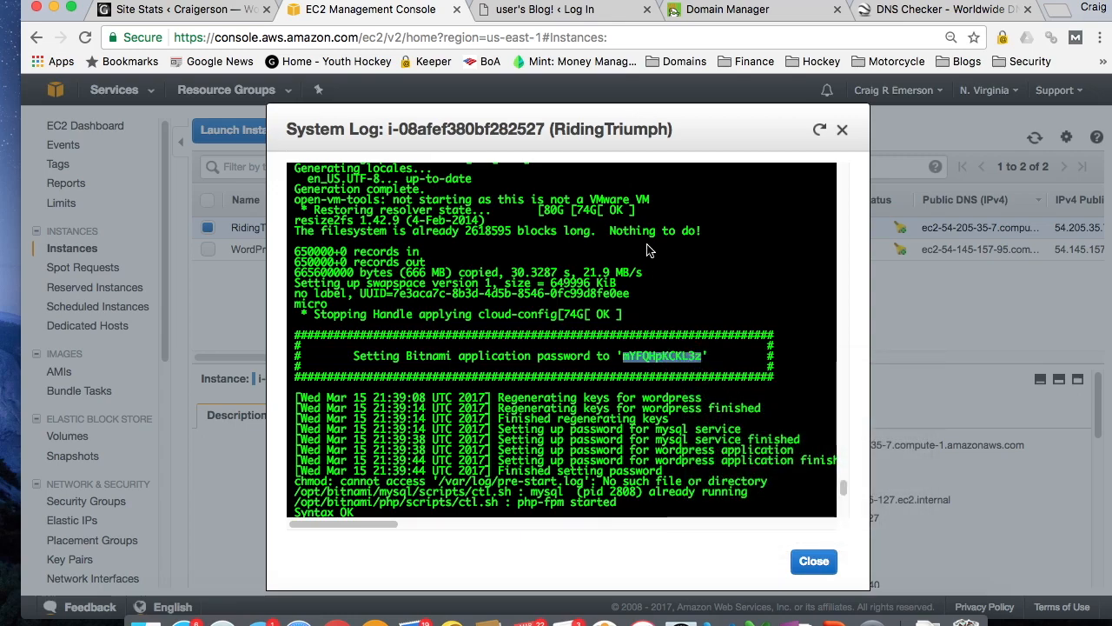
Log in to WordPress as user with the copied Bitnami password, reaching the Dashboard.
left_click(538, 10)
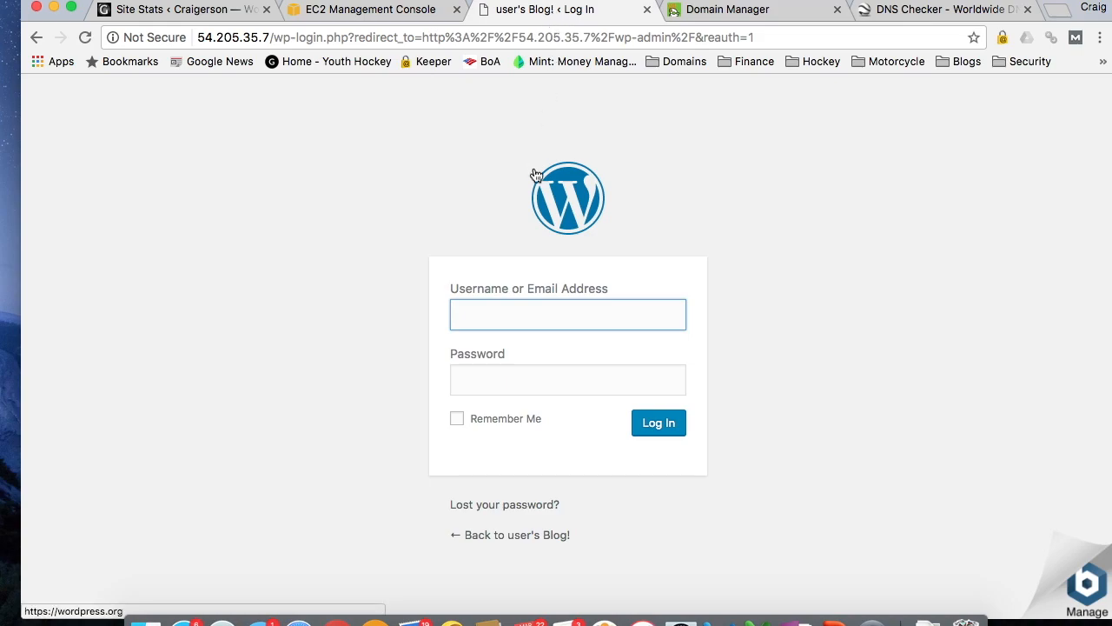
type("user")
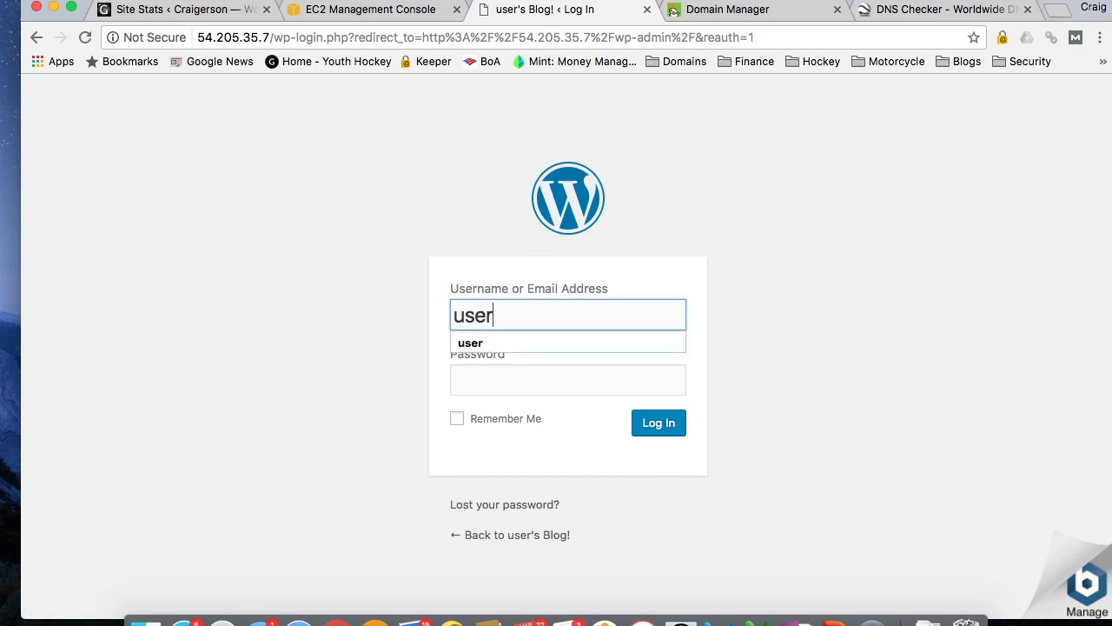
left_click(567, 379)
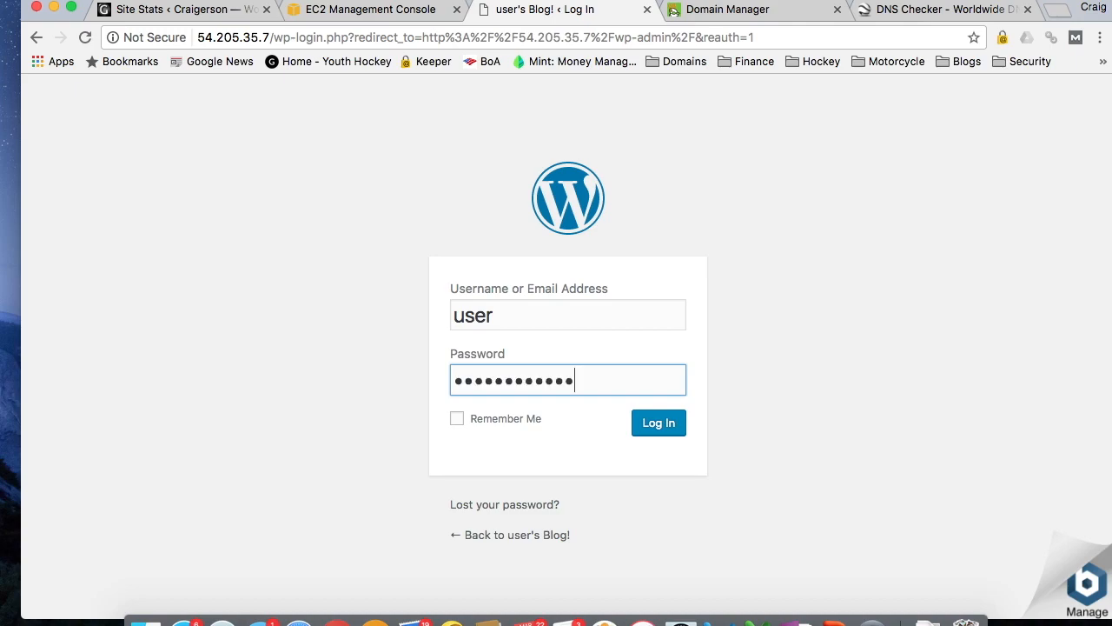
left_click(657, 422)
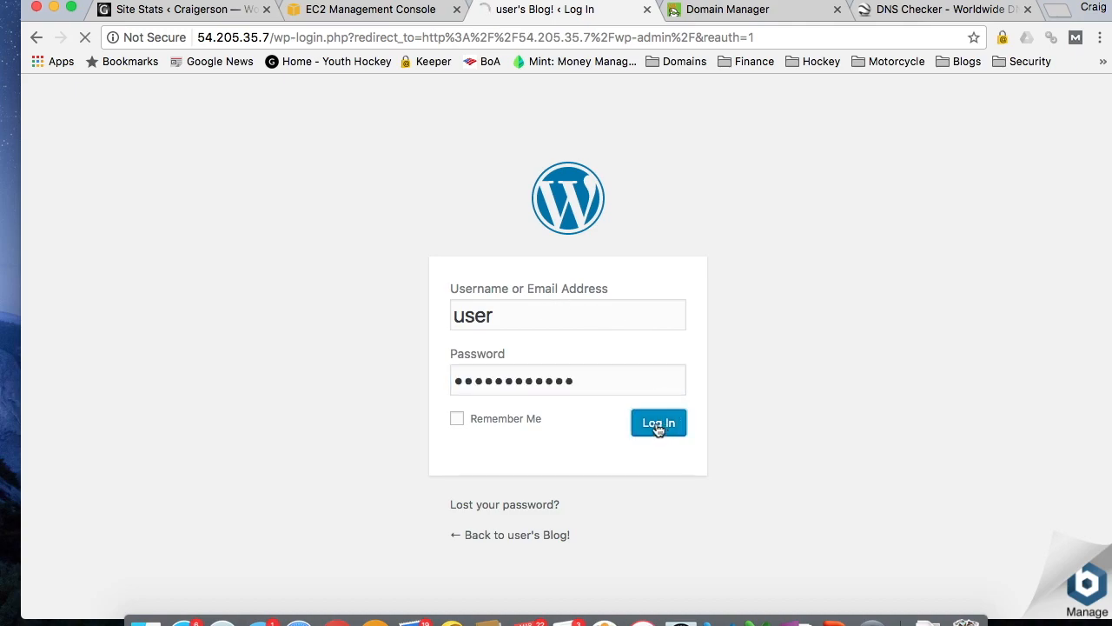
left_click(657, 422)
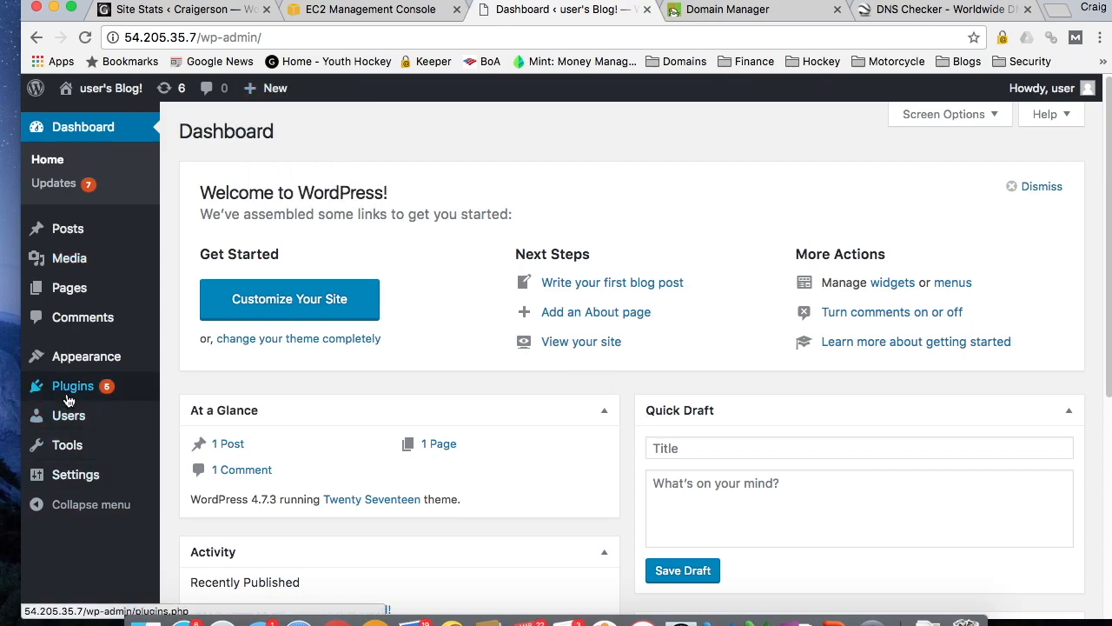
Delete the Hello Dolly plugin from the installed plugins list.
left_click(73, 386)
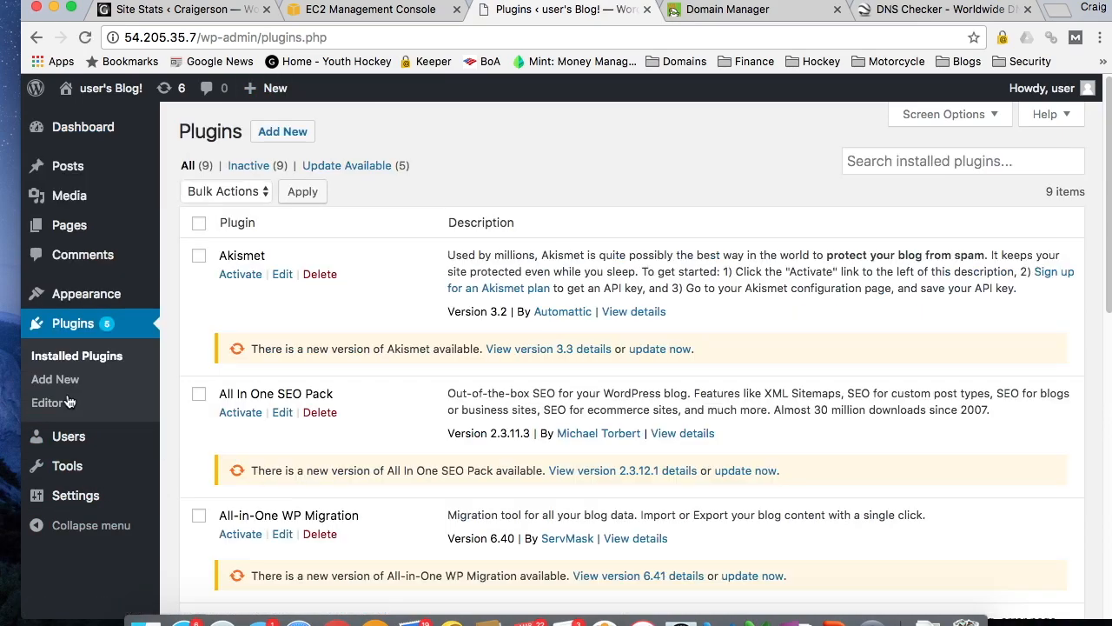
scroll("down", 3)
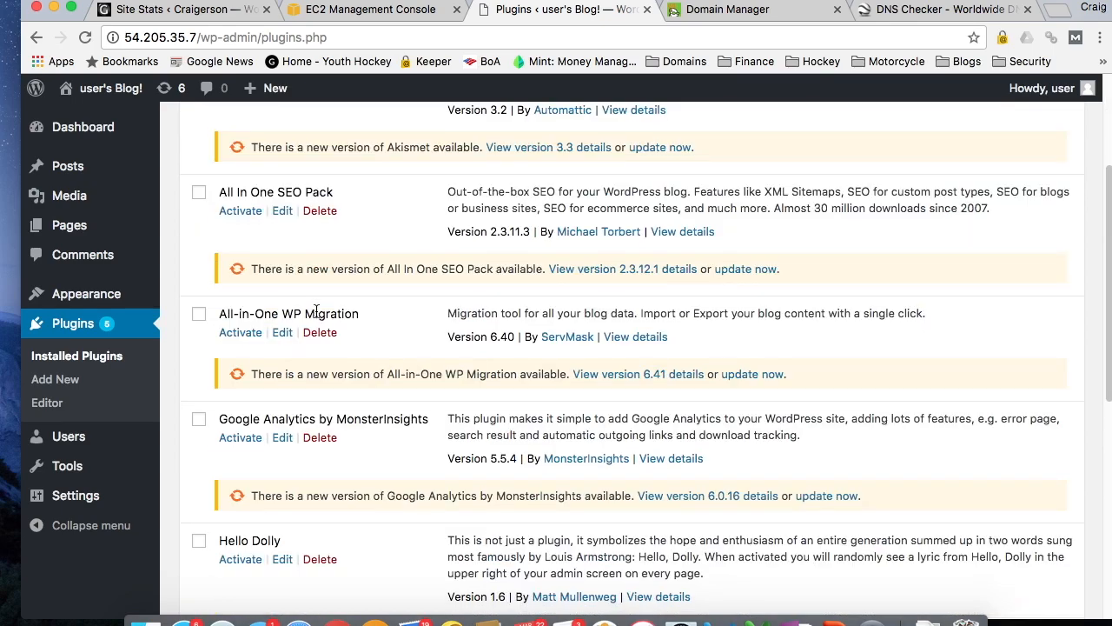
scroll("down", 3)
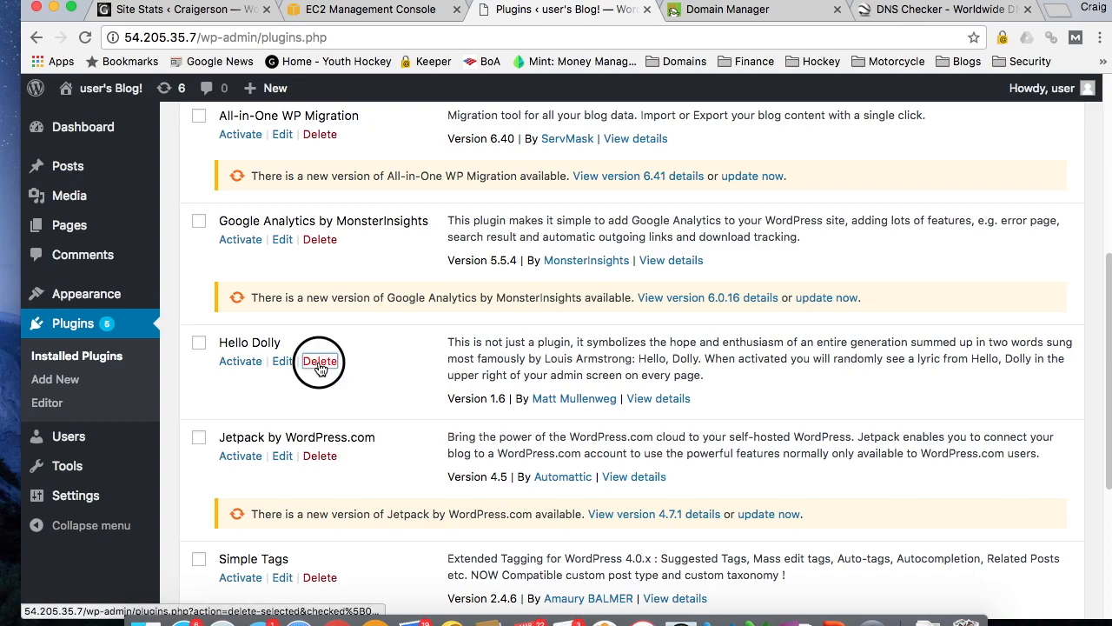
left_click(320, 360)
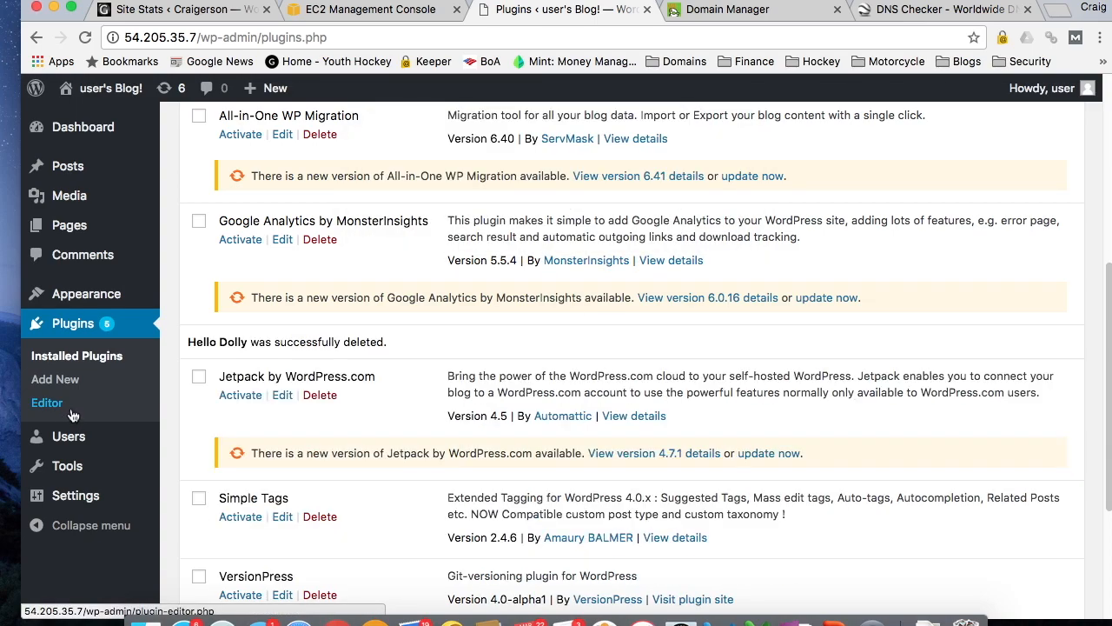
View the posts list, then the Comments screen with its one sample comment.
left_click(68, 167)
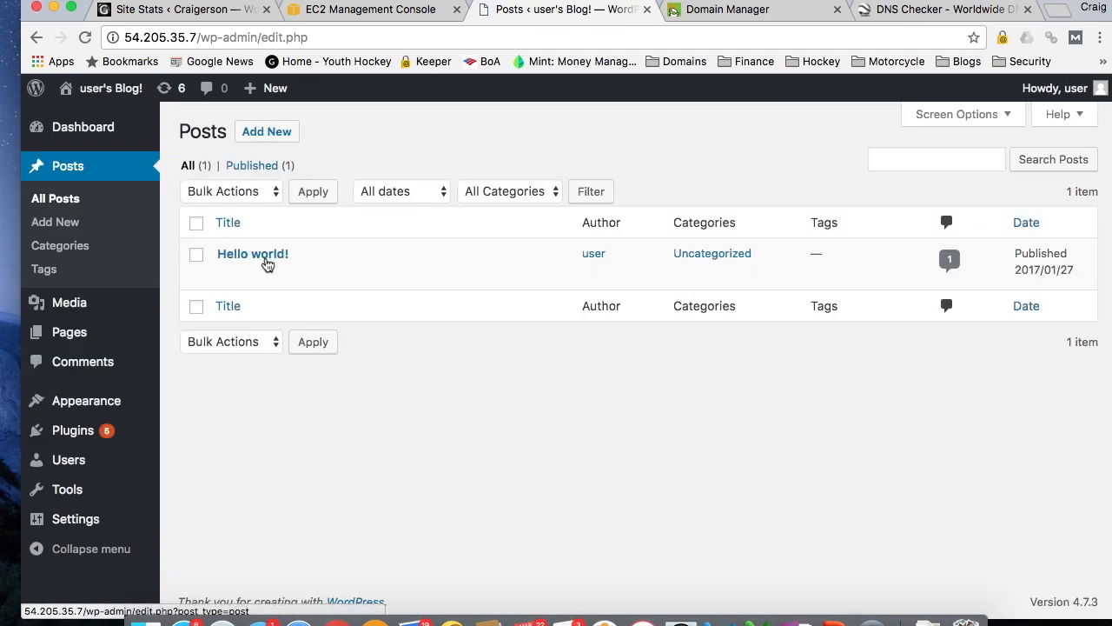
mouse_move(252, 253)
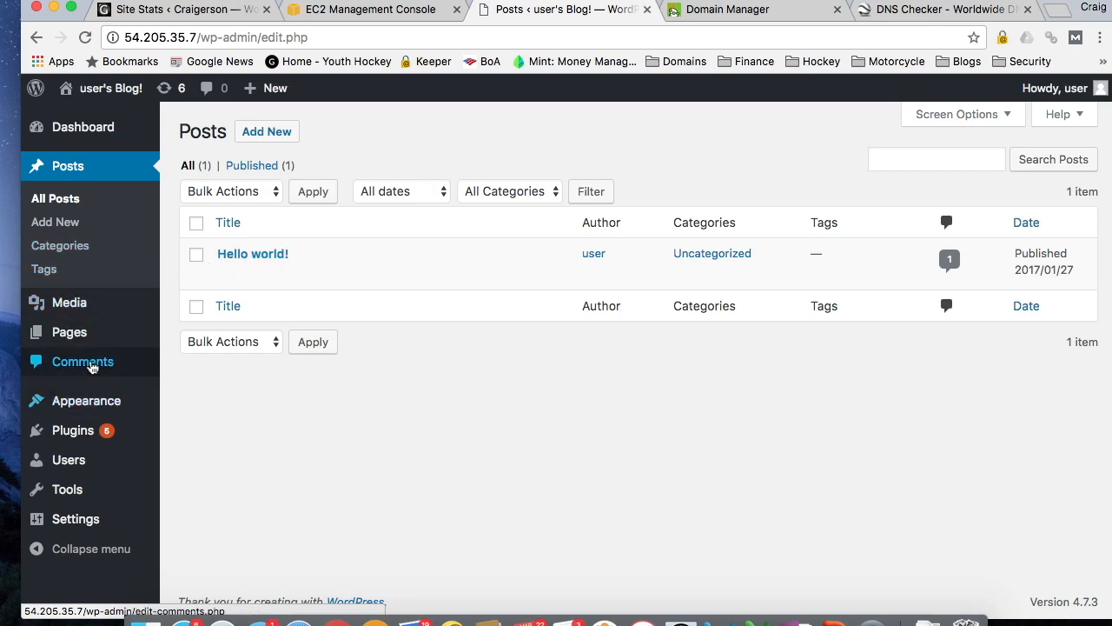
left_click(84, 362)
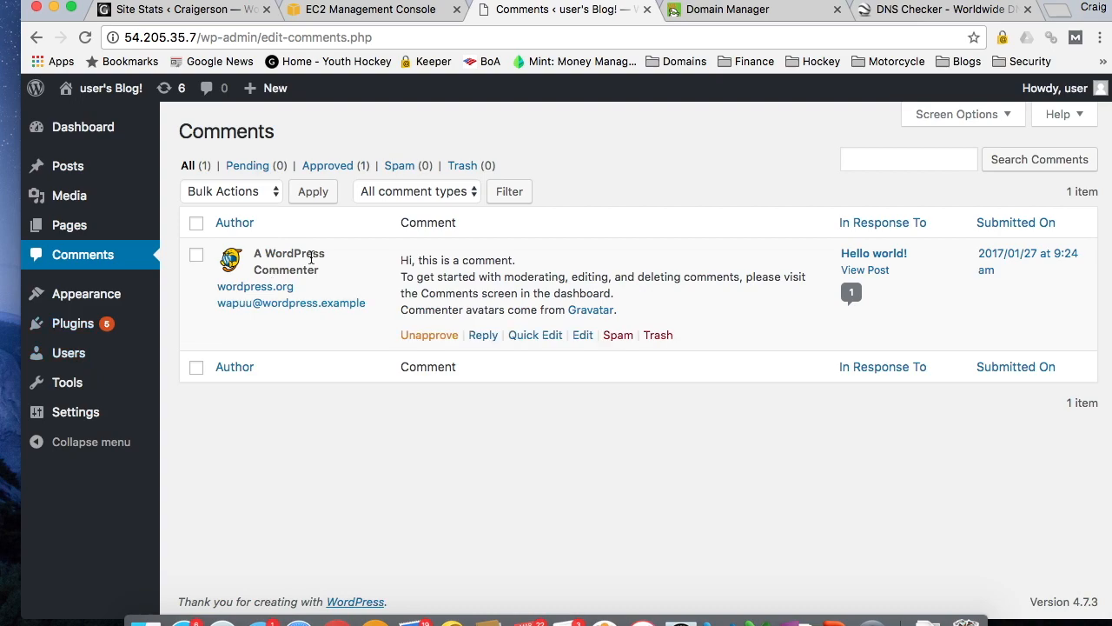
mouse_move(302, 283)
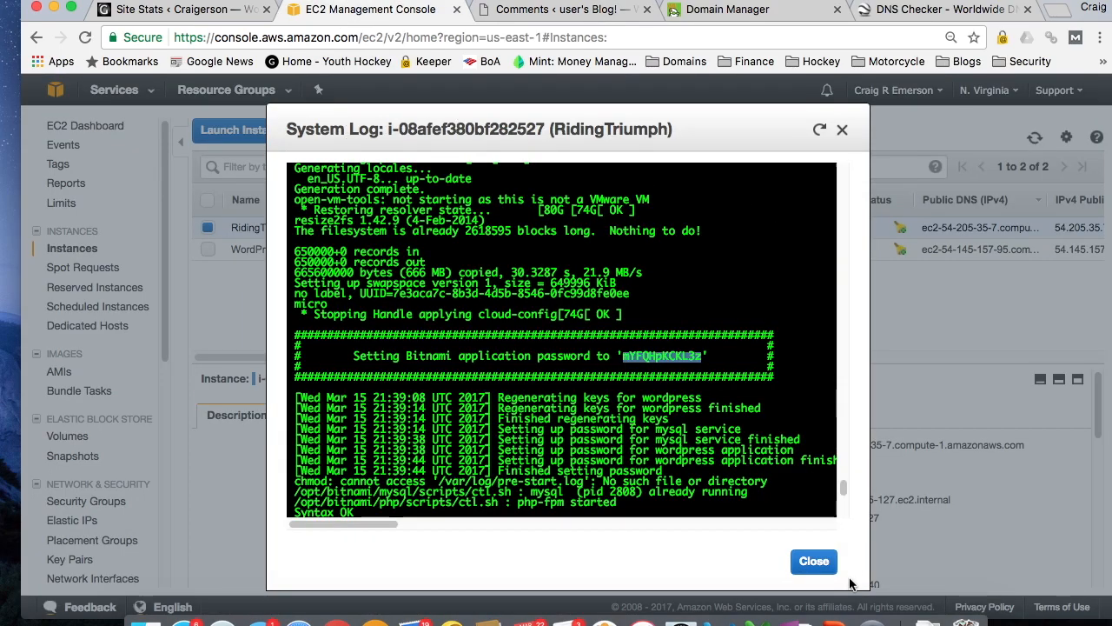
Close the system log, review RidingTriumph's instance state actions without stopping it, and return to WordPress.
left_click(813, 560)
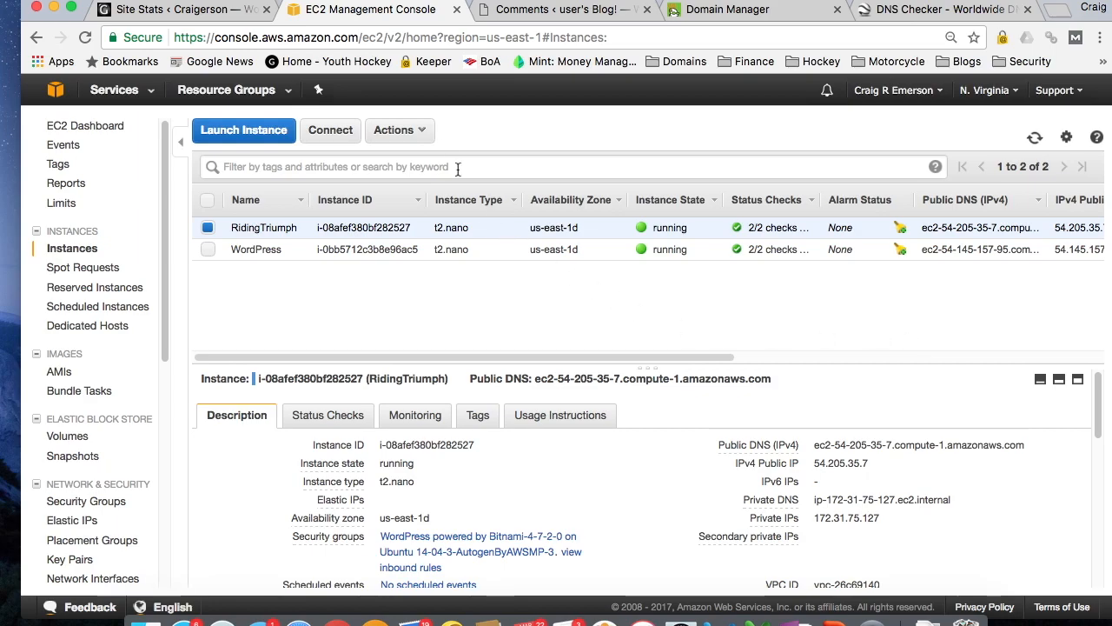
left_click(400, 128)
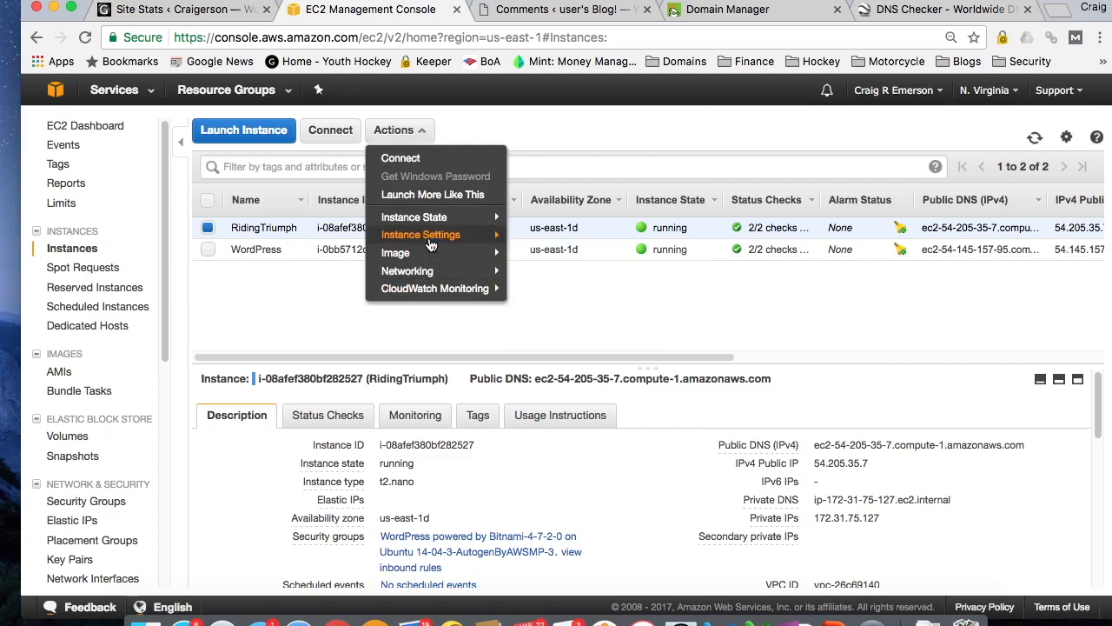
mouse_move(414, 215)
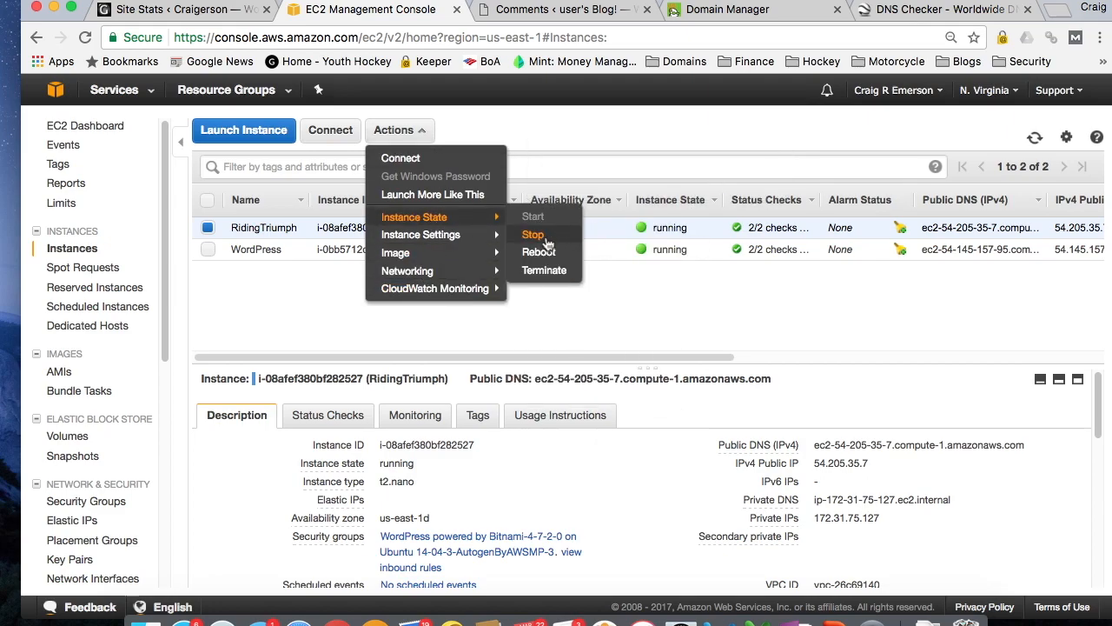
mouse_move(539, 237)
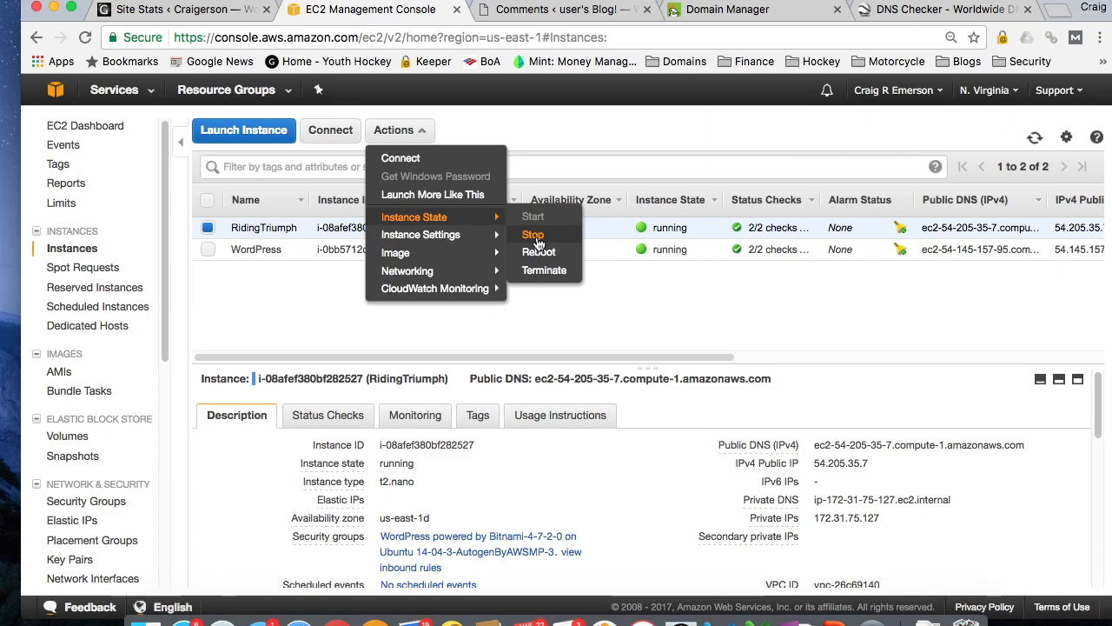
mouse_move(838, 484)
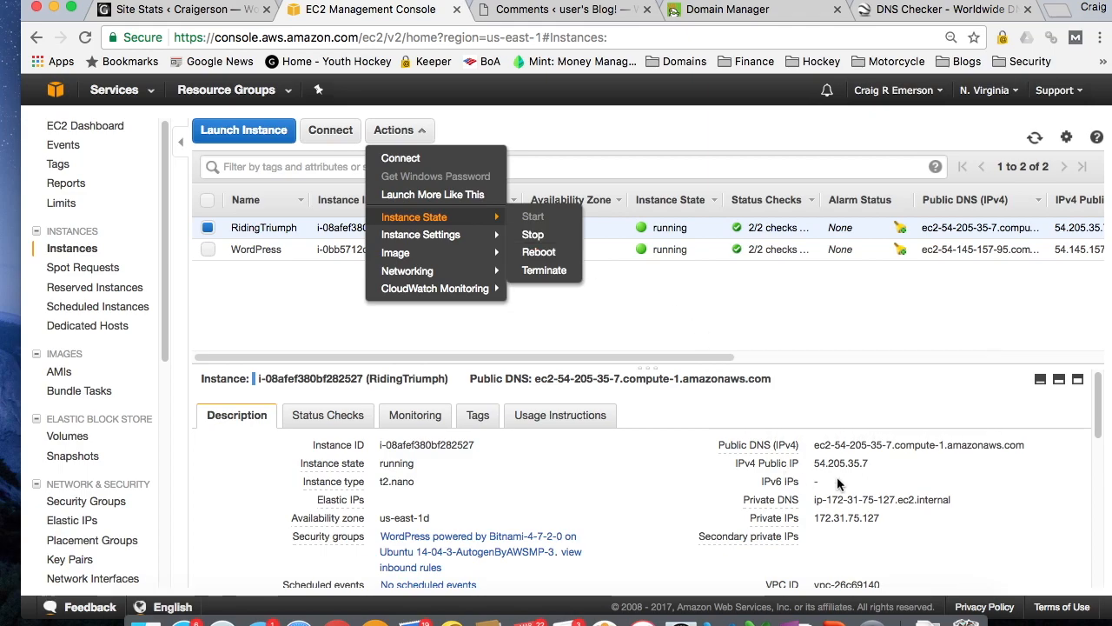
mouse_move(873, 471)
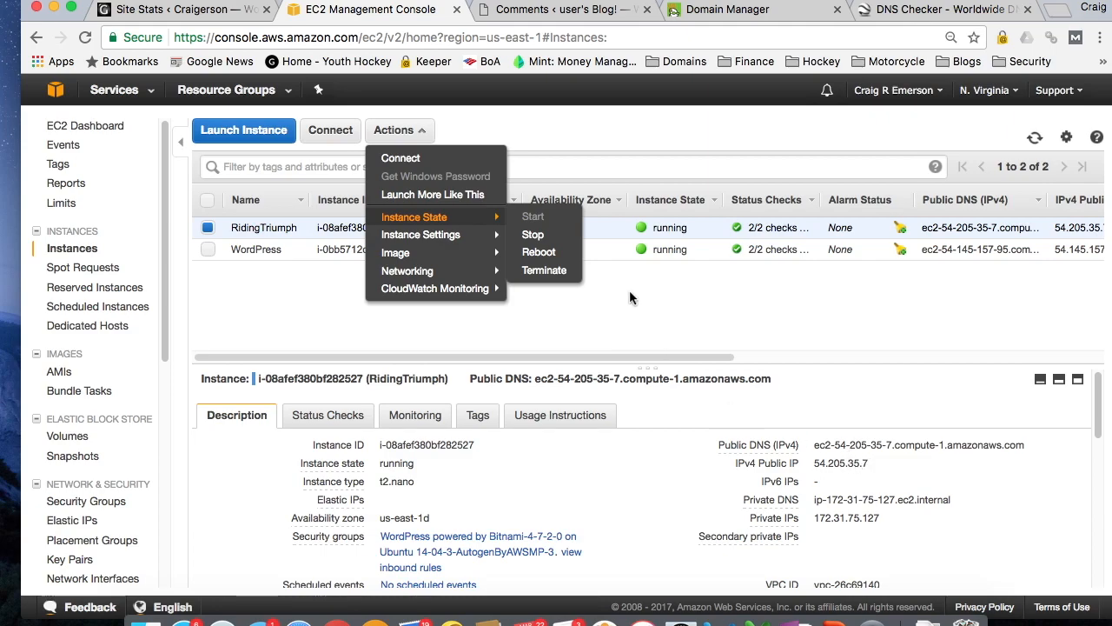
left_click(560, 11)
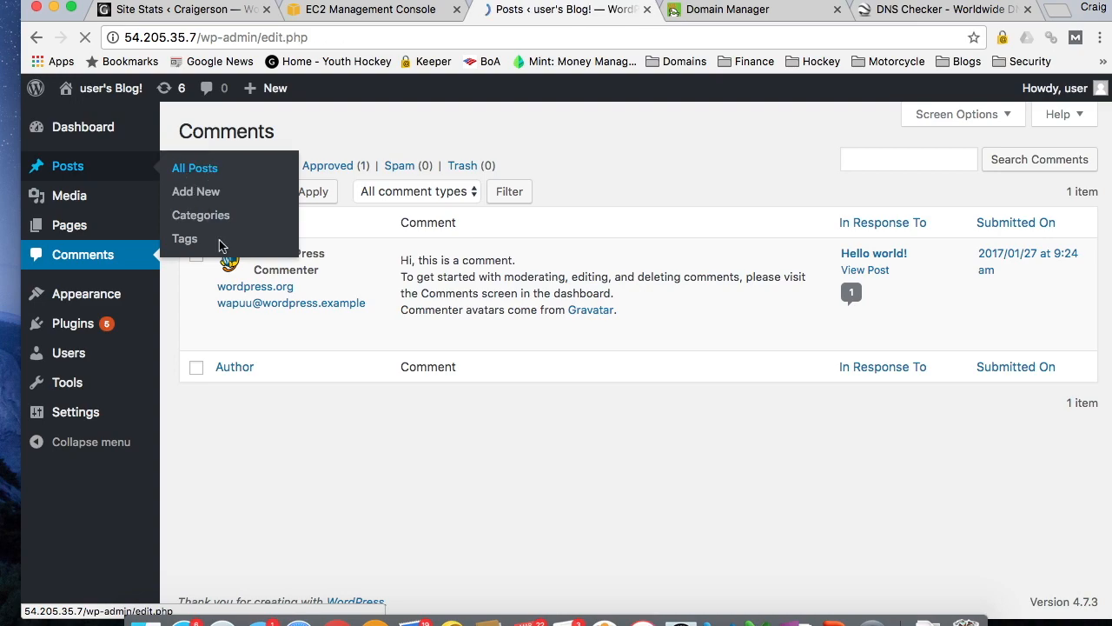
Publish a post titled New Post with body text 'Put some text here...'.
left_click(195, 167)
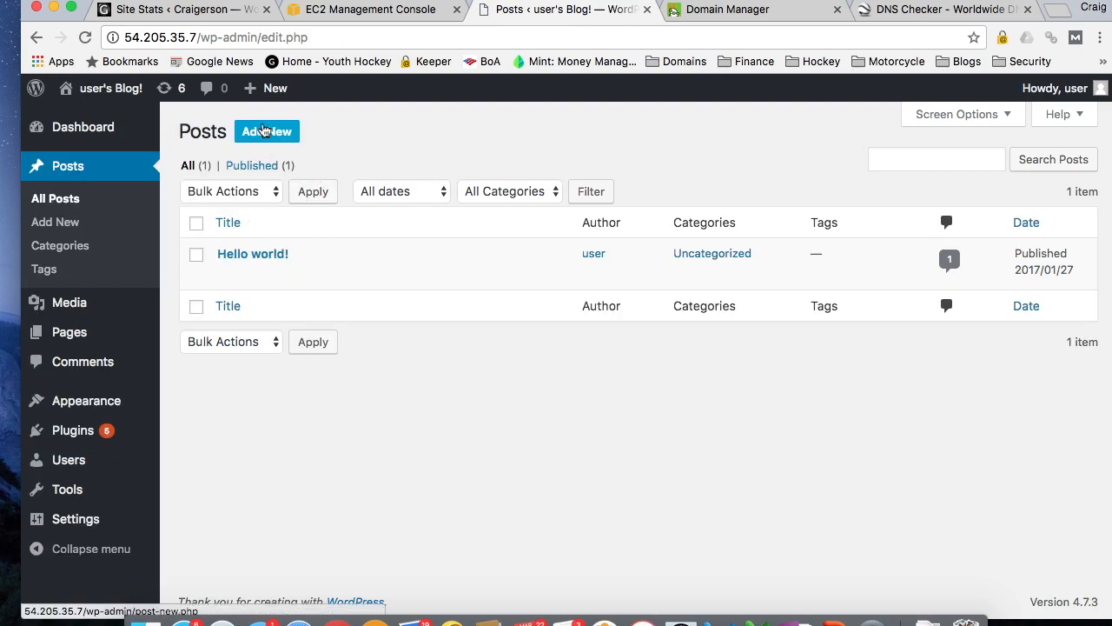
left_click(267, 132)
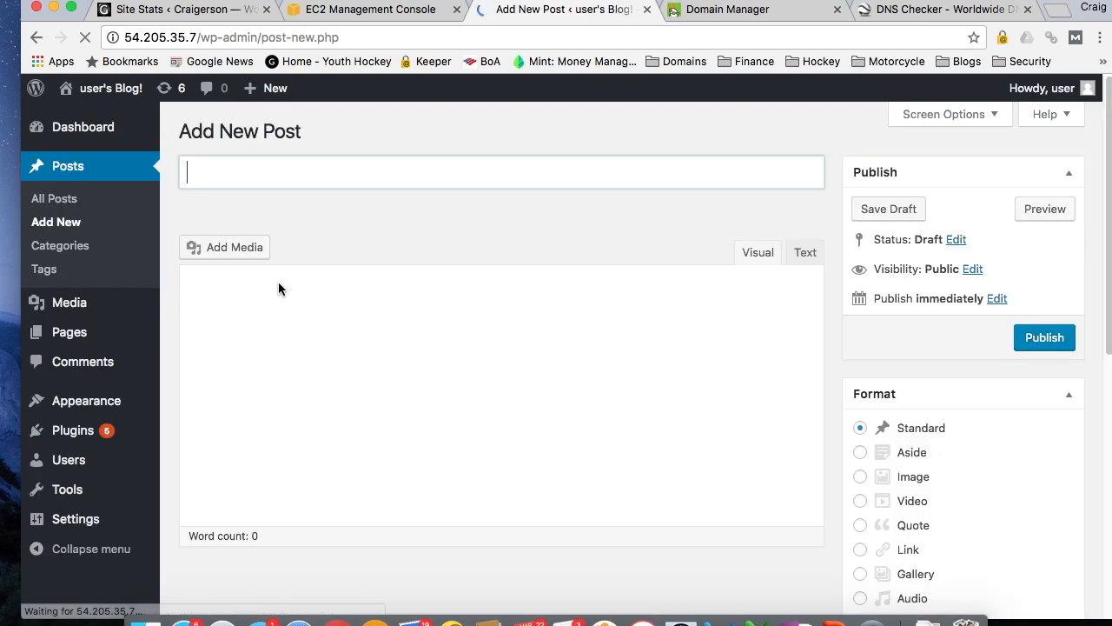
type("New Post")
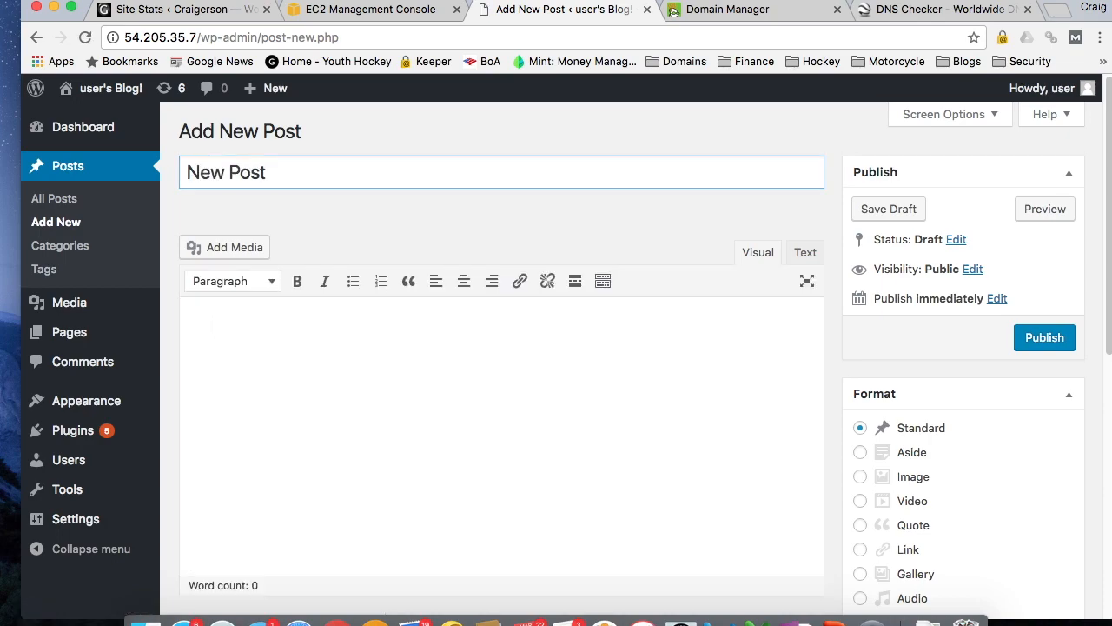
type("Put")
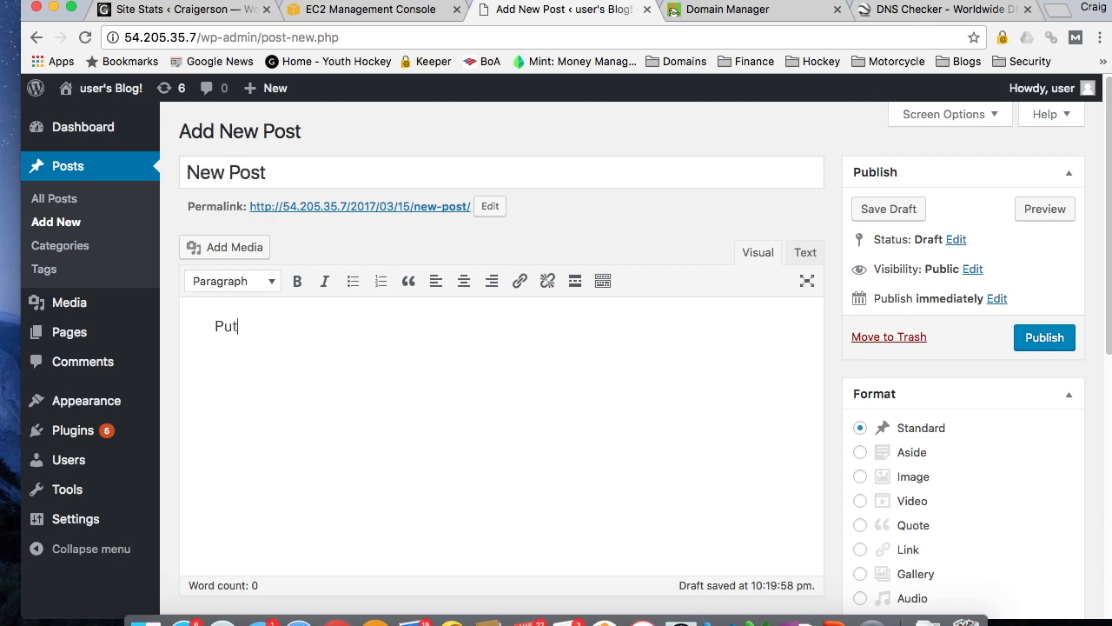
type("some text here....")
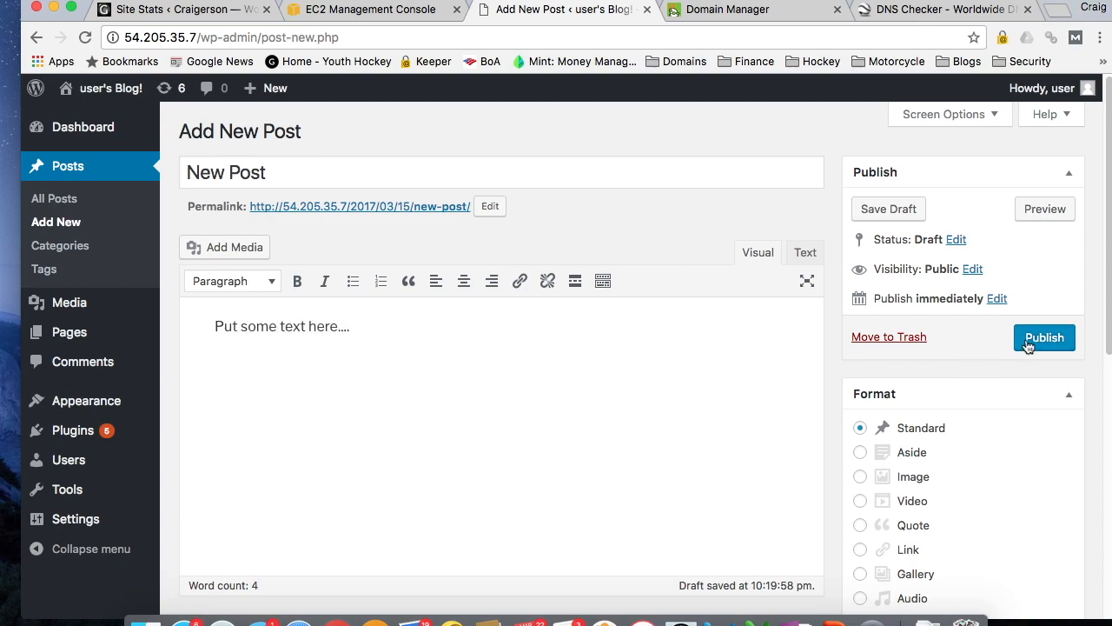
left_click(1043, 337)
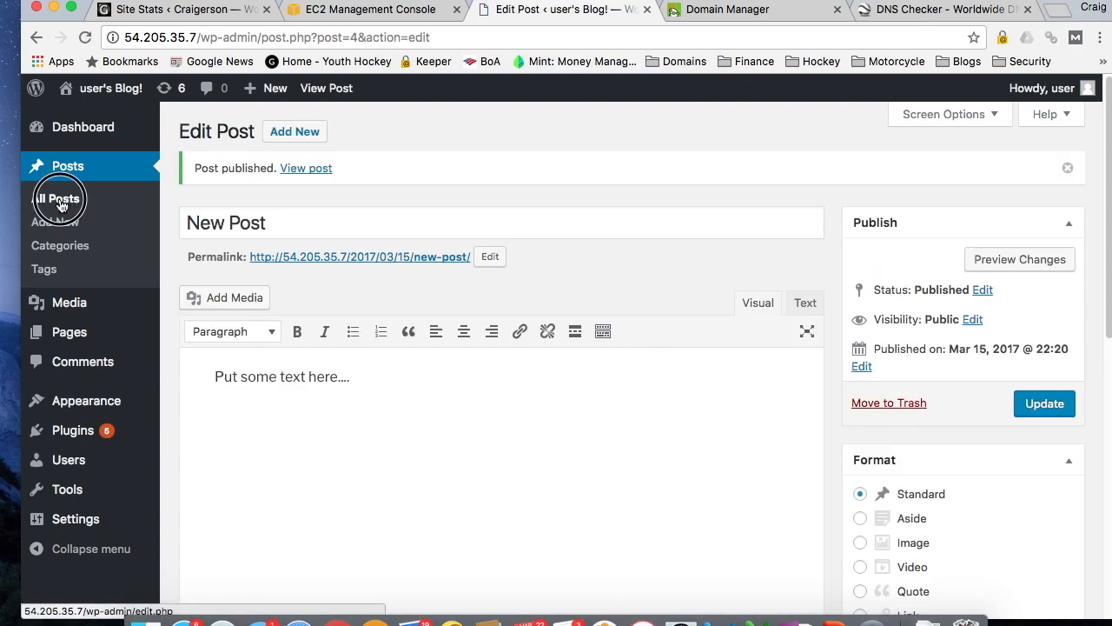
Confirm All Posts now lists two posts and return to the EC2 instances list.
left_click(59, 198)
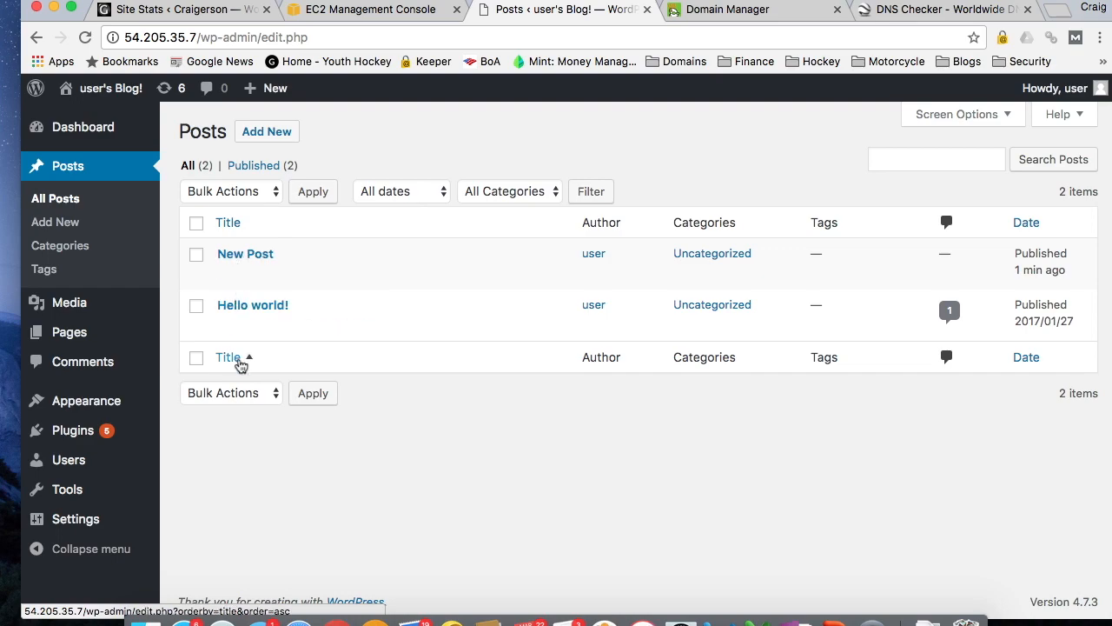
left_click(368, 10)
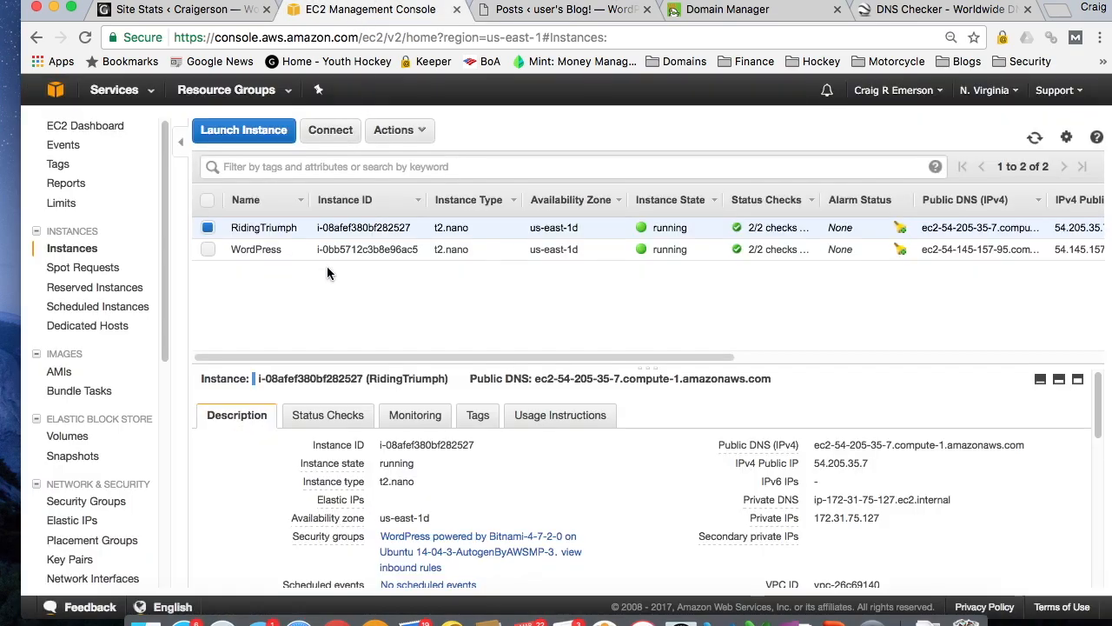
Stop RidingTriumph via Actions > Instance State, then sort the list by Instance ID.
left_click(400, 129)
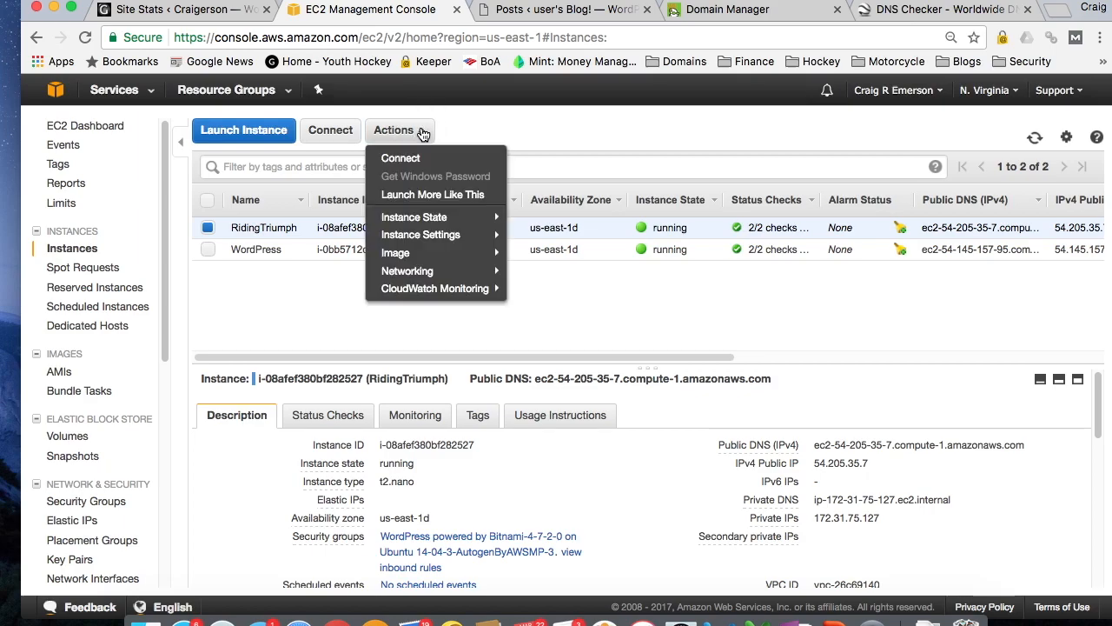
mouse_move(414, 215)
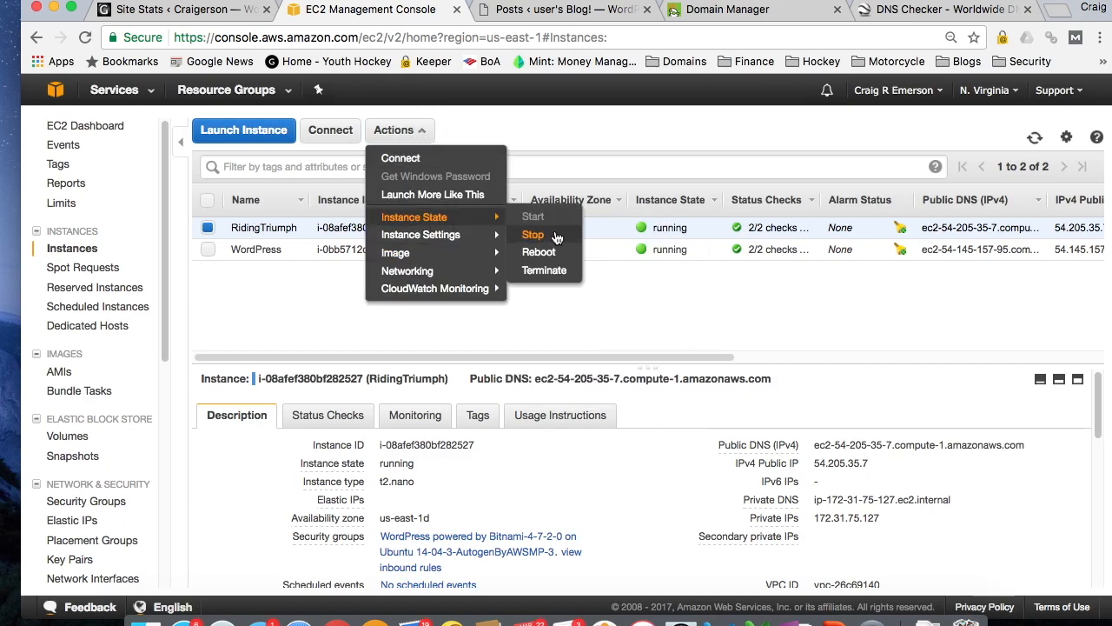
left_click(531, 234)
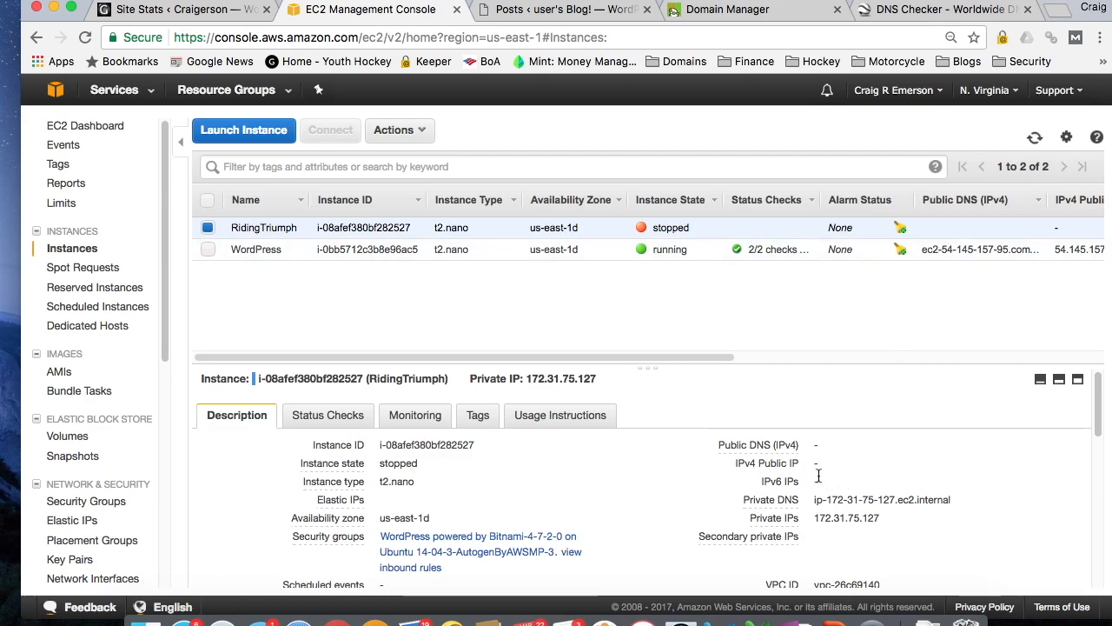
mouse_move(862, 471)
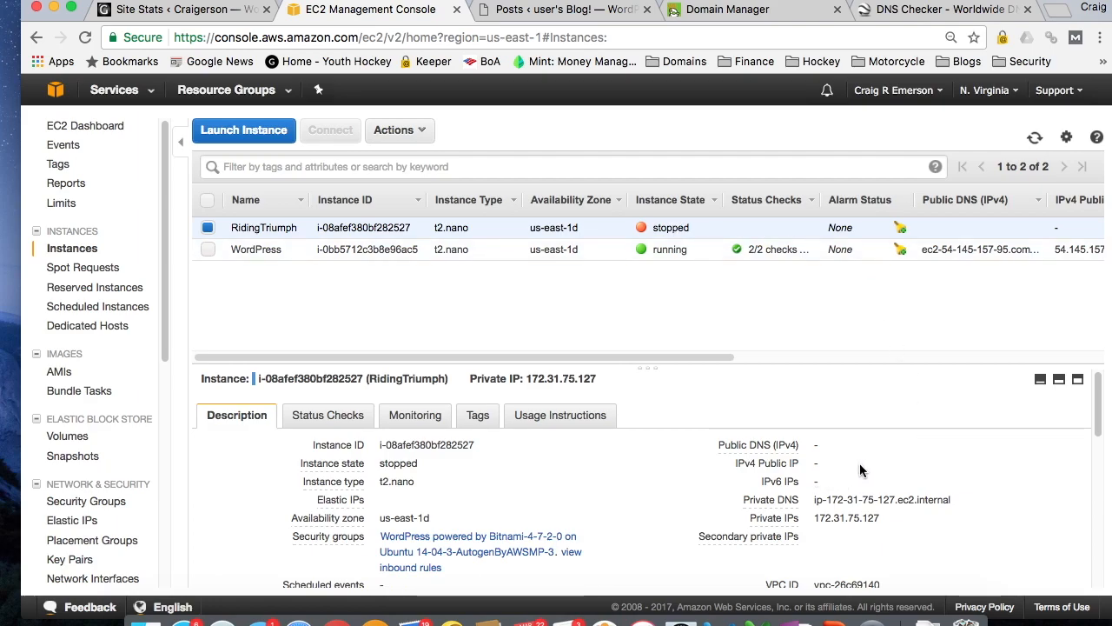
mouse_move(833, 472)
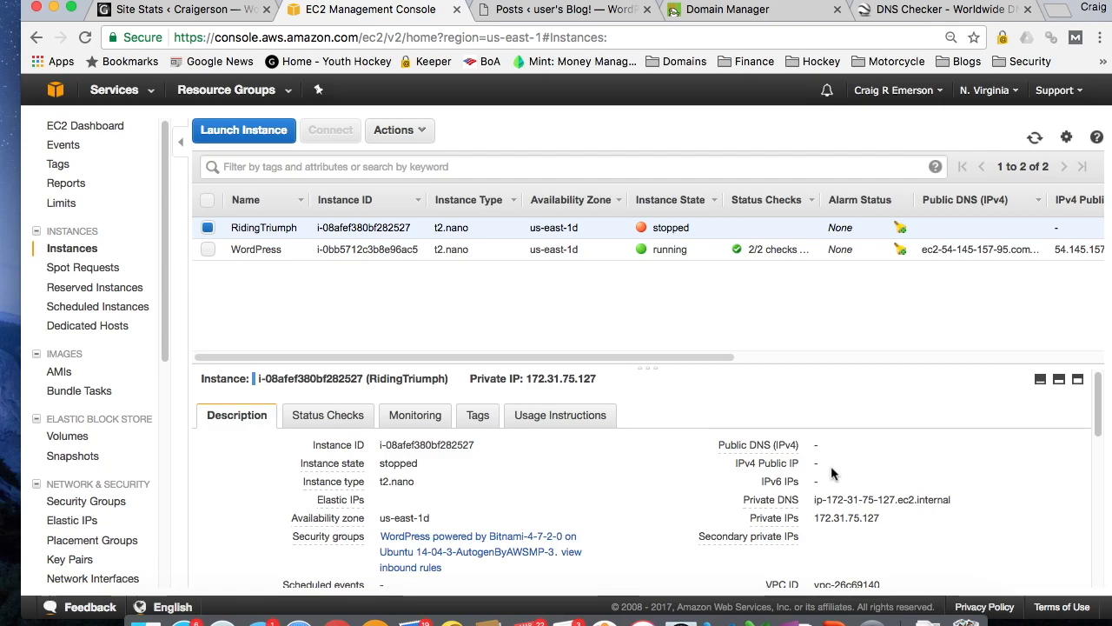
mouse_move(883, 473)
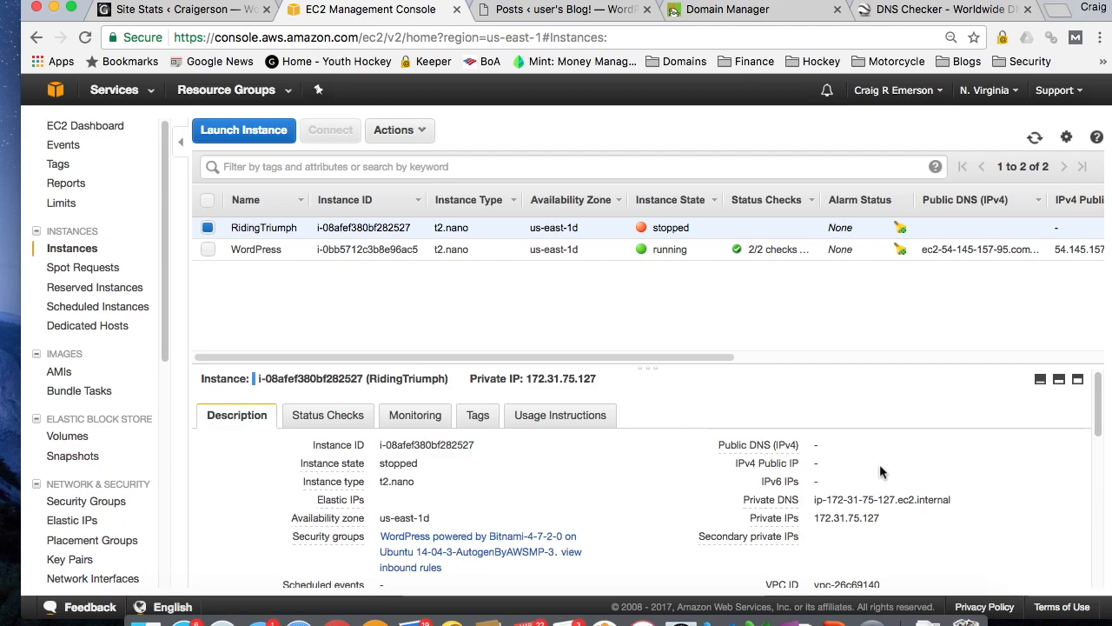
left_click(344, 199)
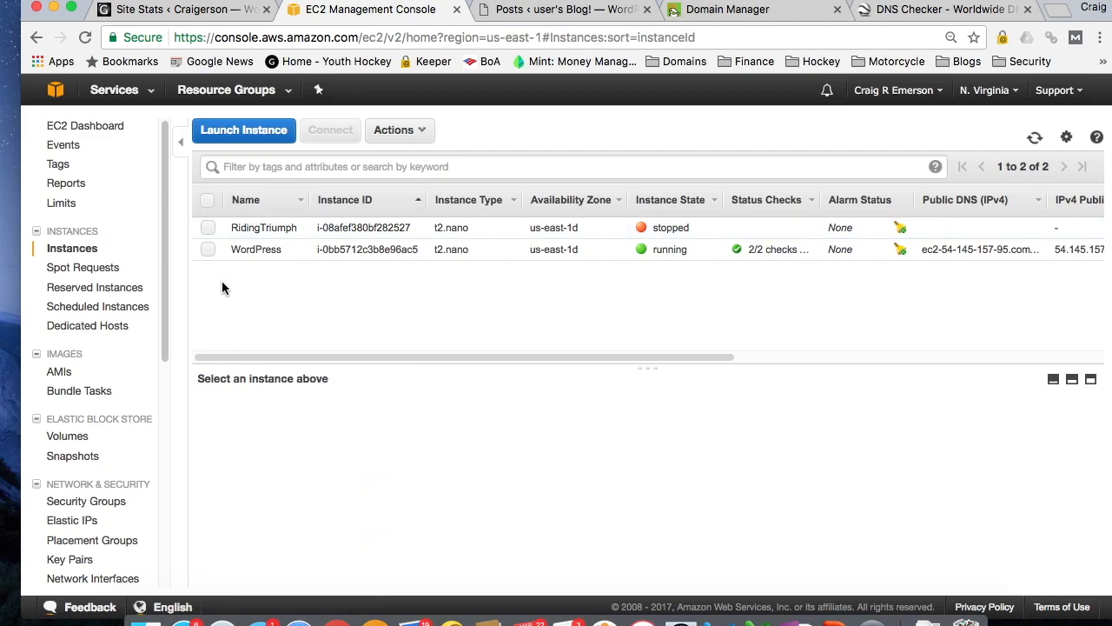
Start the stopped RidingTriumph instance and confirm, so it runs with new IP 54.86.140.80.
left_click(264, 226)
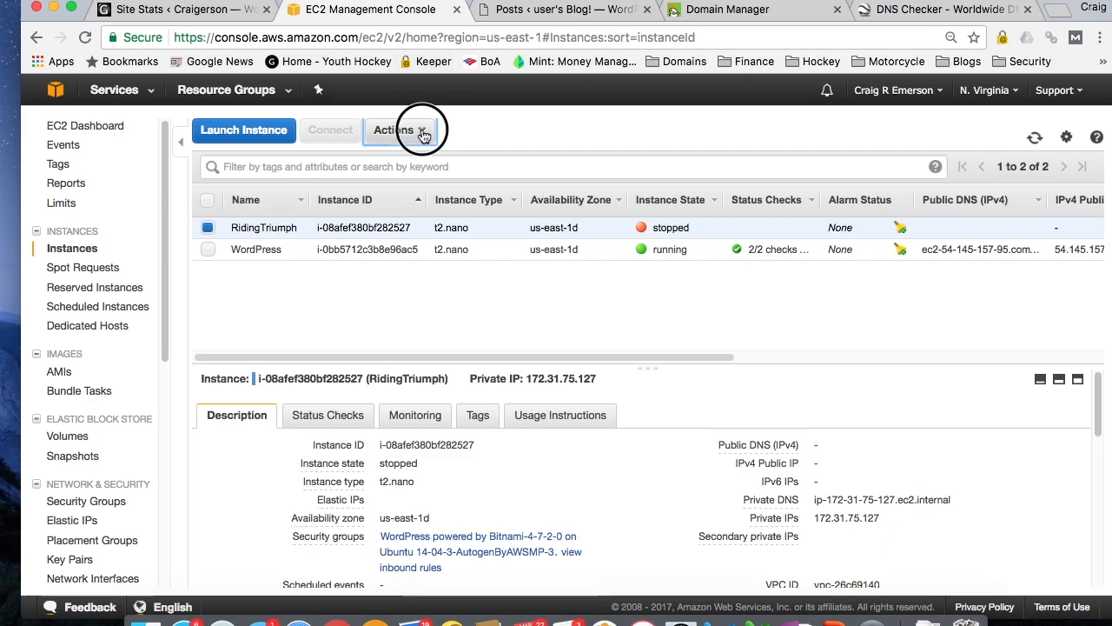
left_click(398, 128)
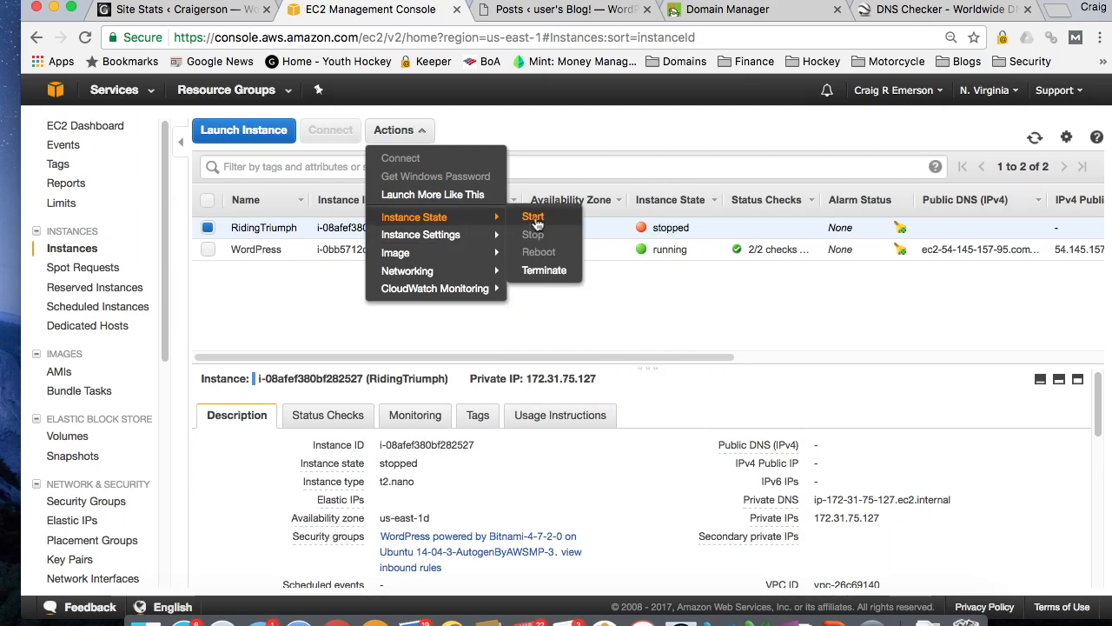
left_click(531, 216)
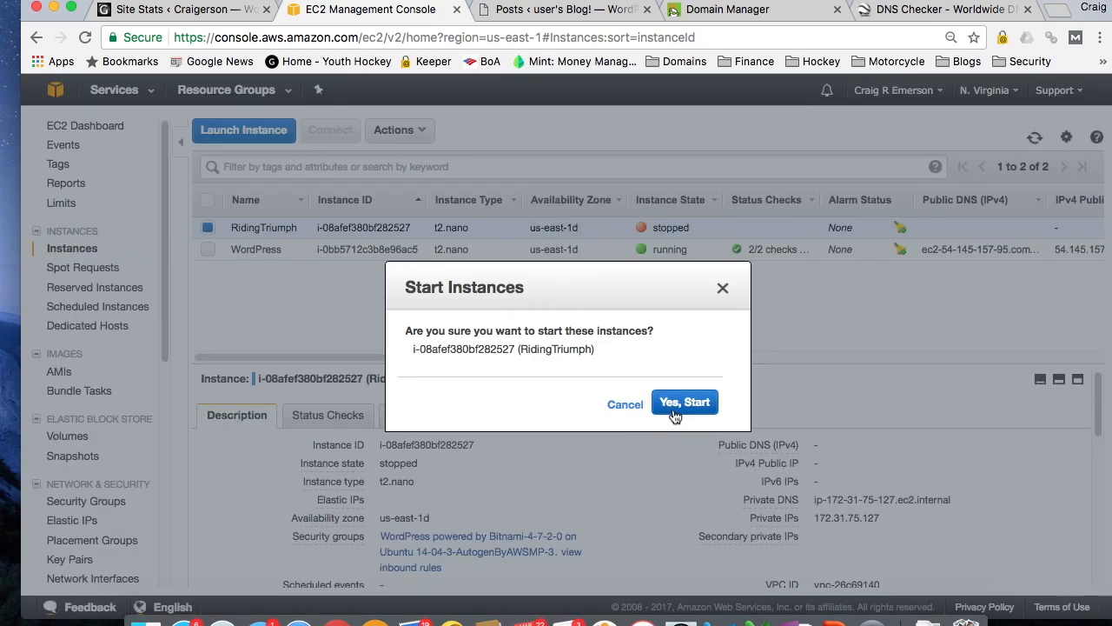
left_click(684, 401)
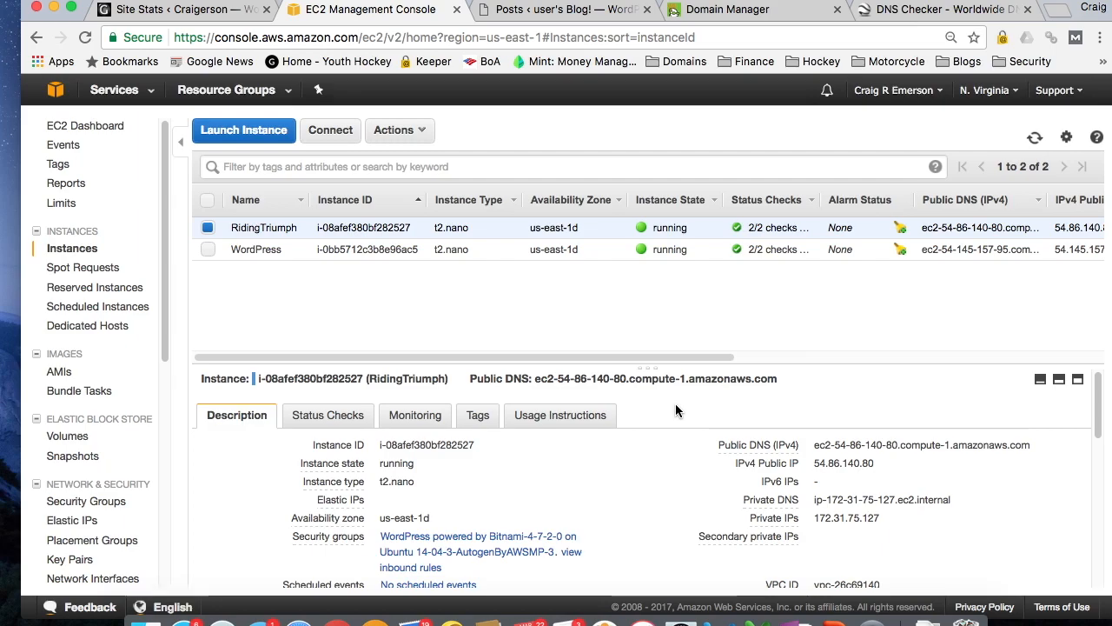
mouse_move(754, 299)
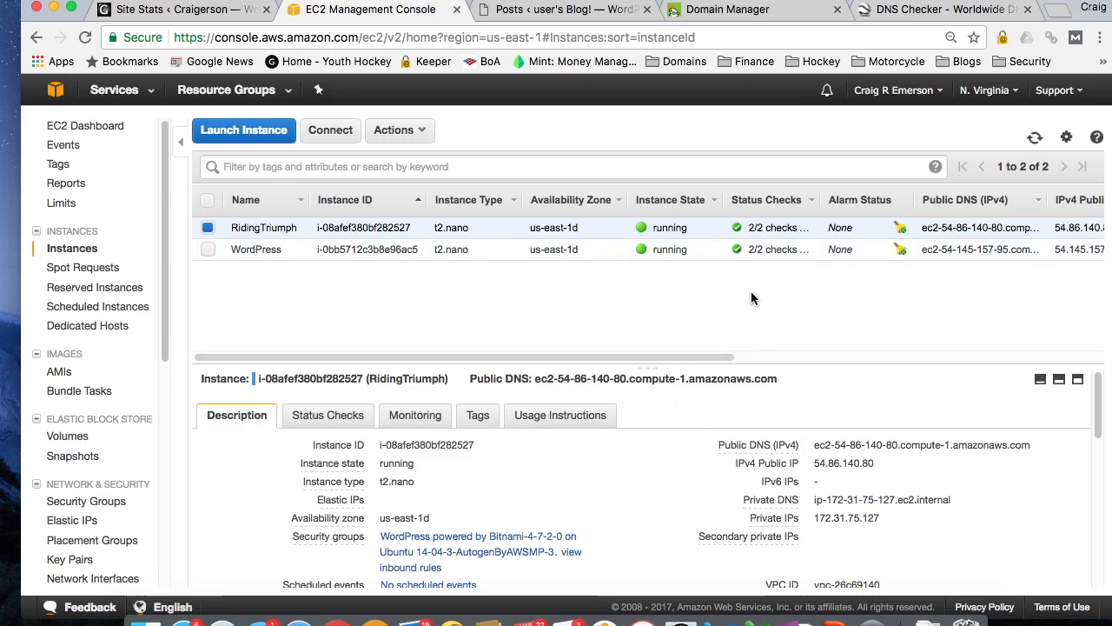
mouse_move(817, 462)
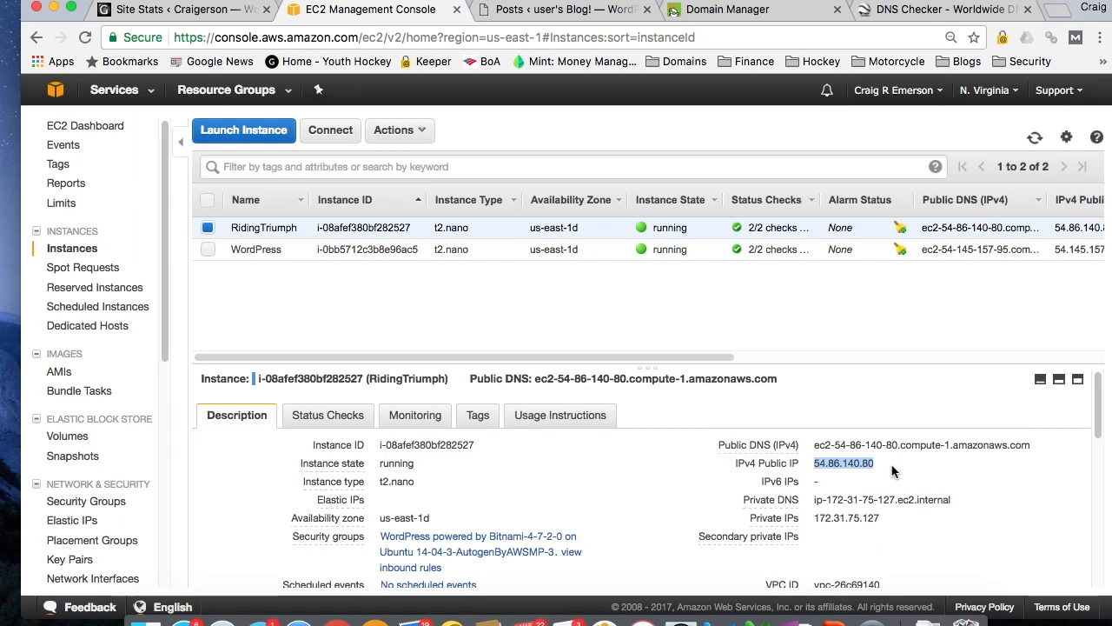
mouse_move(385, 528)
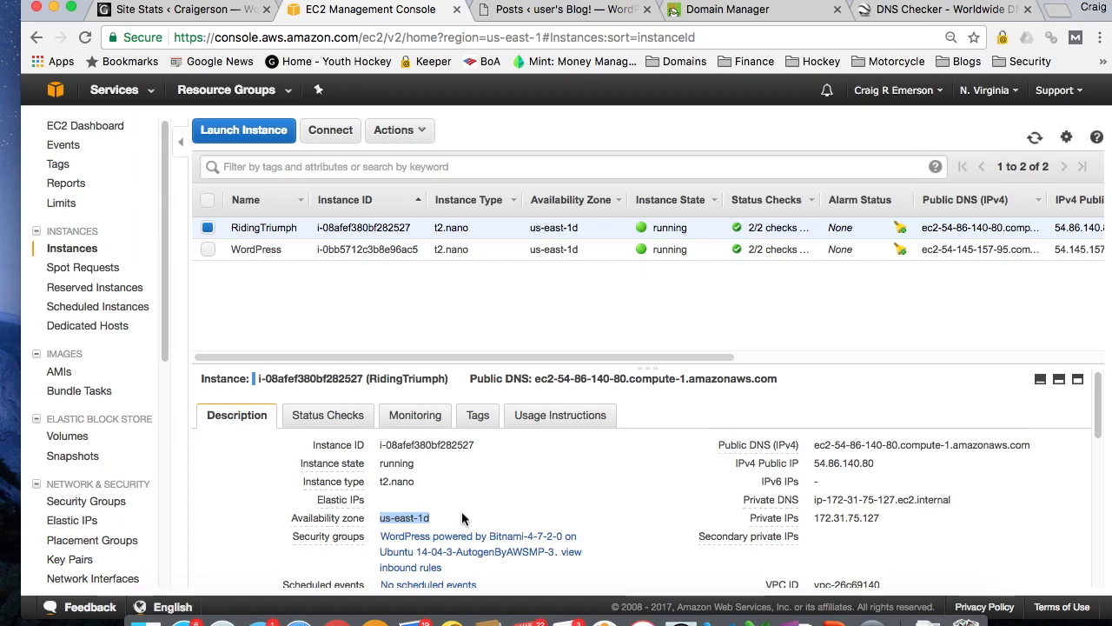
mouse_move(599, 19)
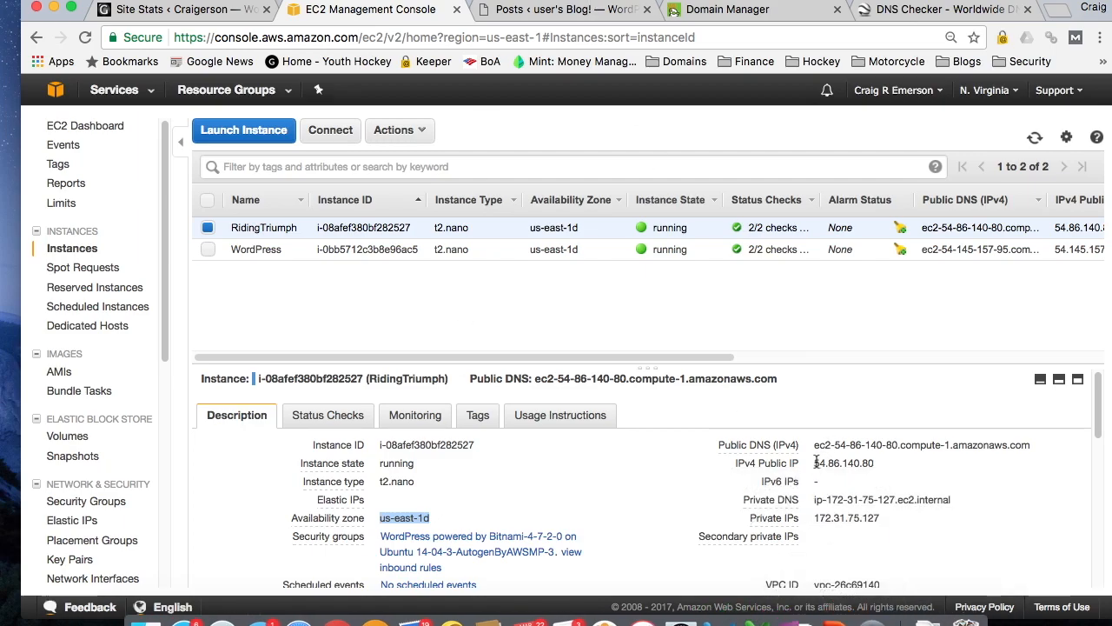
Copy RidingTriumph's new IPv4 public IP 54.86.140.80 from the Description tab.
double_click(843, 463)
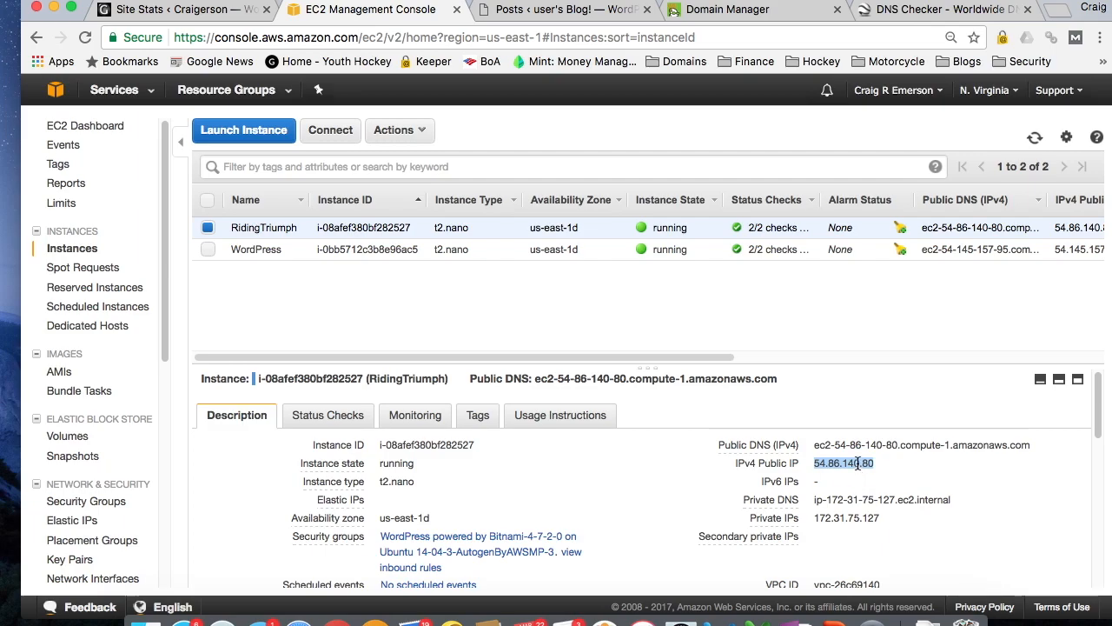
right_click(841, 462)
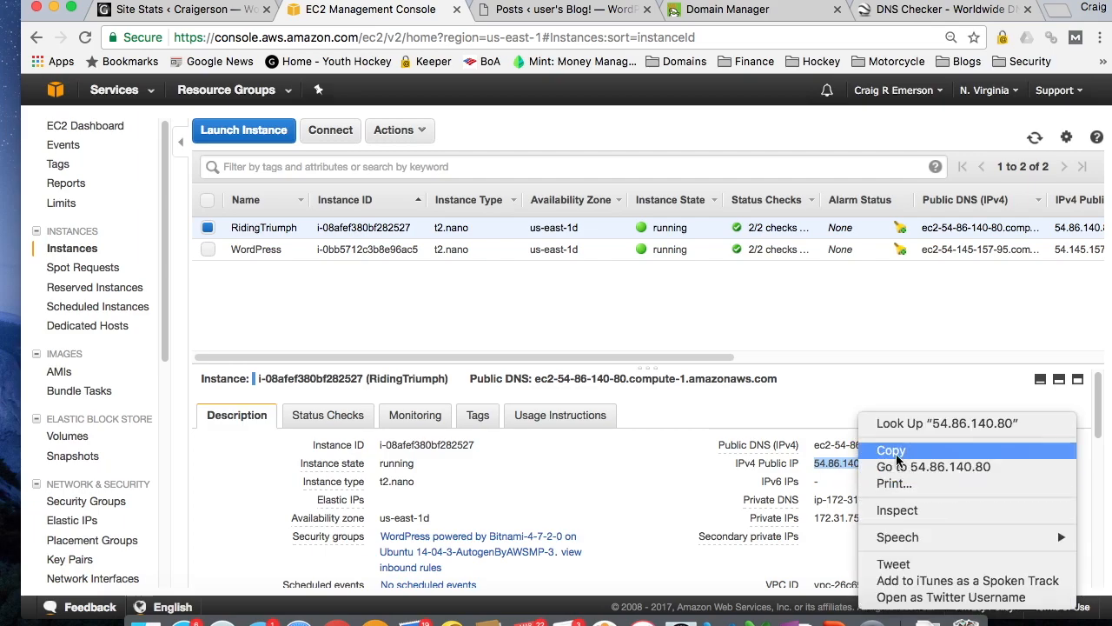
left_click(565, 11)
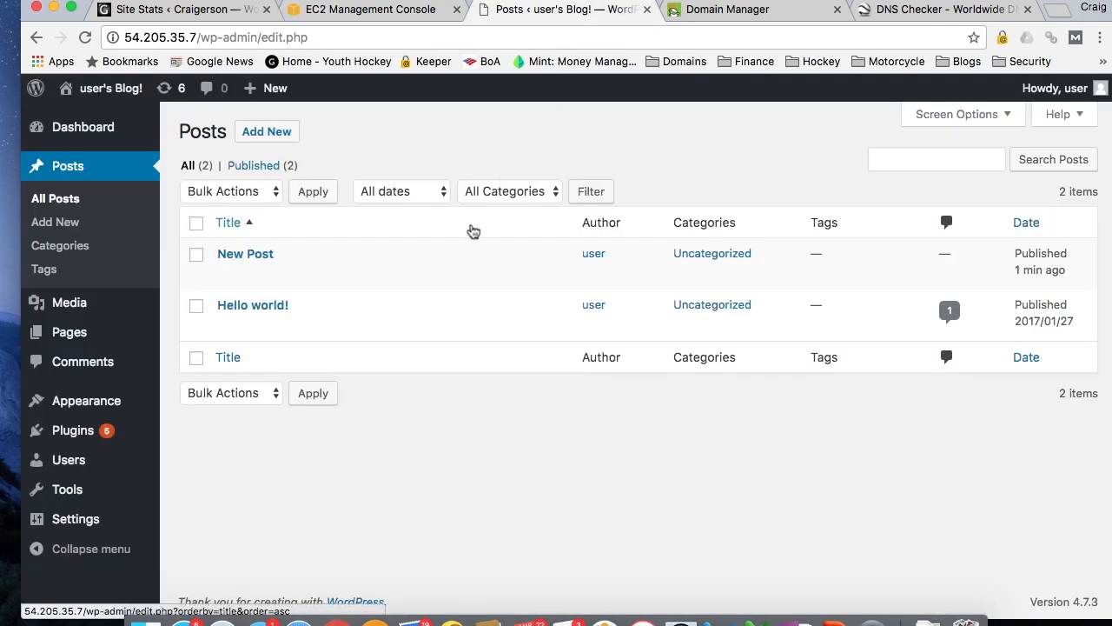
Load the blog at the new address 54.86.140.80 after the old 54.205.35.7 page times out.
left_click(368, 10)
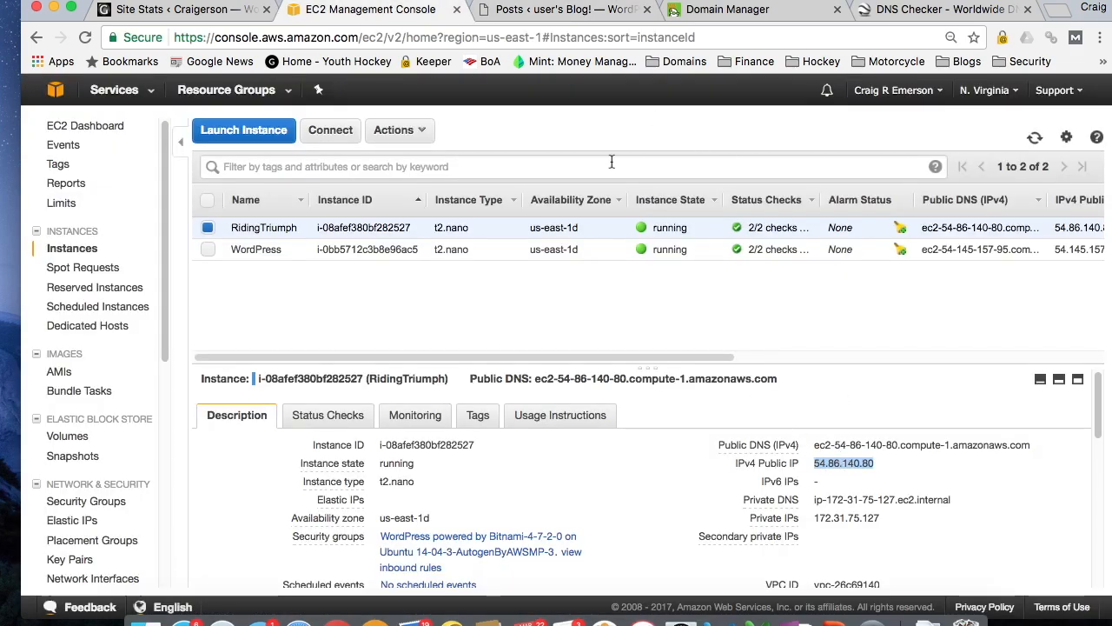
left_click(565, 10)
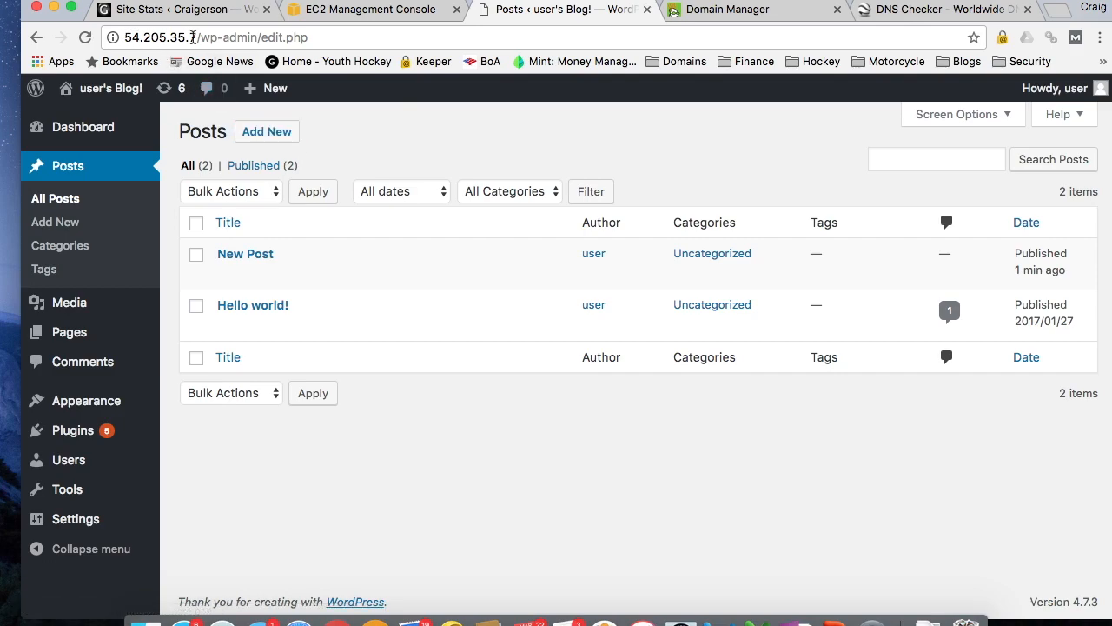
mouse_move(109, 86)
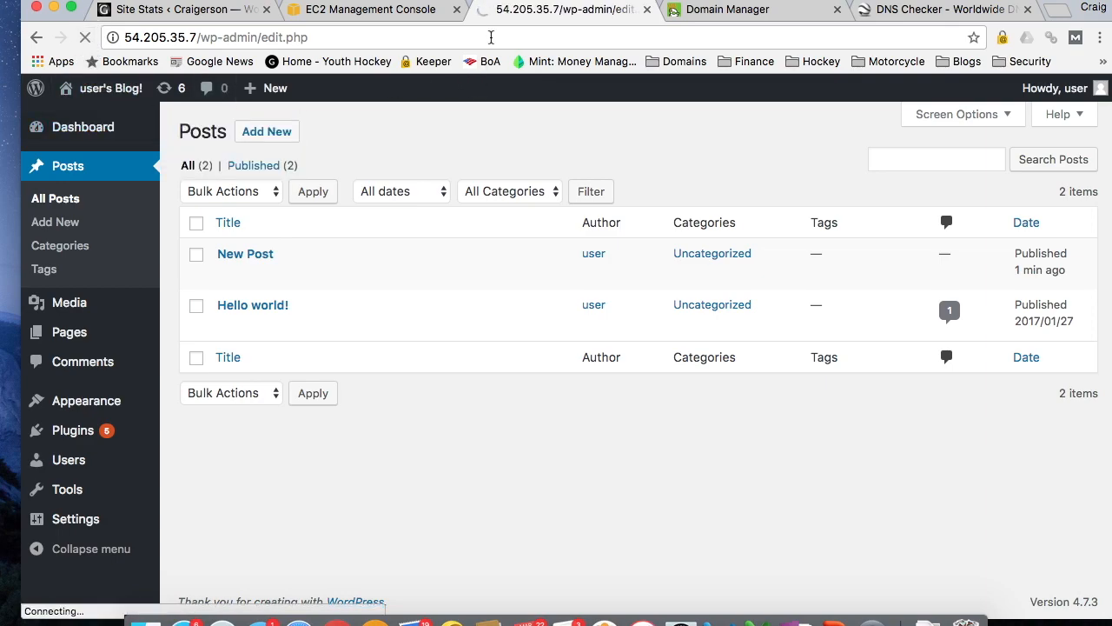
mouse_move(563, 10)
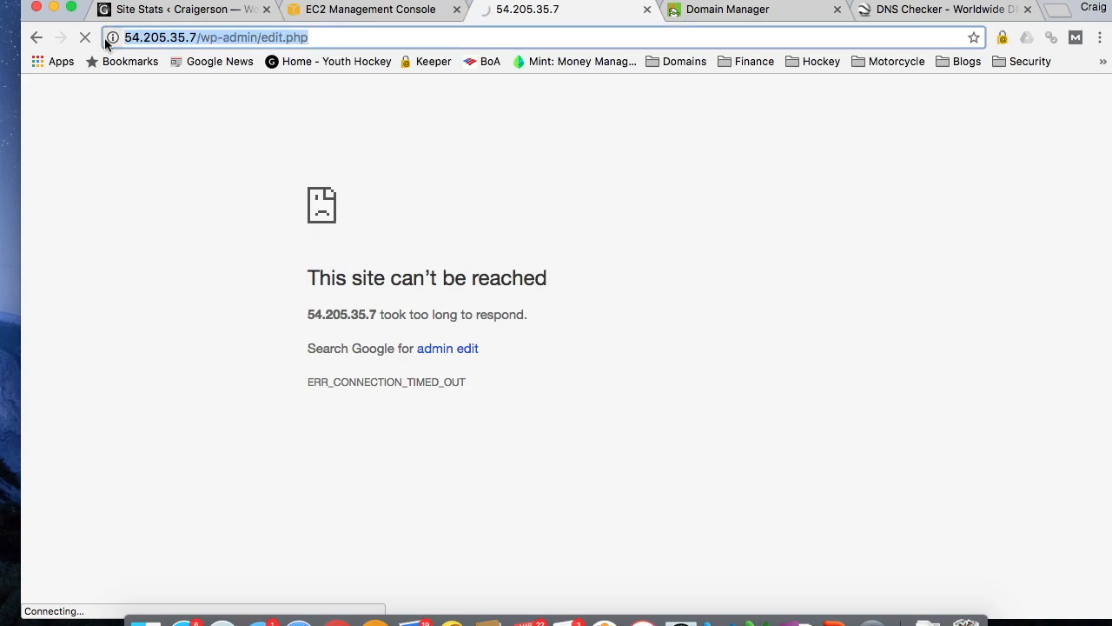
type("54.86.140.80")
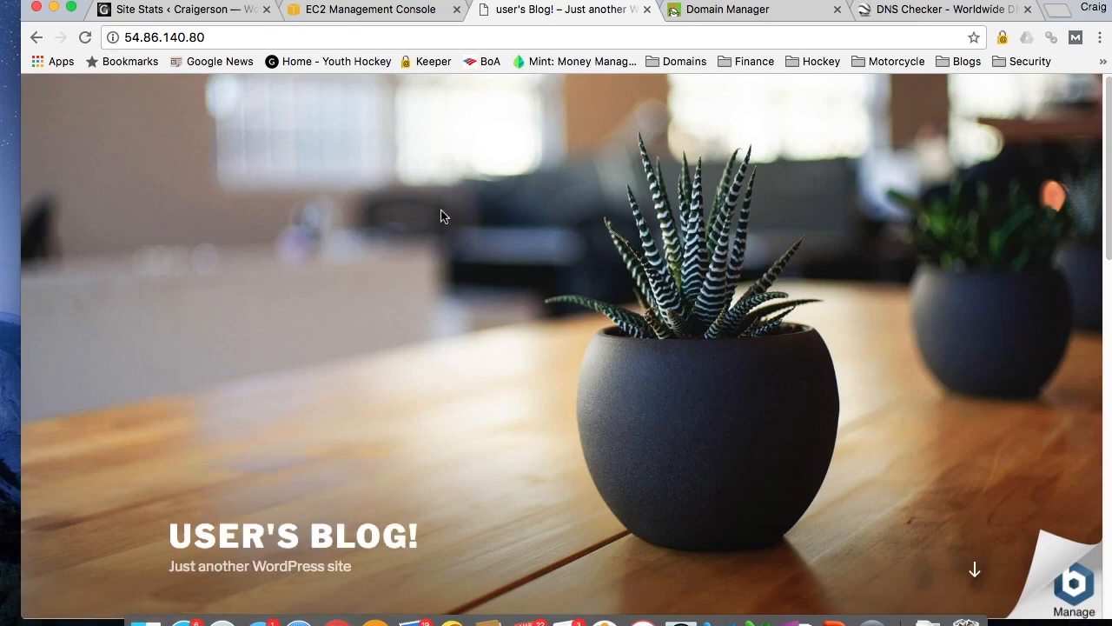
Find New Post on the home page at 54.86.140.80, view it, then return to the posts list.
scroll("down", 3)
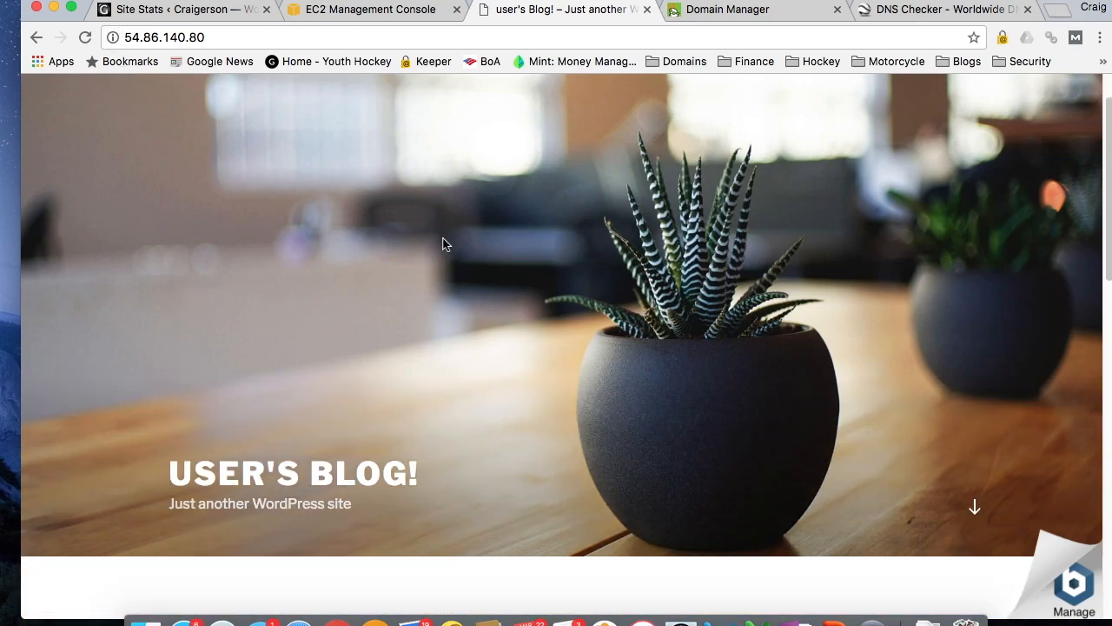
scroll("down", 3)
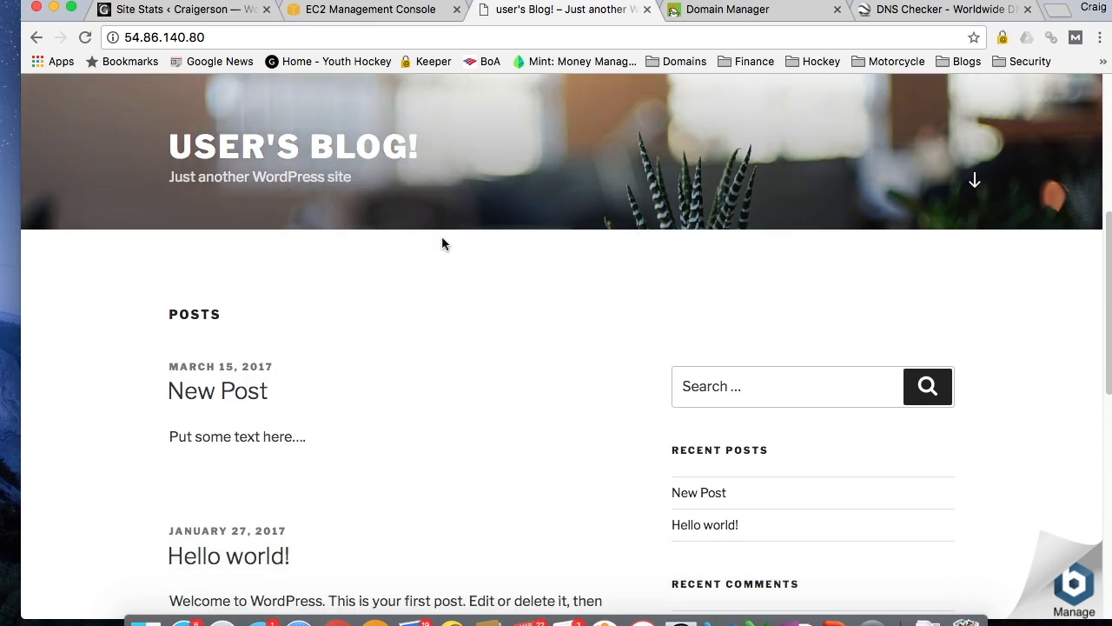
scroll("down", 3)
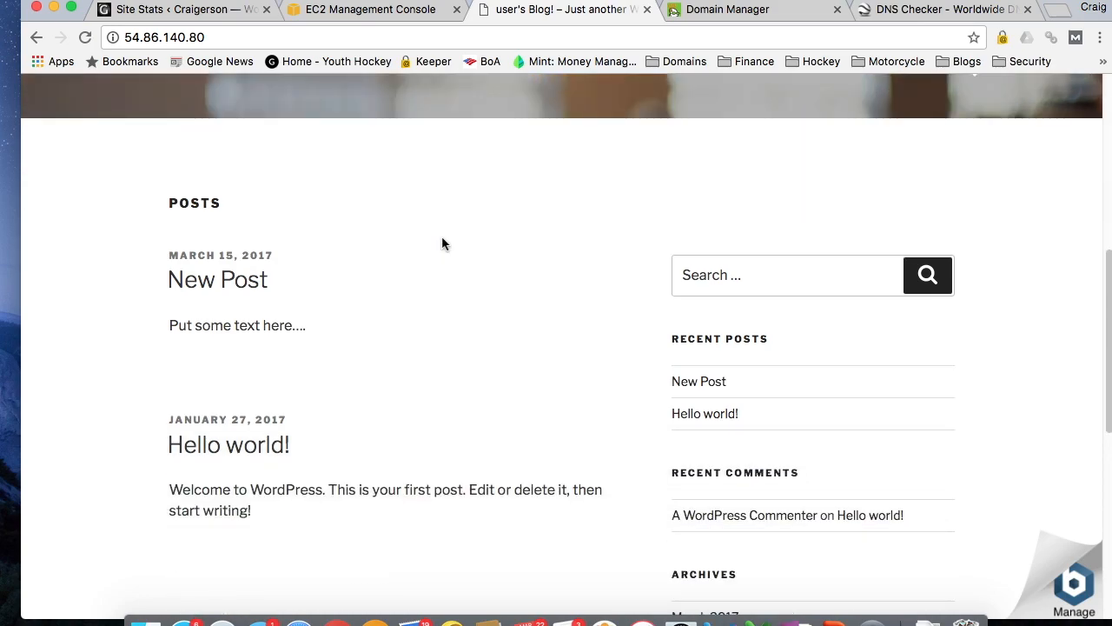
mouse_move(288, 276)
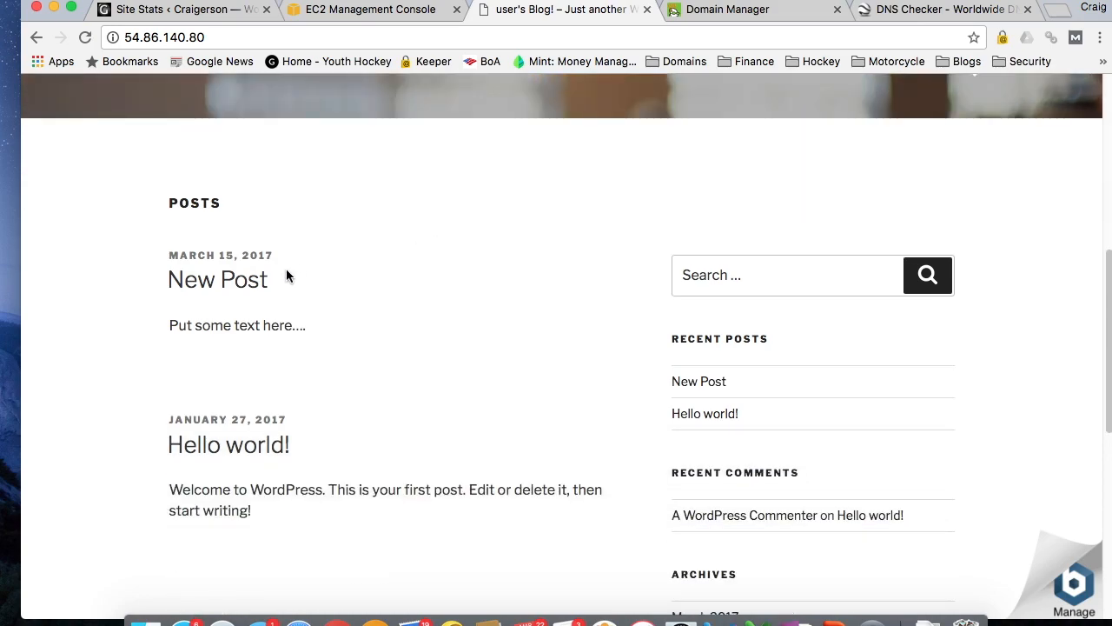
left_click(217, 278)
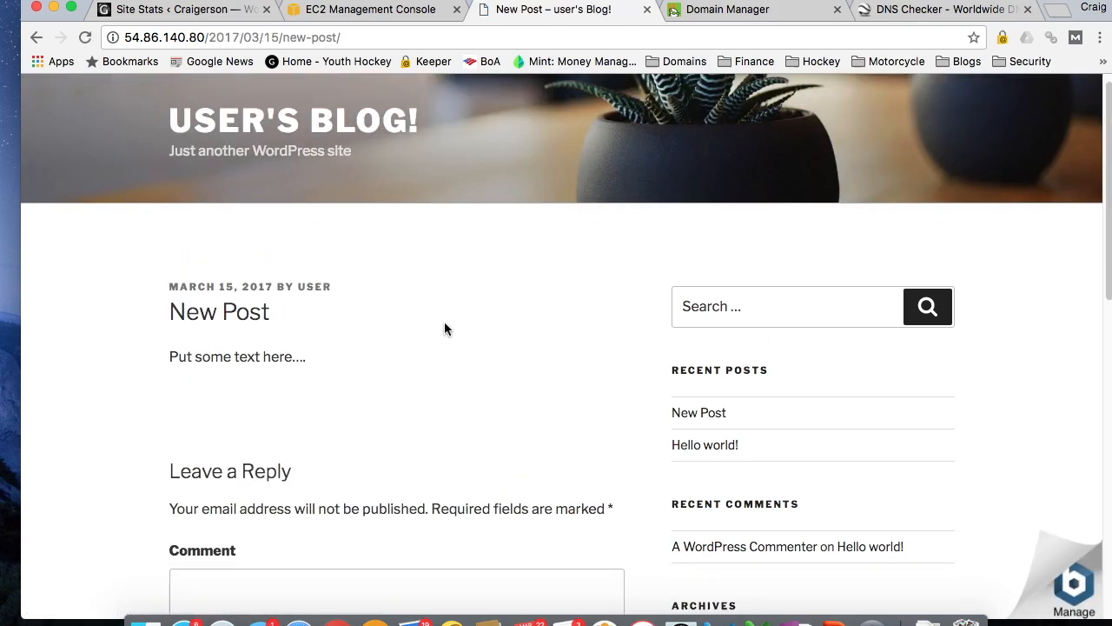
scroll("down", 3)
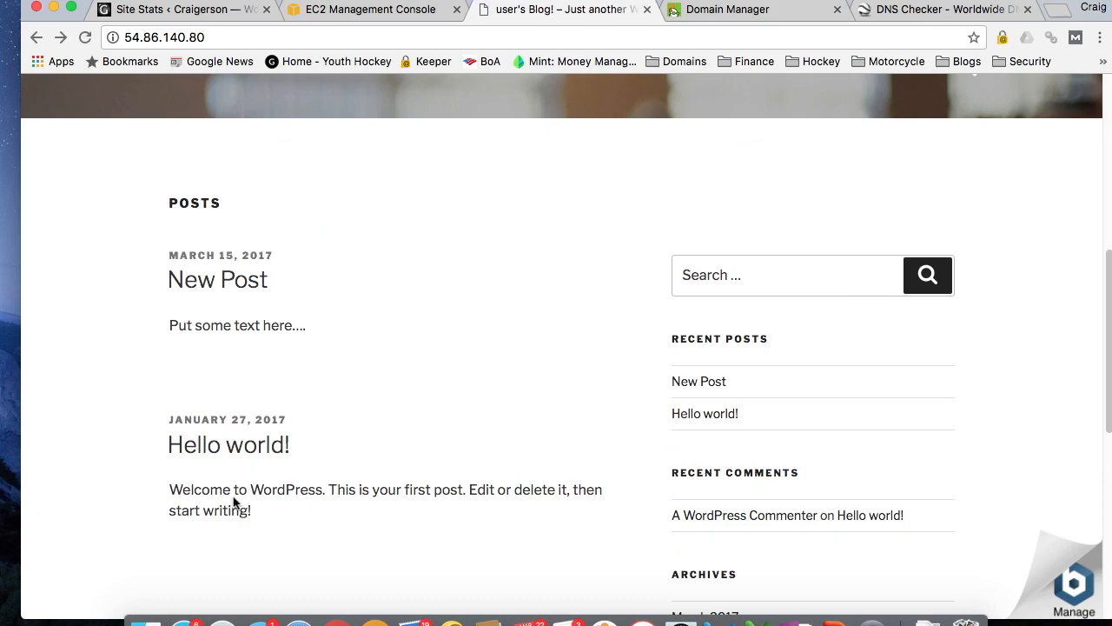
left_click(227, 445)
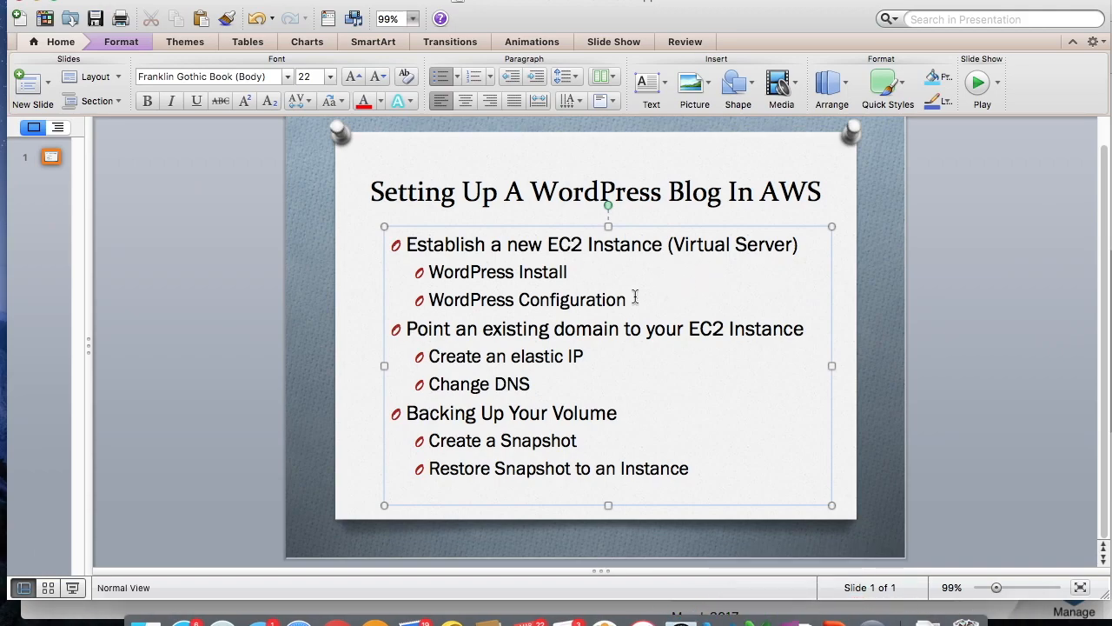
Point through the outline slide's bullets, then bring Chrome with the blog back to front.
left_click_drag(407, 243, 635, 299)
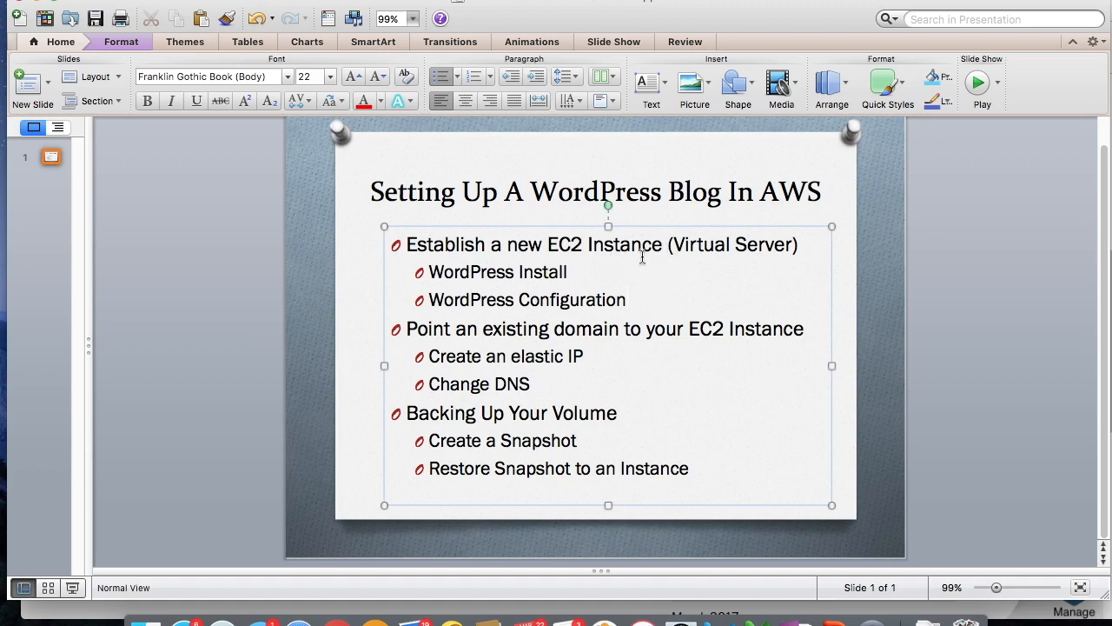
left_click(626, 299)
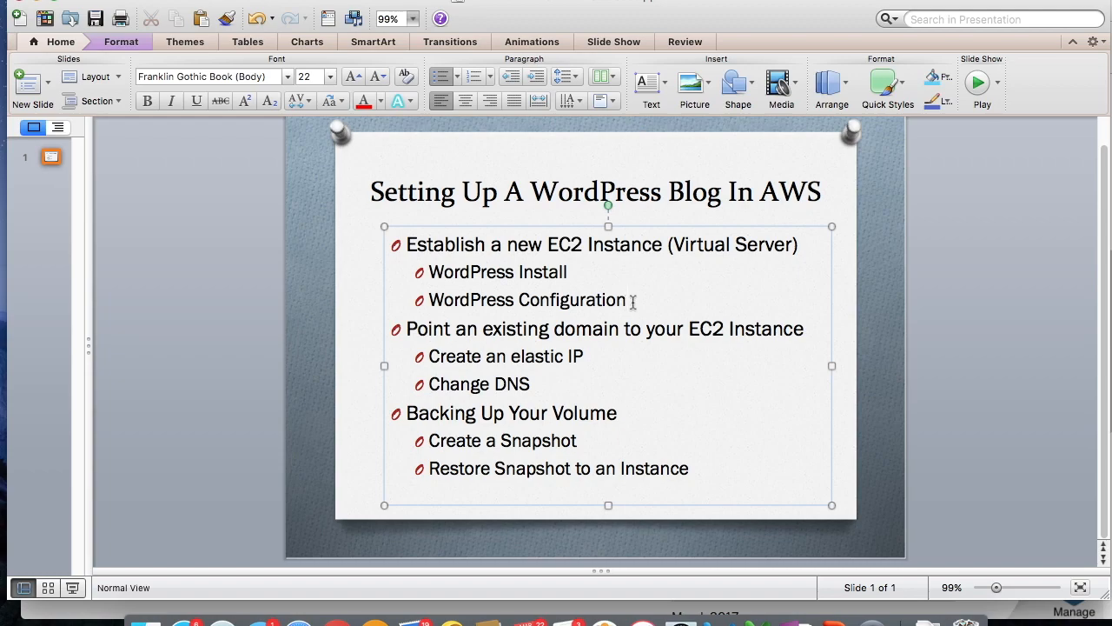
left_click(627, 299)
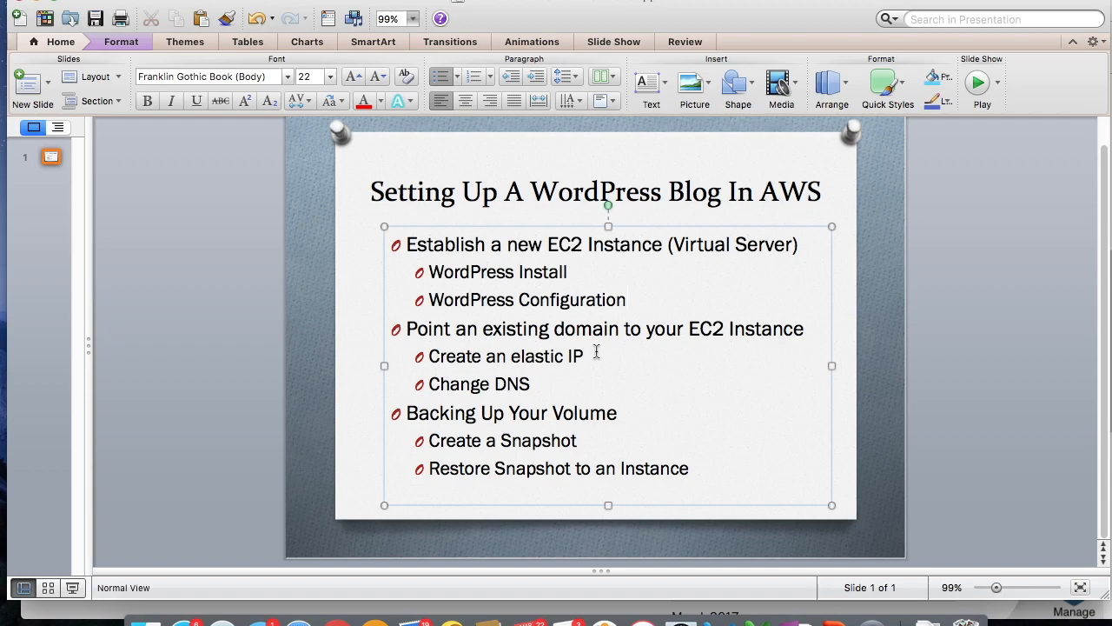
left_click(626, 299)
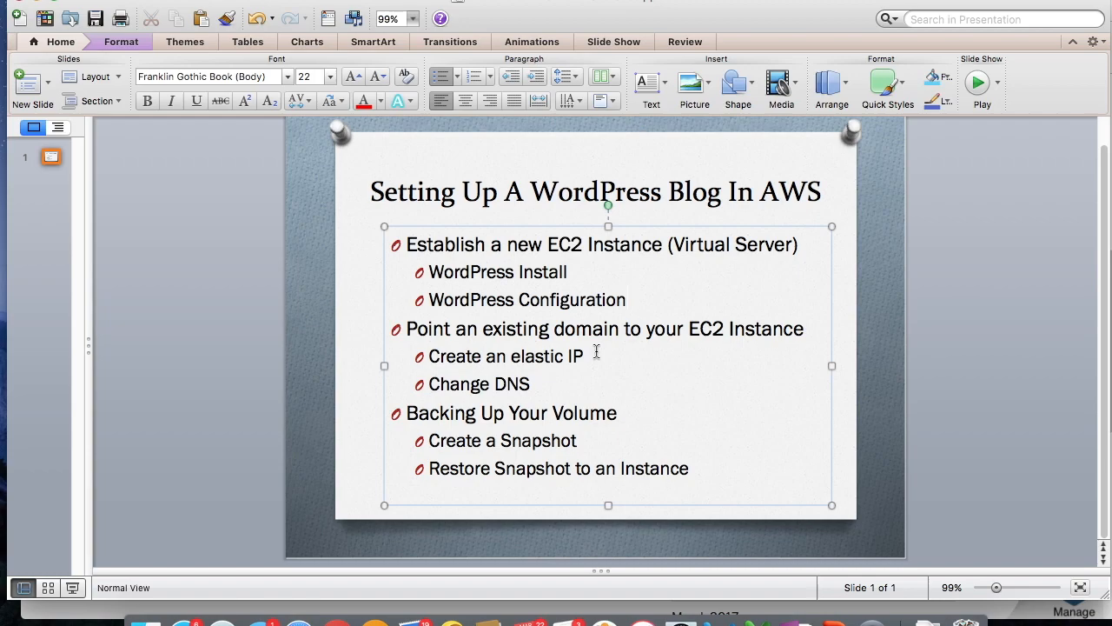
left_click(627, 299)
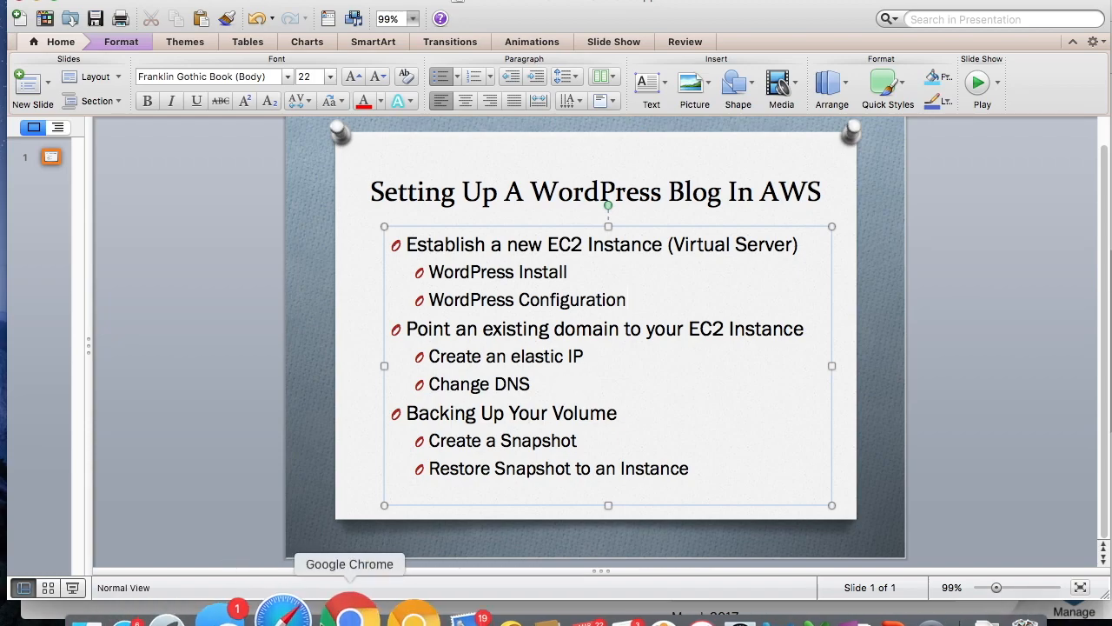
left_click(349, 563)
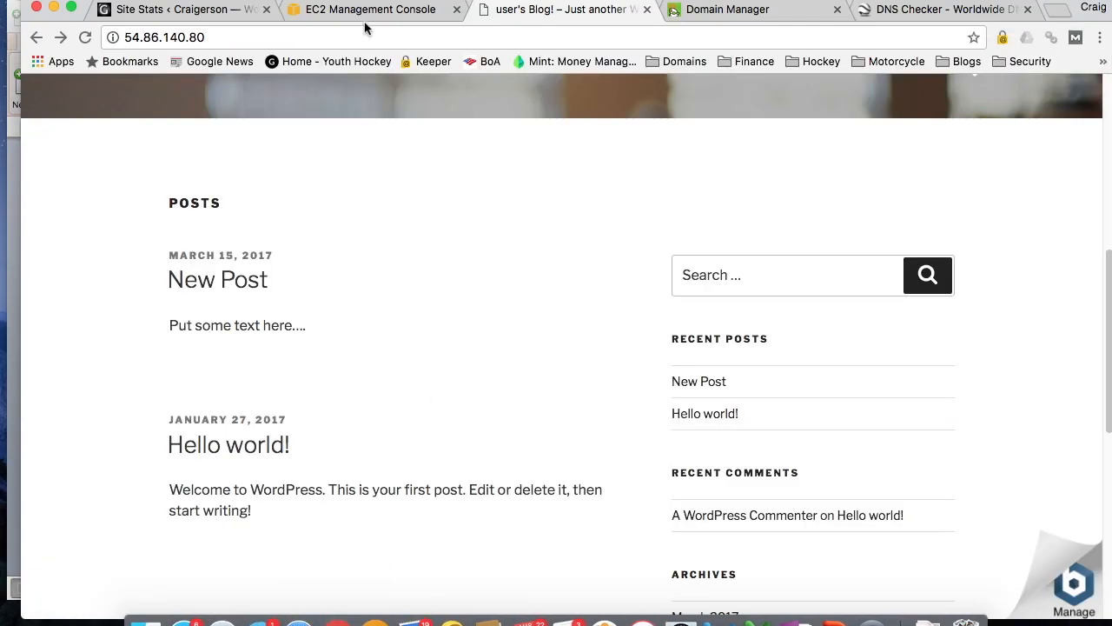
Select RidingTriumph's public IP 54.86.140.80 in the EC2 instance Description tab.
left_click(370, 11)
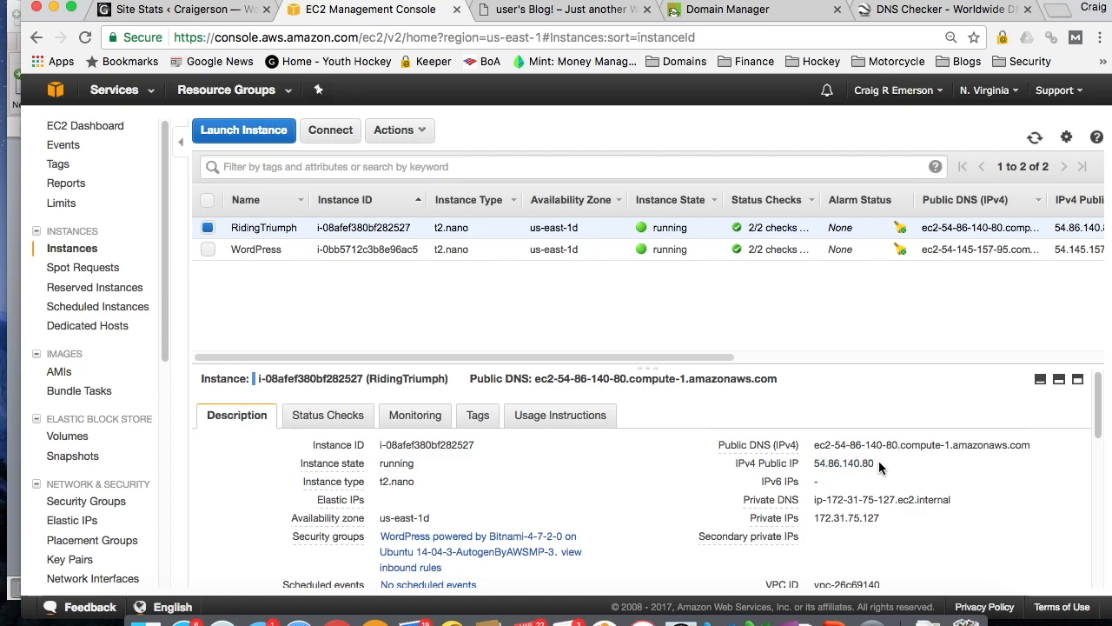
double_click(843, 462)
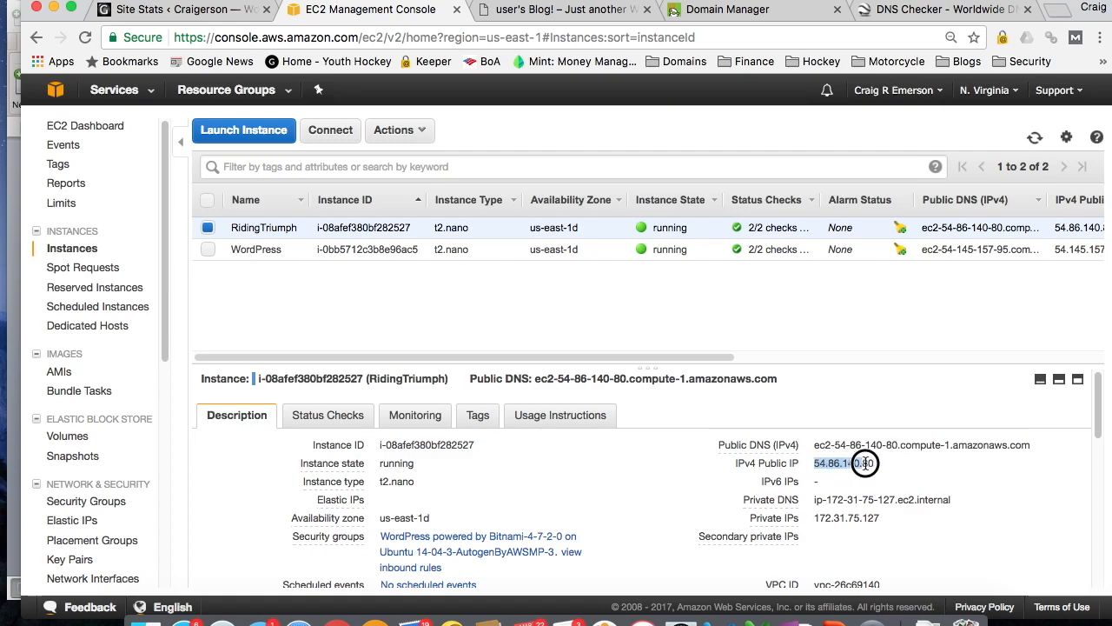